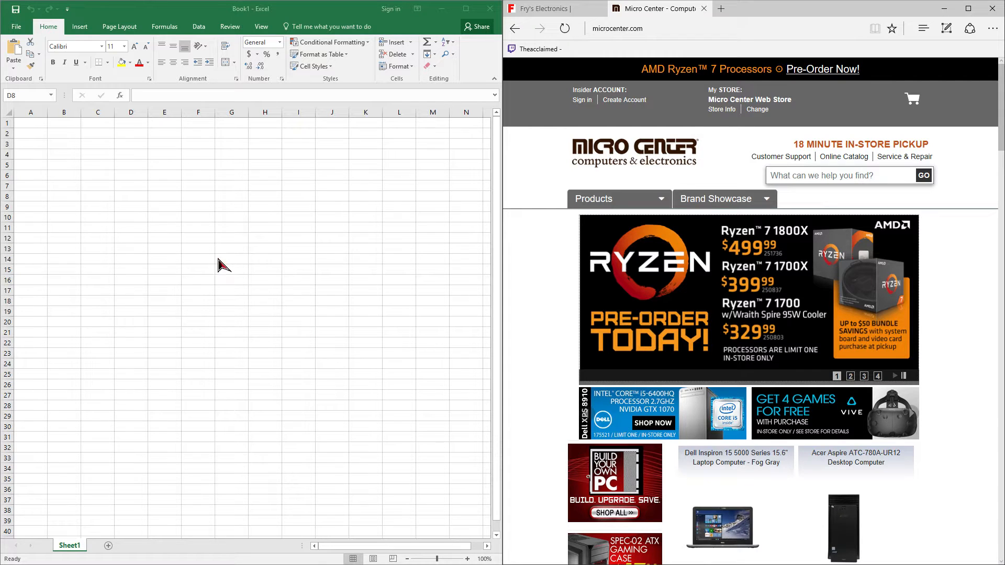
Step: Enter the Frequency column header in D6 after settling on the header row
left_click(131, 197)
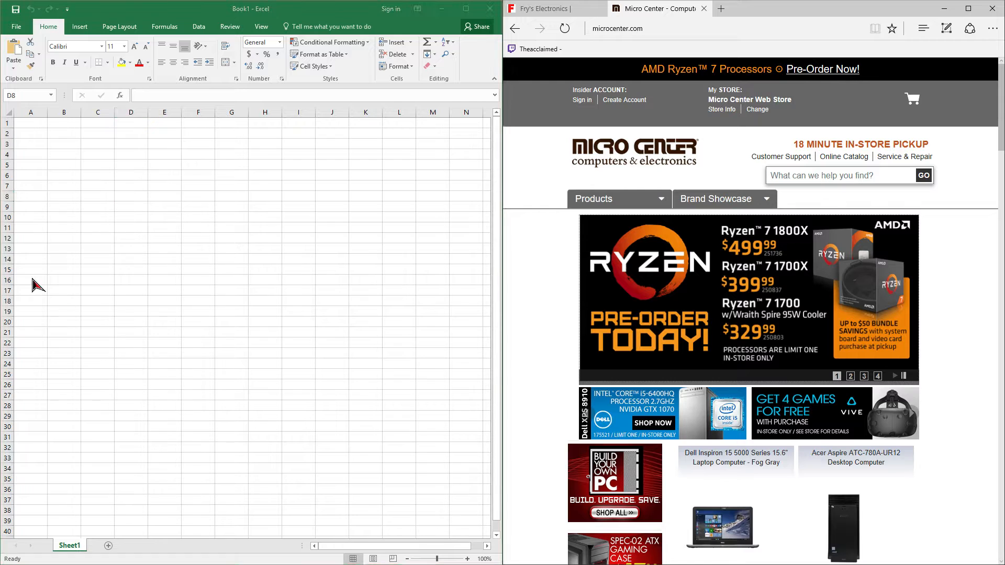
left_click(131, 197)
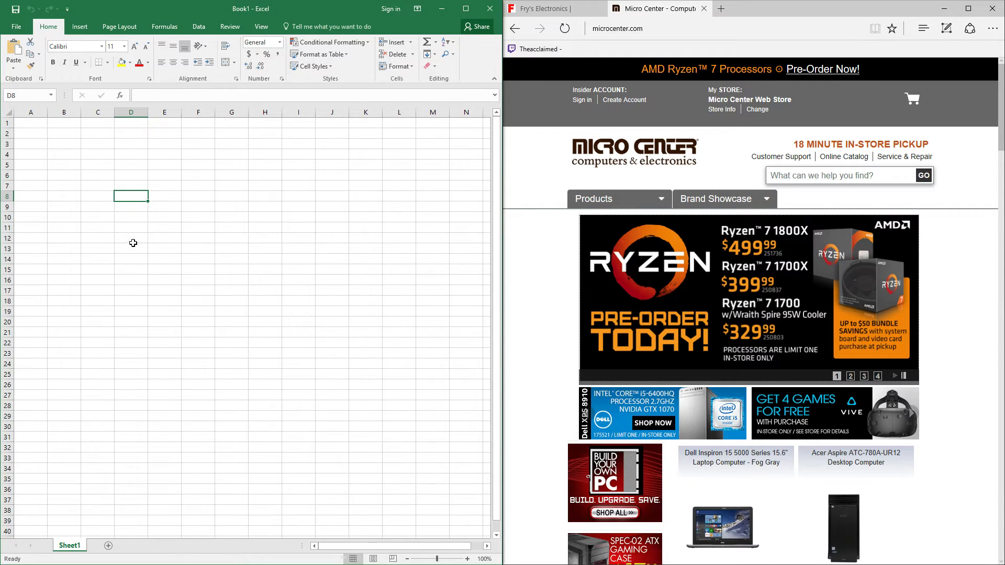
mouse_move(212, 229)
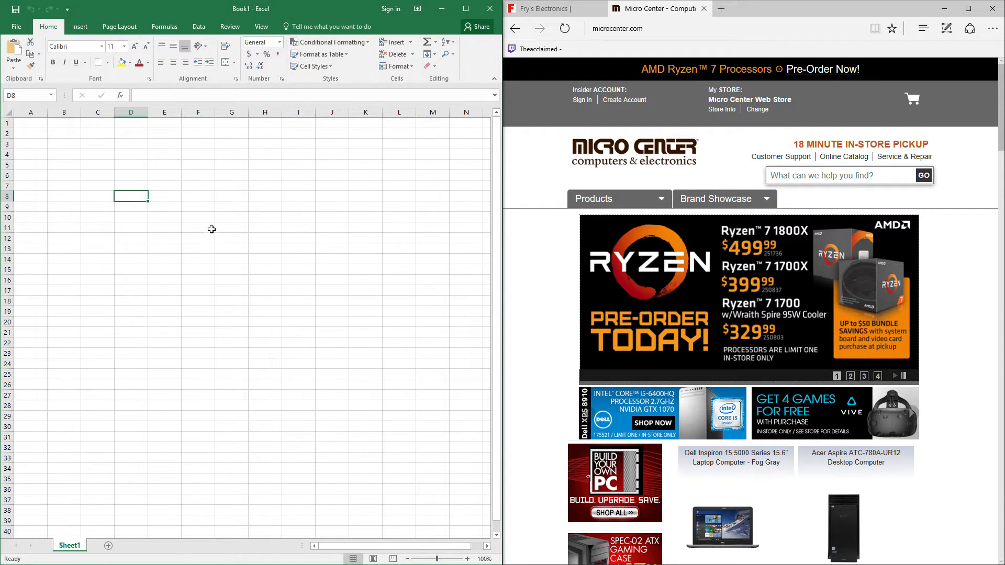
left_click(196, 197)
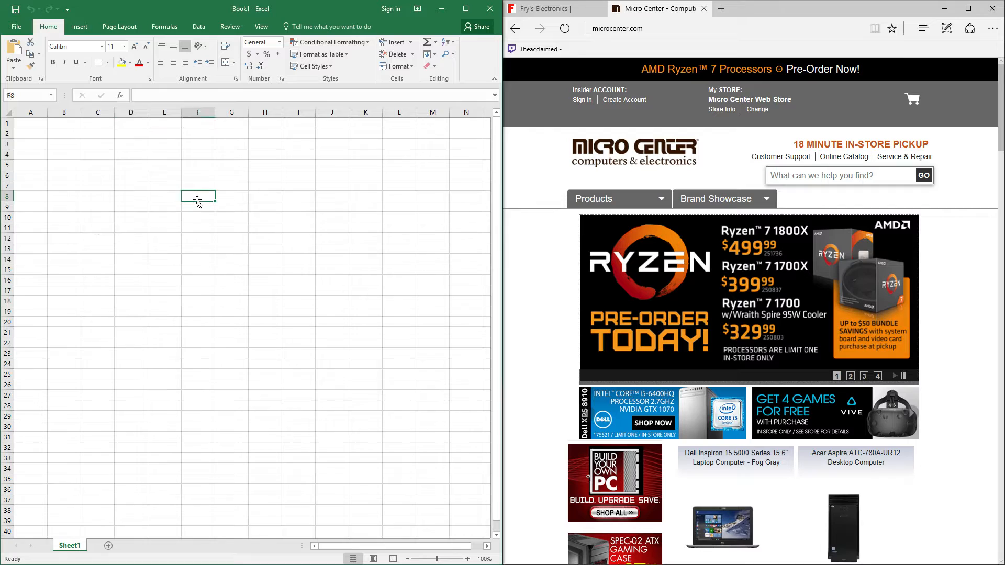
left_click(129, 197)
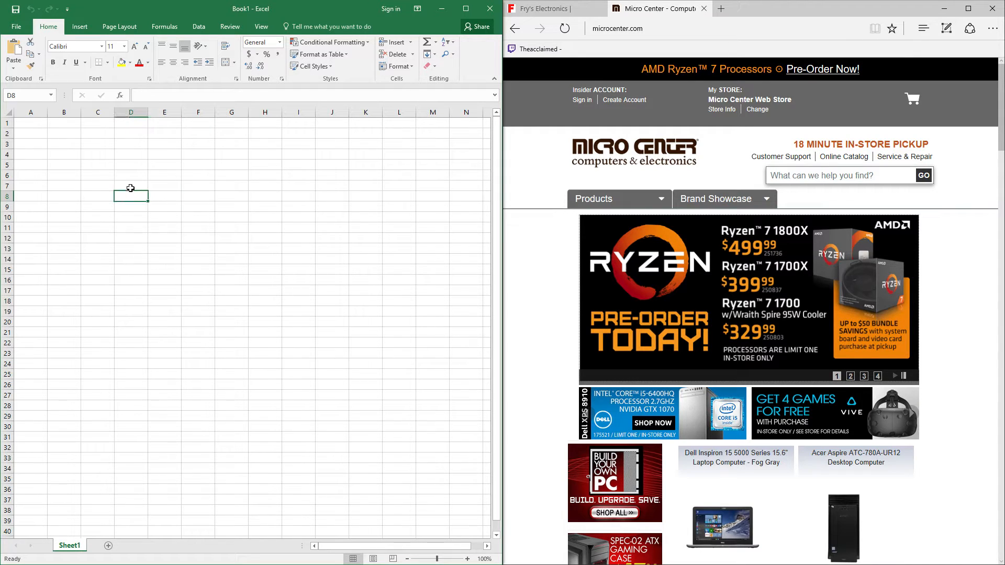
left_click(130, 185)
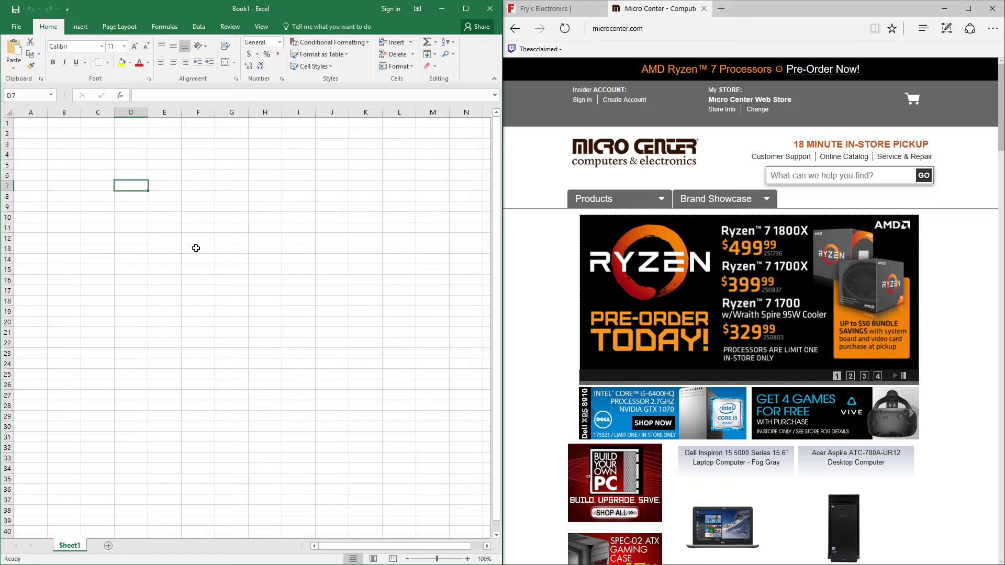
mouse_move(193, 241)
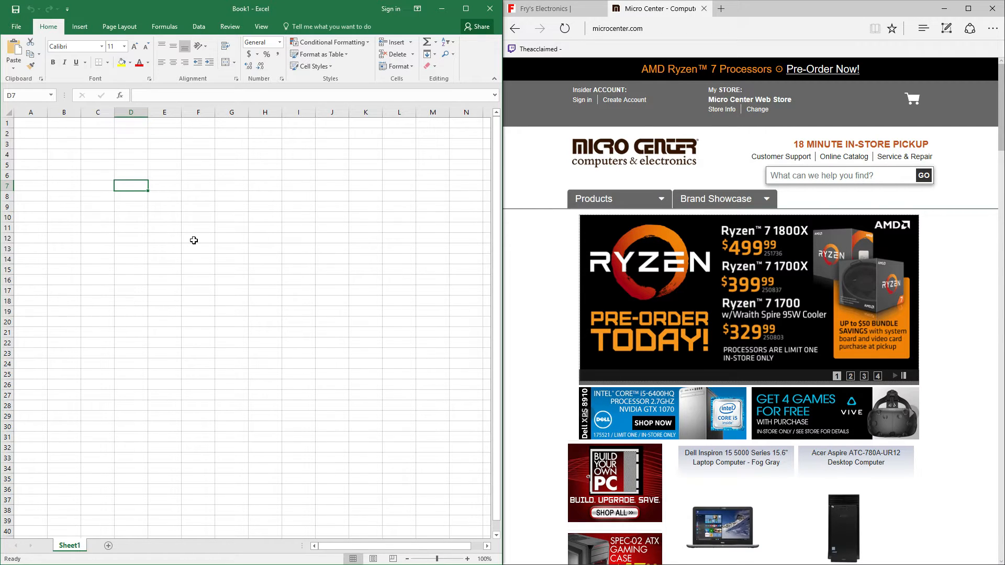
mouse_move(162, 222)
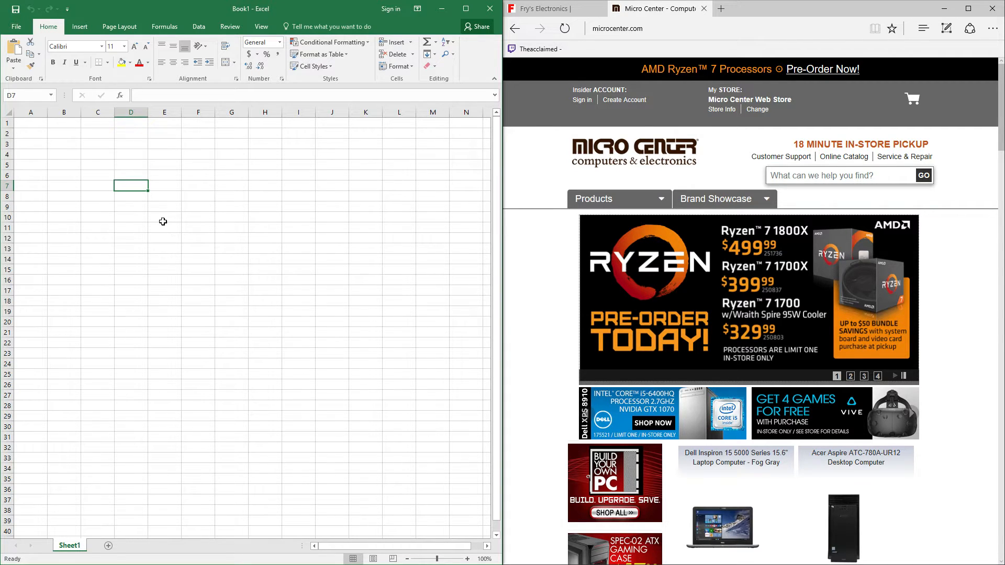
mouse_move(166, 230)
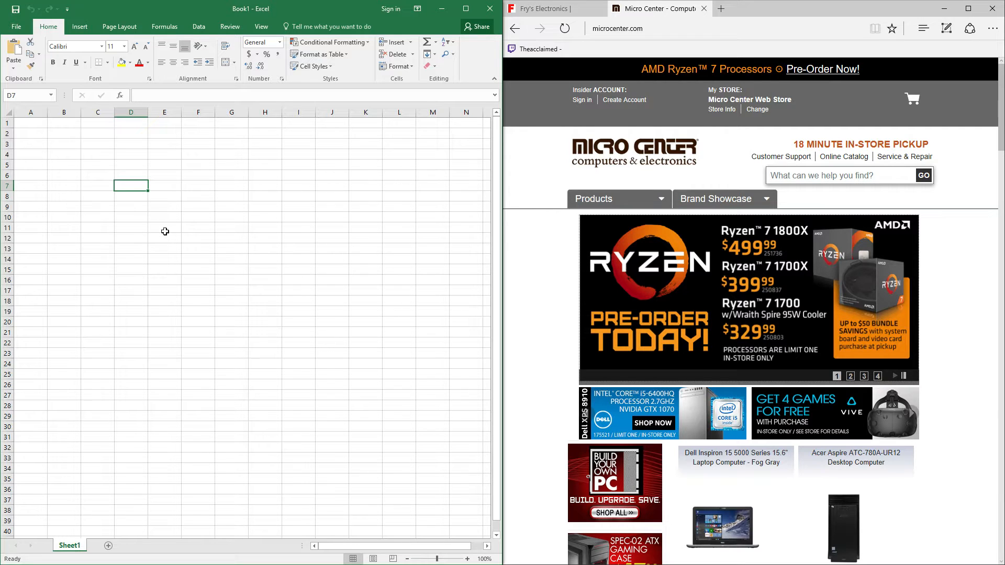
left_click(164, 197)
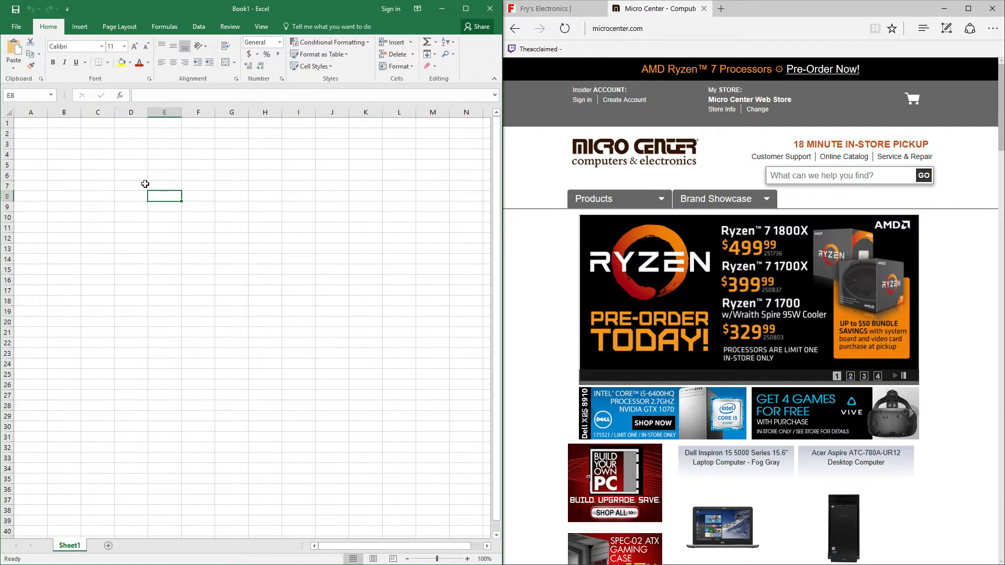
type("F")
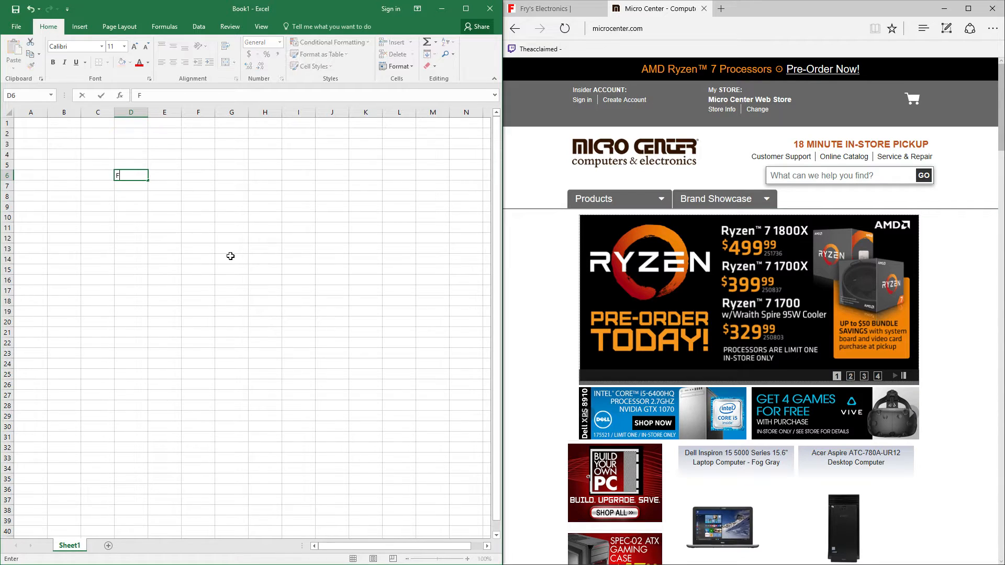
type("requency")
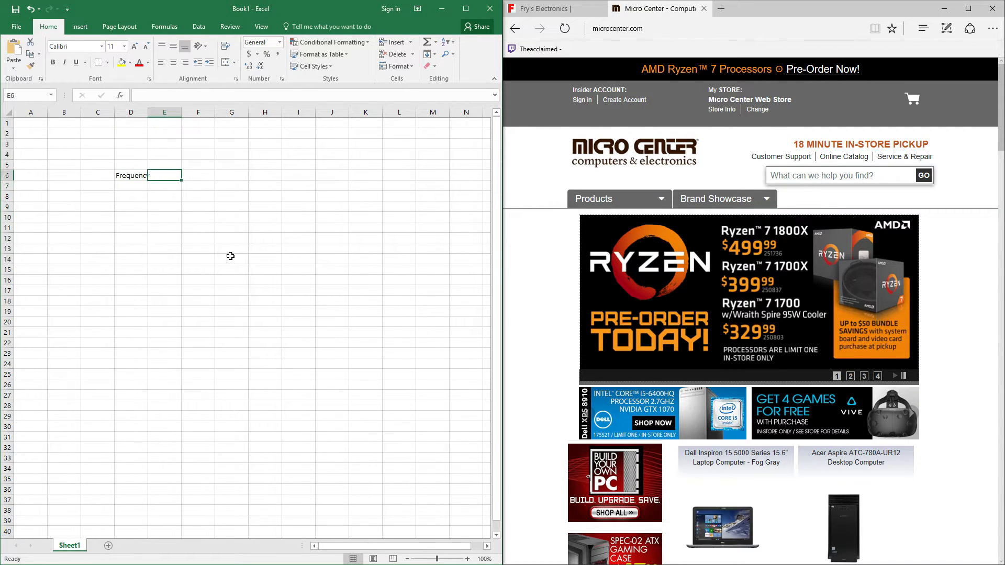
Step: Add the CAS Latency header in E6 and the DDR3 title in D5, ending on D7
type("Tim")
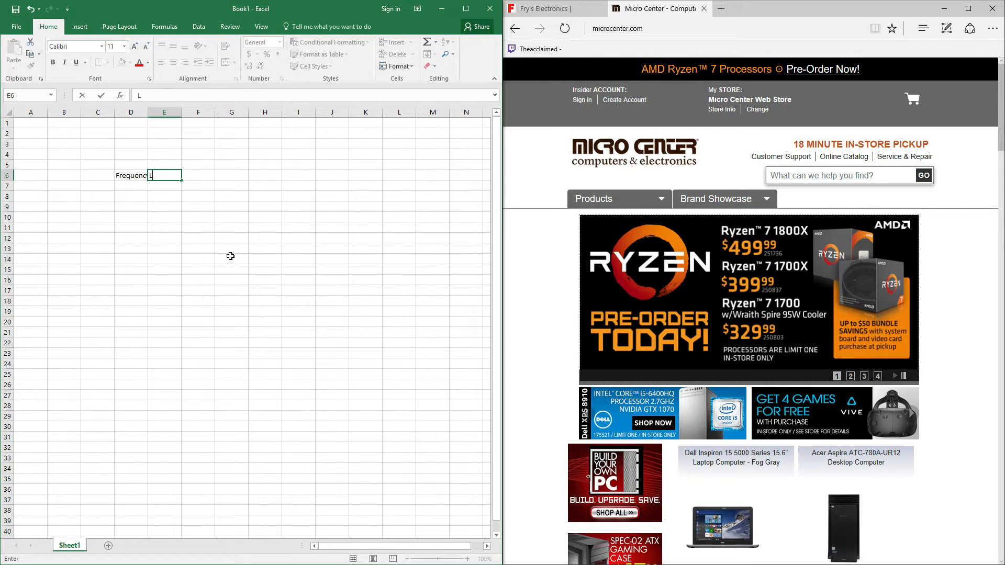
type("C")
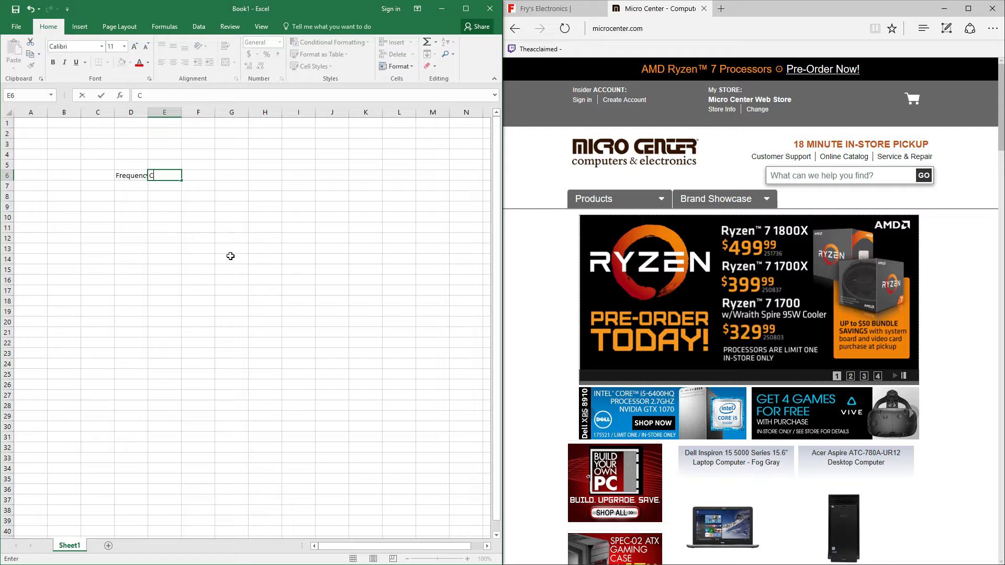
type("AS Latency")
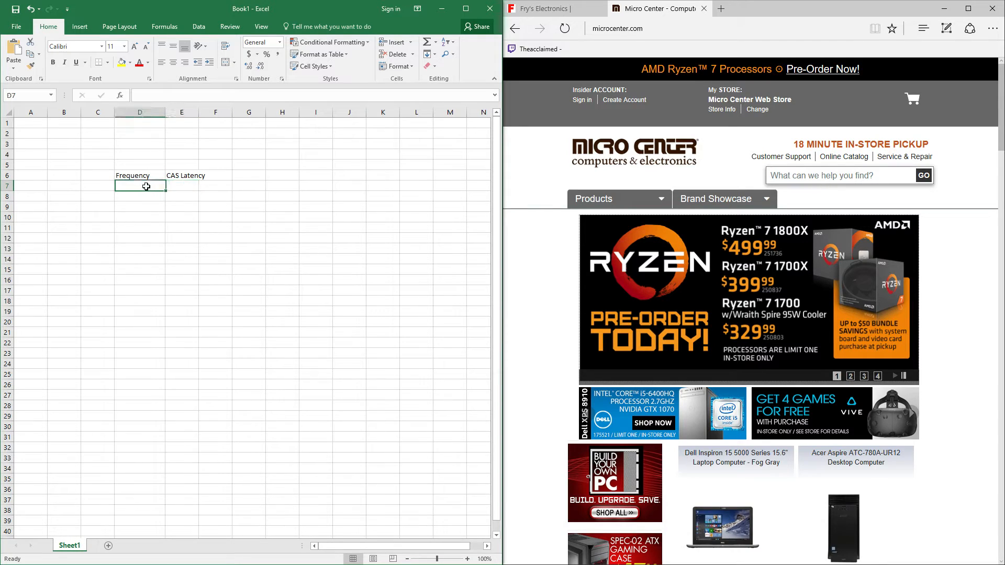
mouse_move(269, 248)
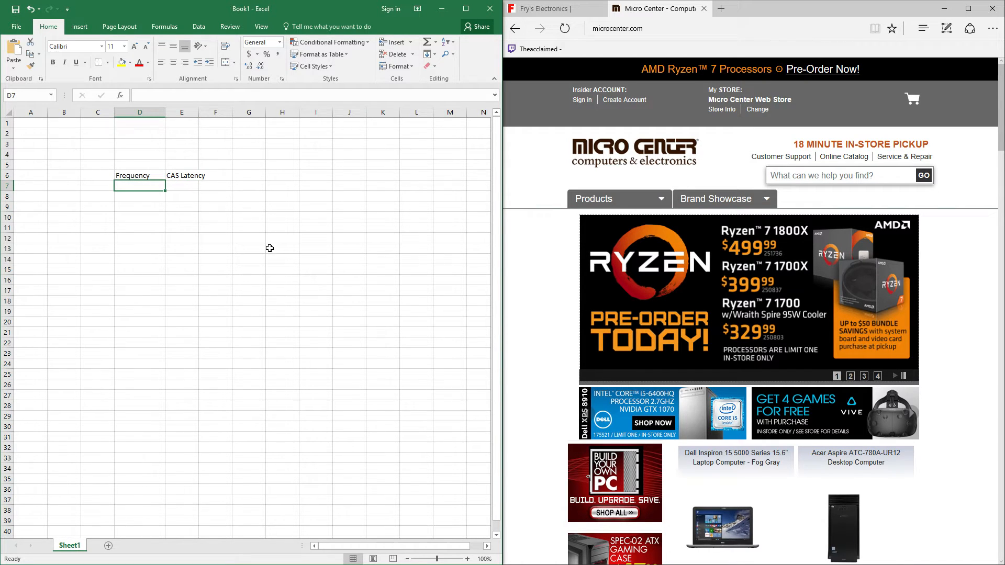
type("DDR3")
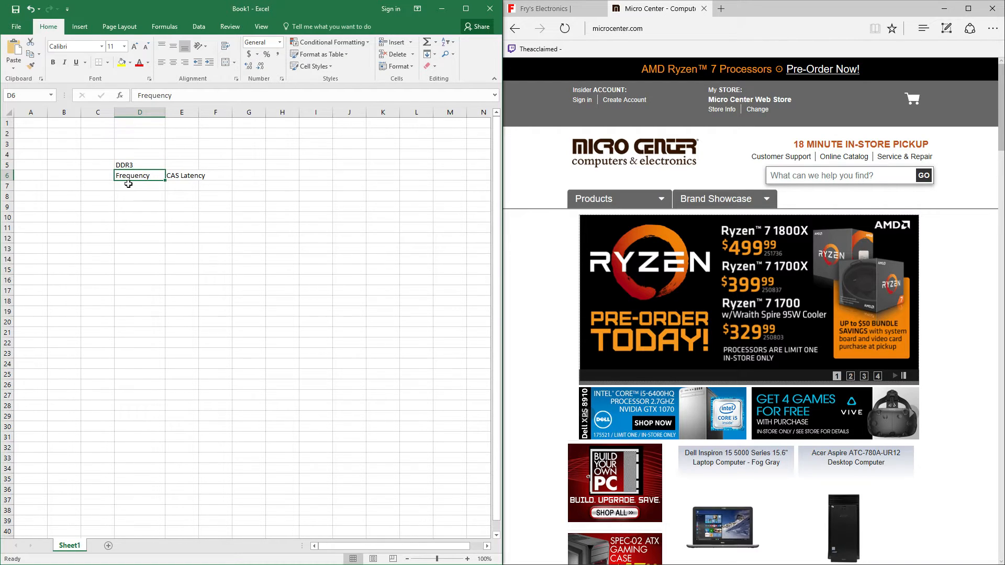
left_click(139, 186)
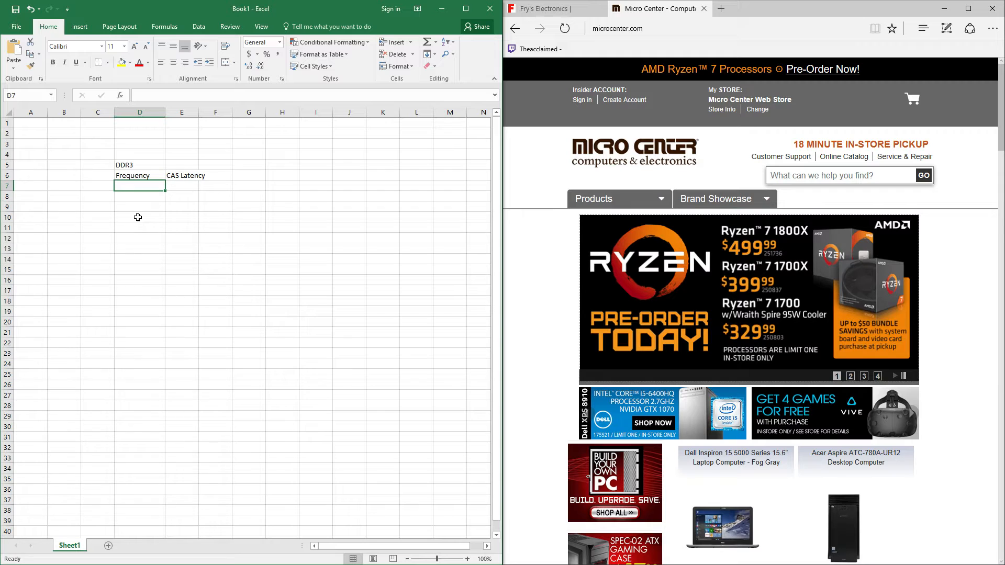
Step: Enter frequencies 1066 and 1333 with CAS latency 7 for 1066, widening column D to fit
type("1066")
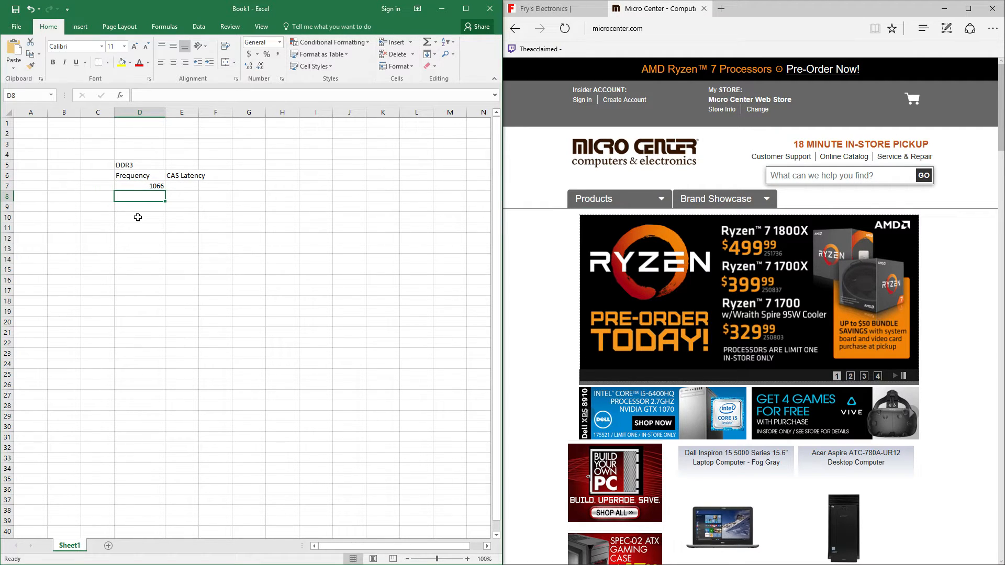
left_click(181, 186)
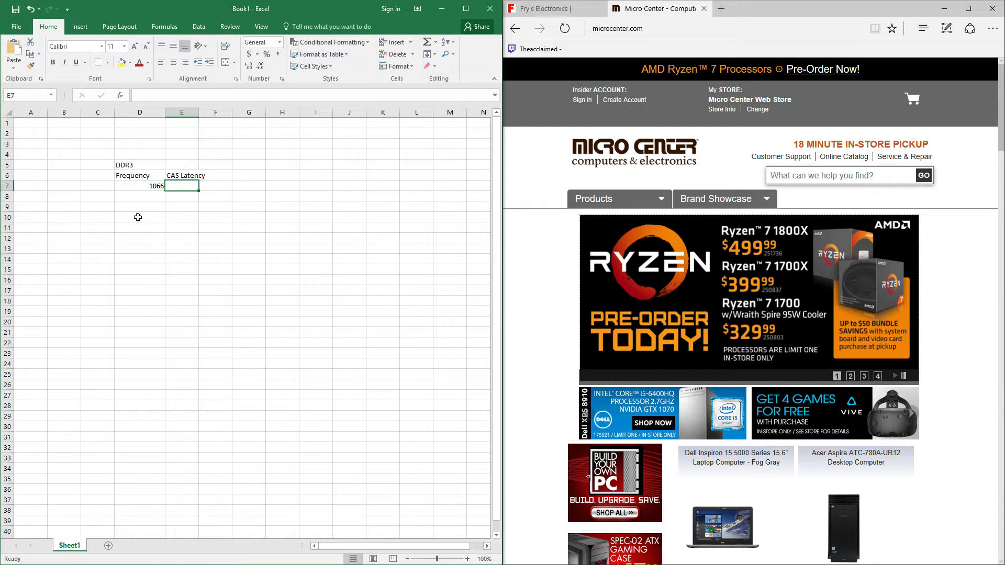
type("7")
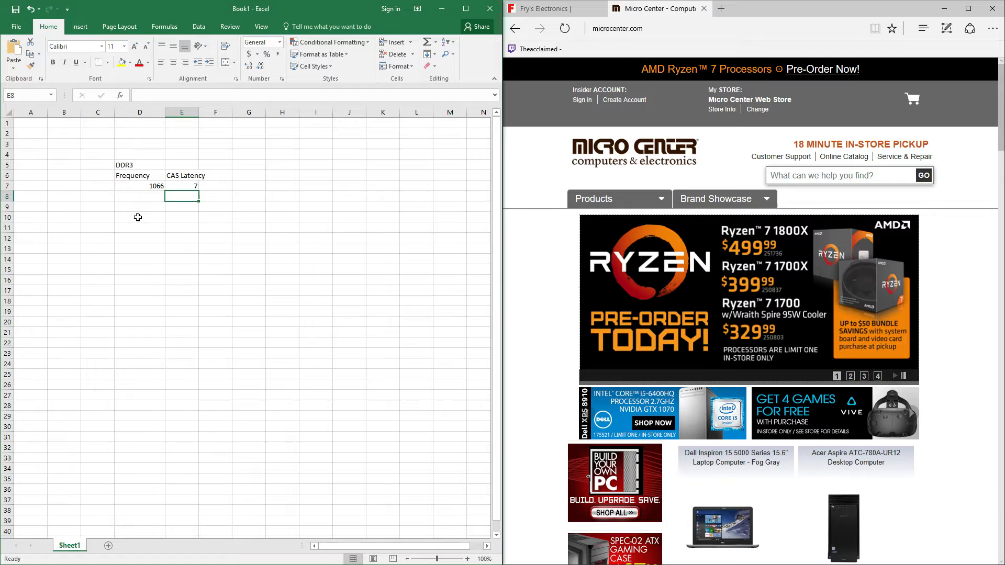
left_click(215, 196)
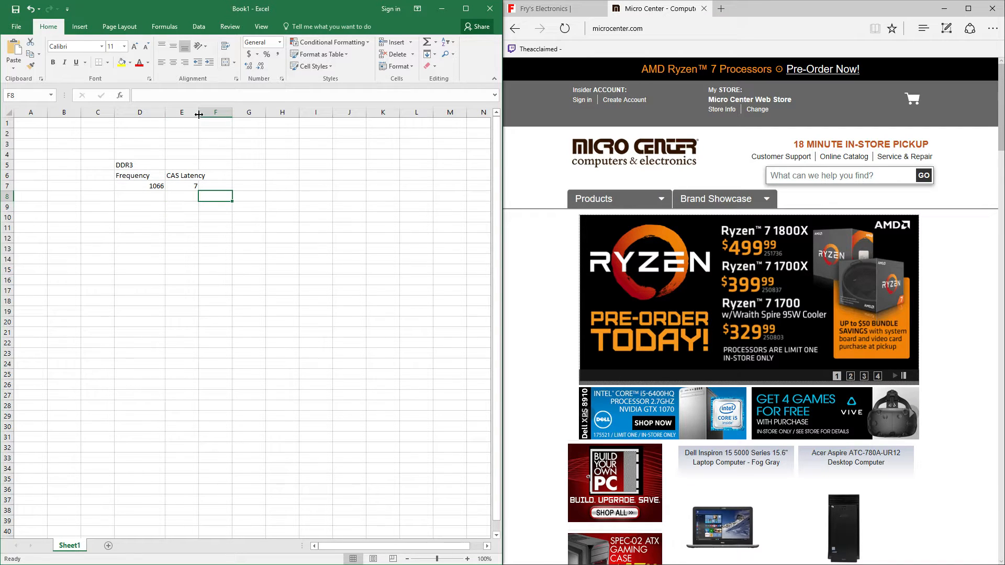
left_click(232, 176)
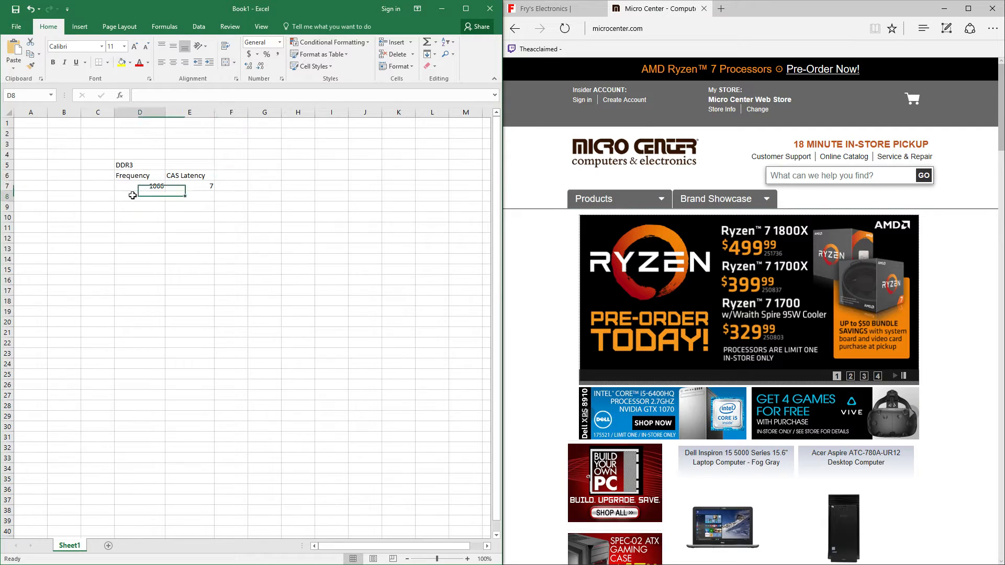
key("Enter")
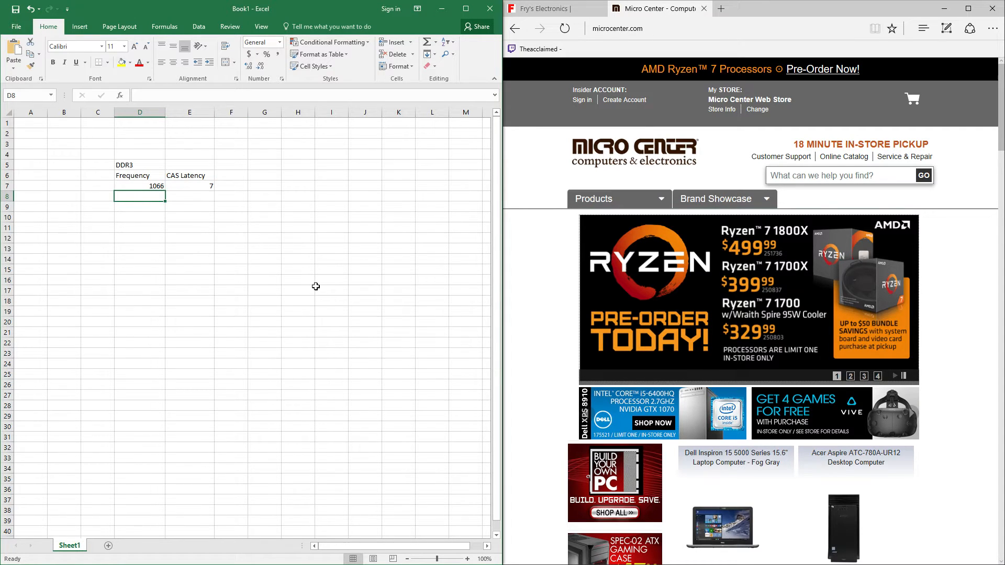
type("1333")
left_click(189, 197)
type("8")
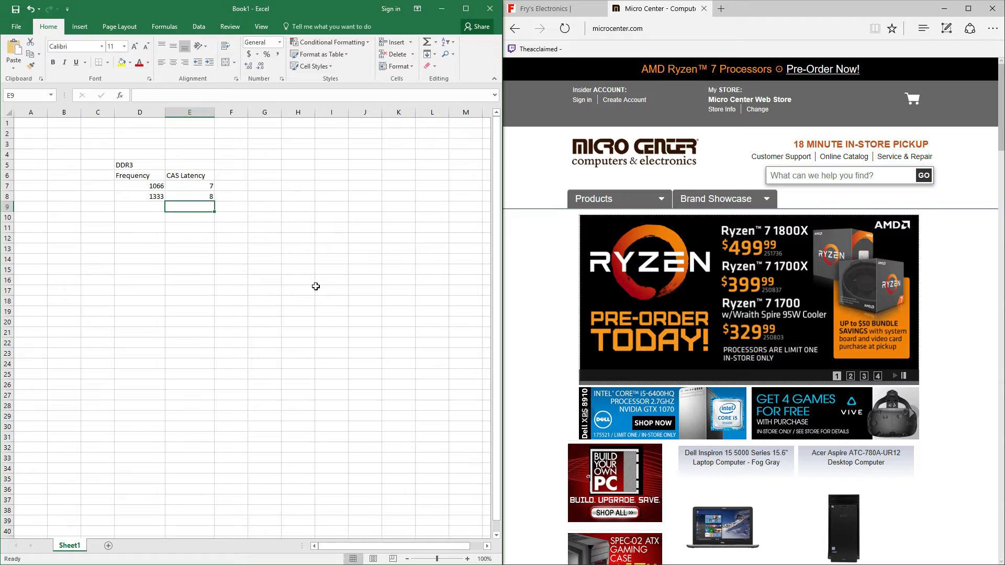
Step: Add frequency 1600 in D9 and review the entered frequency and latency cells
left_click(139, 207)
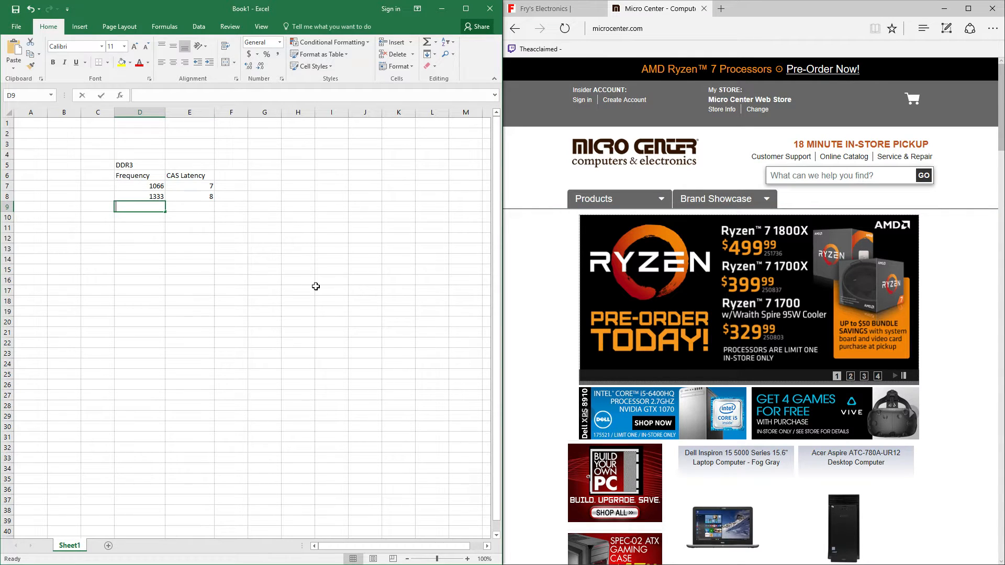
type("1600")
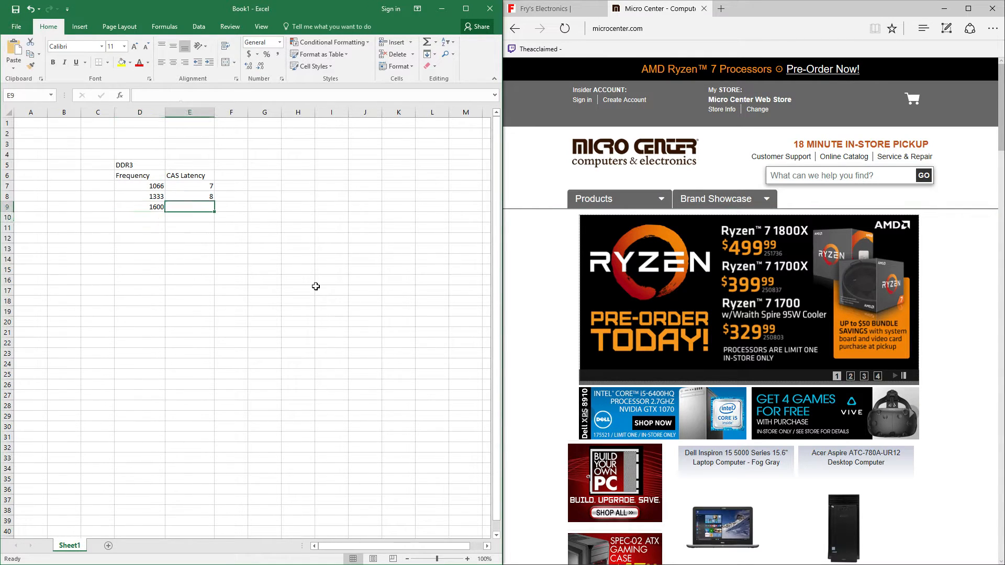
left_click(190, 186)
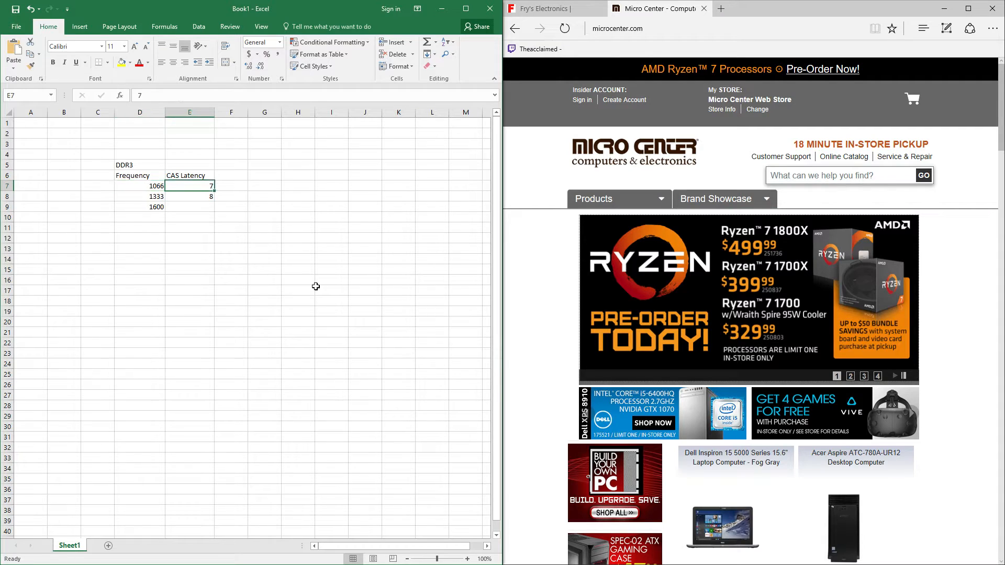
left_click(139, 186)
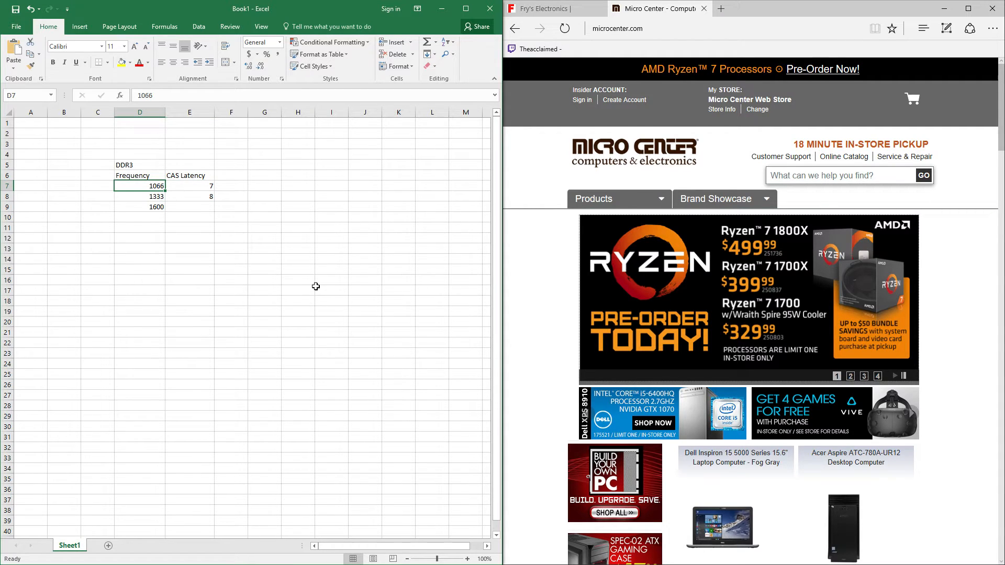
left_click(190, 207)
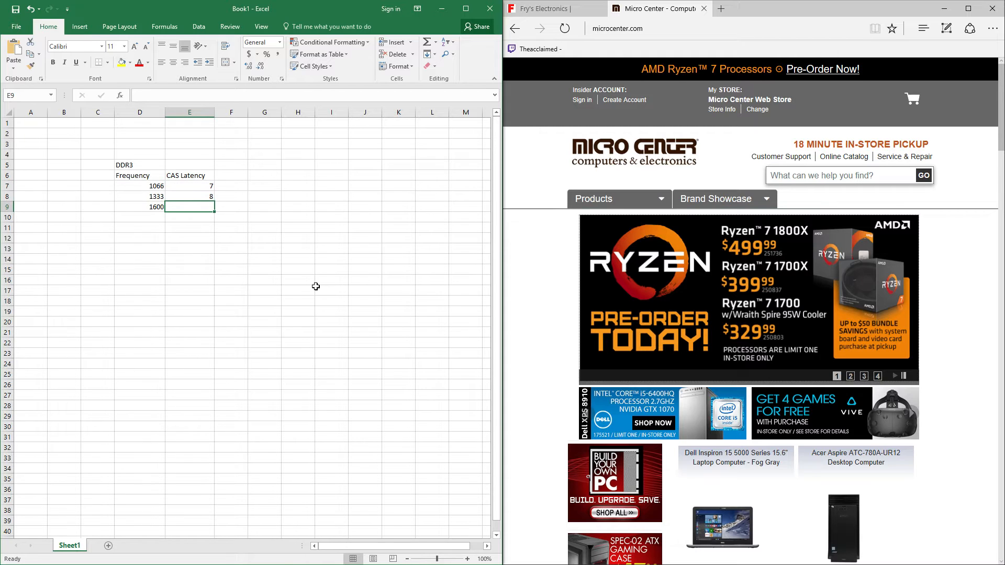
left_click(139, 197)
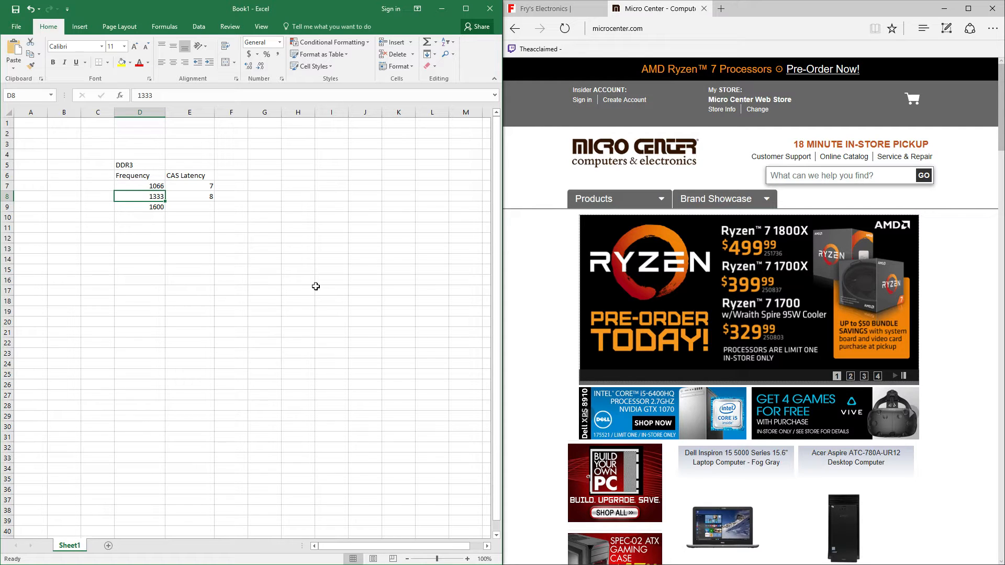
left_click(139, 186)
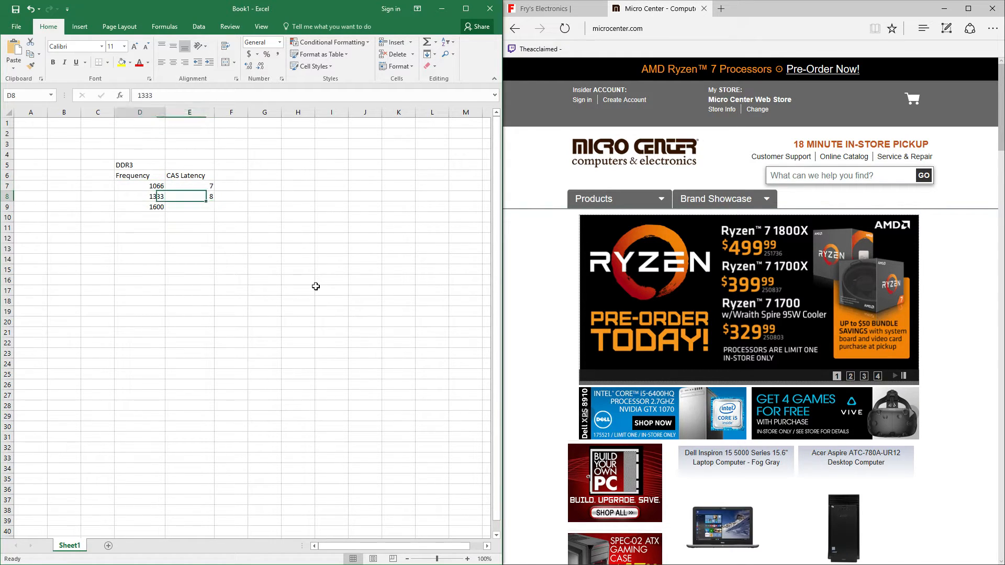
left_click(139, 186)
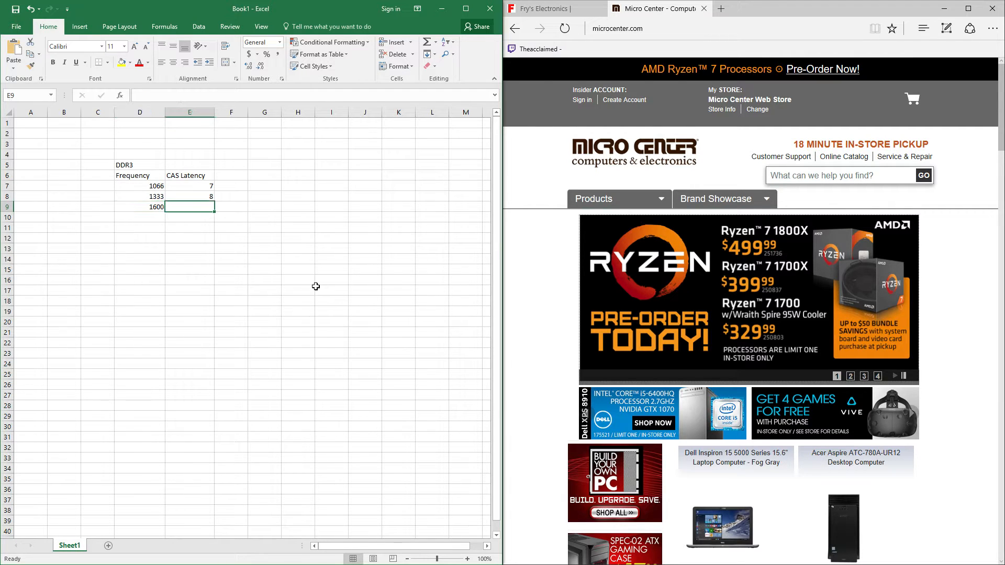
Step: Enter latency 9 for 1333, frequencies 1866, 2133, 2400 and latencies 9, 10, 11
type("9")
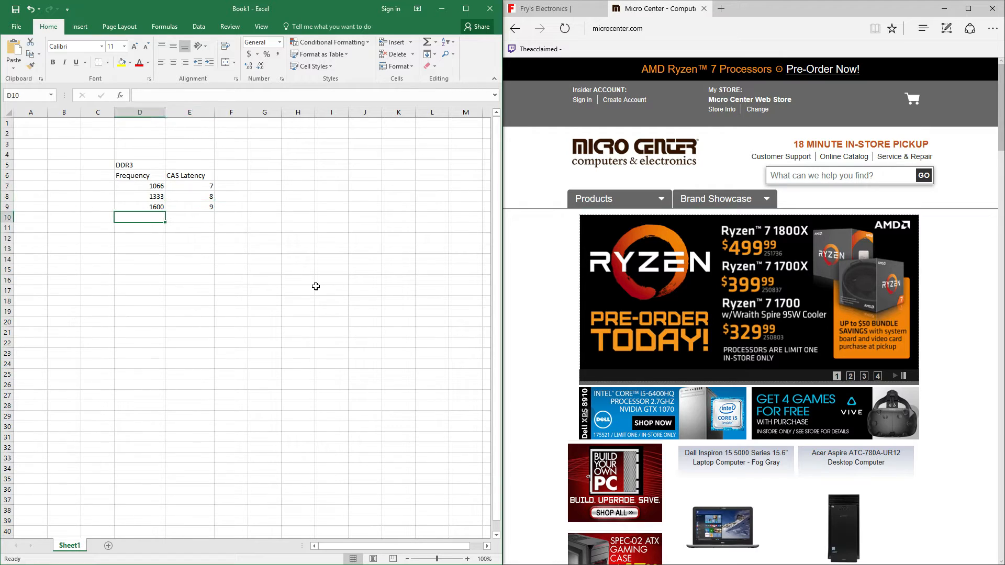
type("1866")
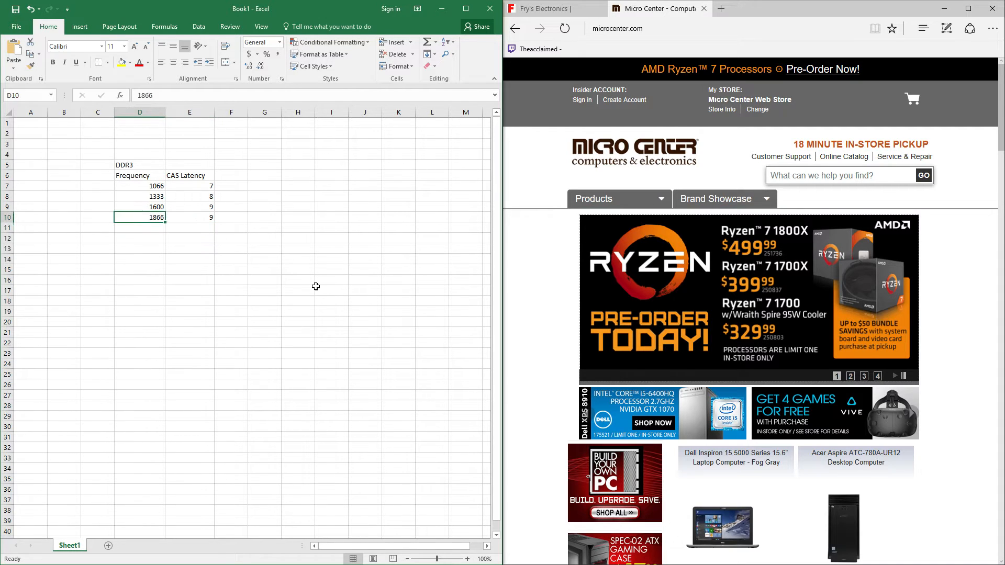
type("2133")
left_click(139, 238)
type("2400")
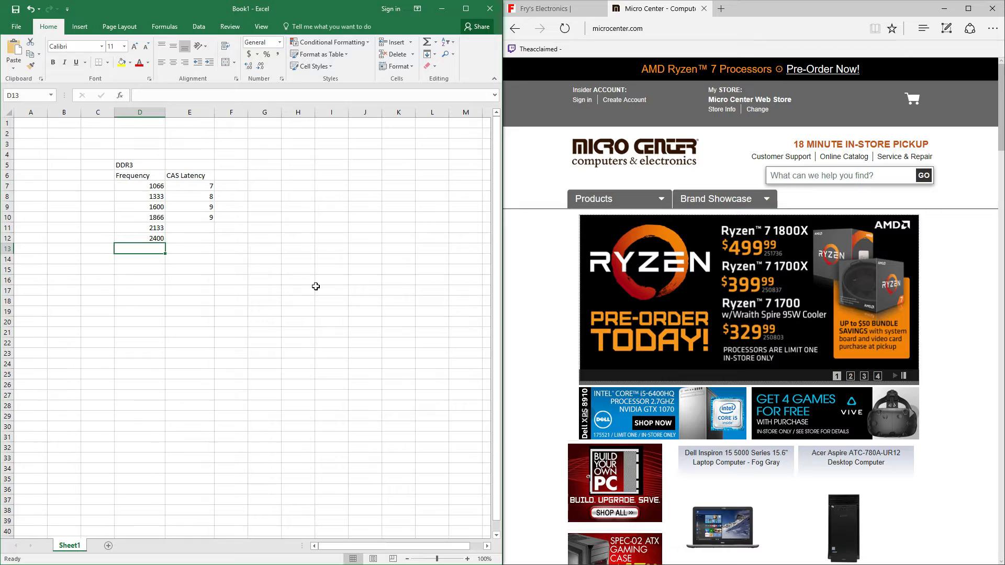
left_click(189, 228)
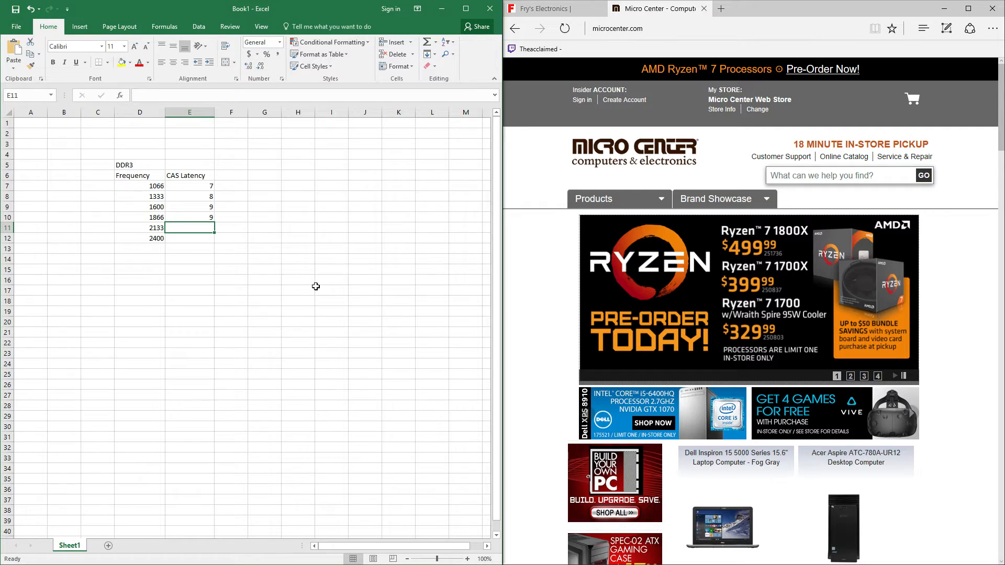
type("10")
left_click(189, 238)
type("11")
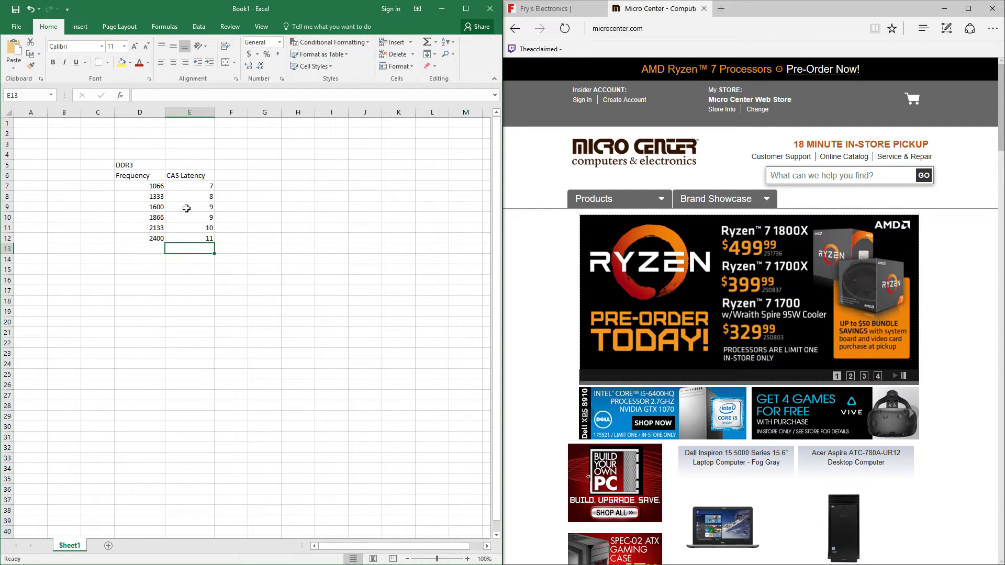
Step: Check the completed DDR3 values and move to the empty column right of CAS Latency
left_click_drag(139, 185, 209, 238)
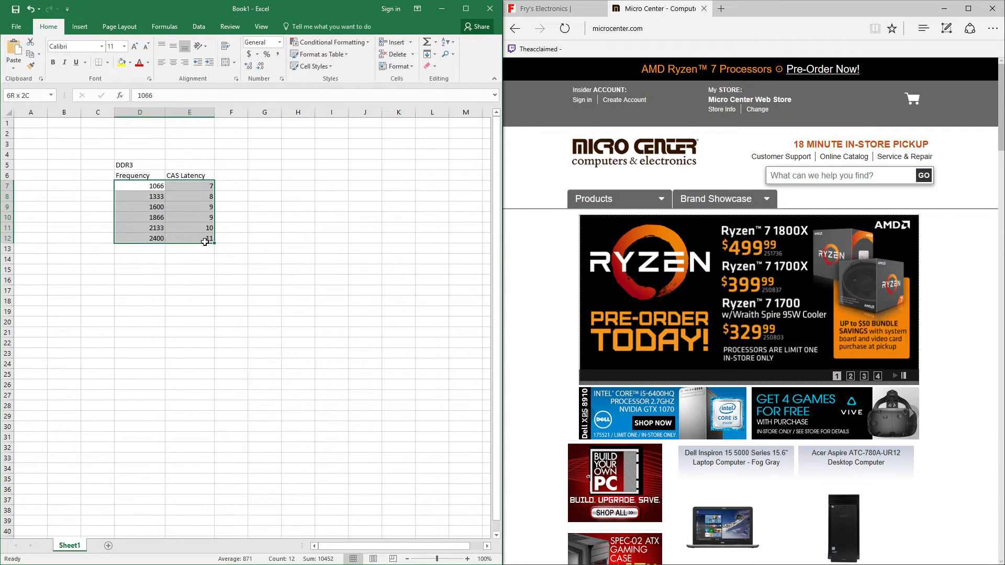
left_click(190, 239)
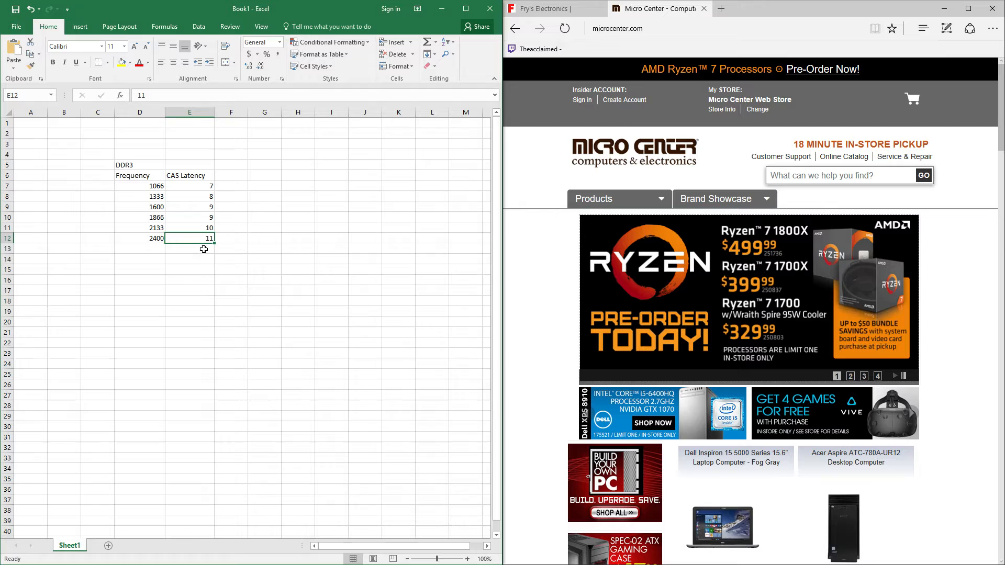
left_click(189, 229)
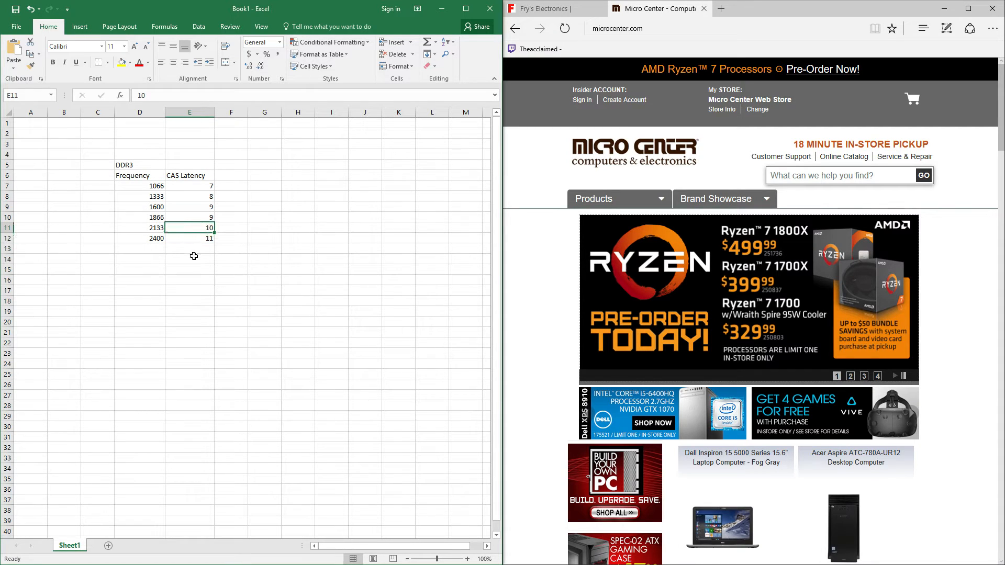
left_click(189, 259)
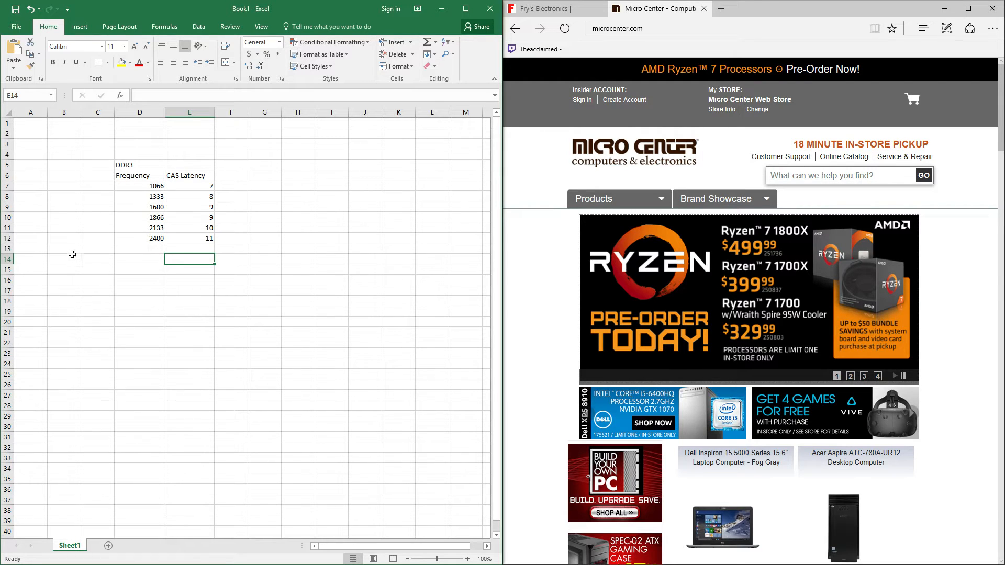
left_click(231, 176)
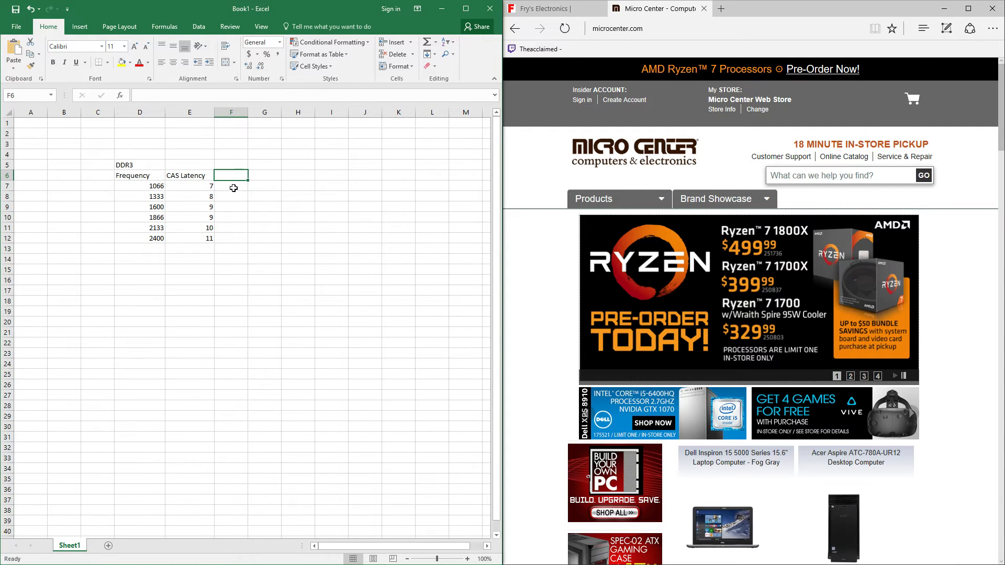
Step: Compute =D7/E7 in F7 and fill it down to F12, giving 152 through 218
type("=")
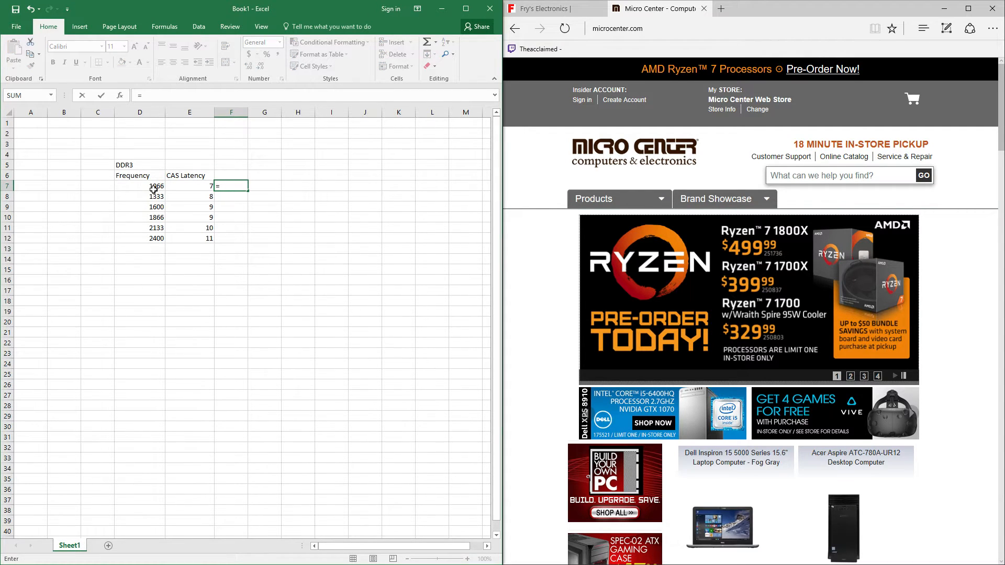
left_click(140, 187)
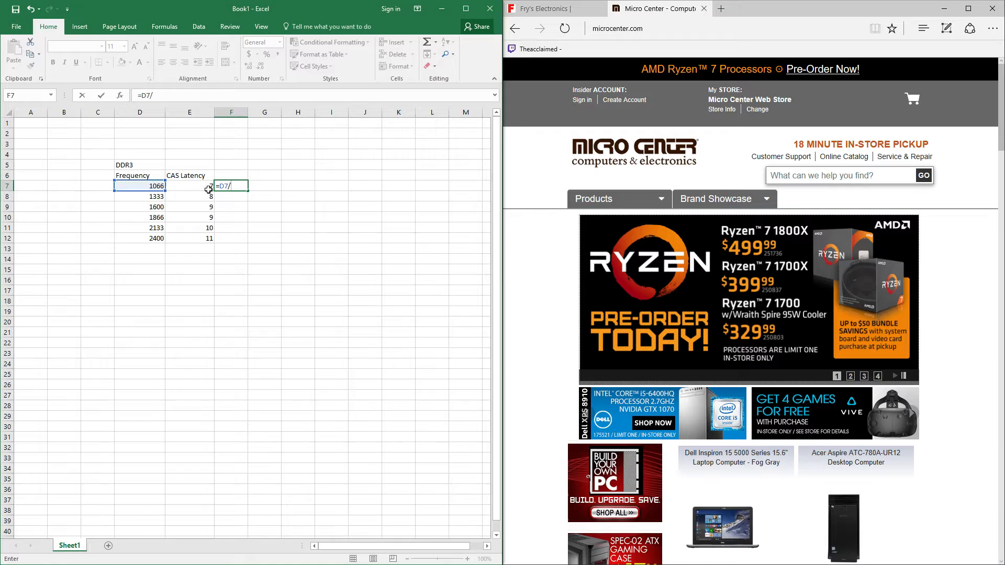
key("Enter")
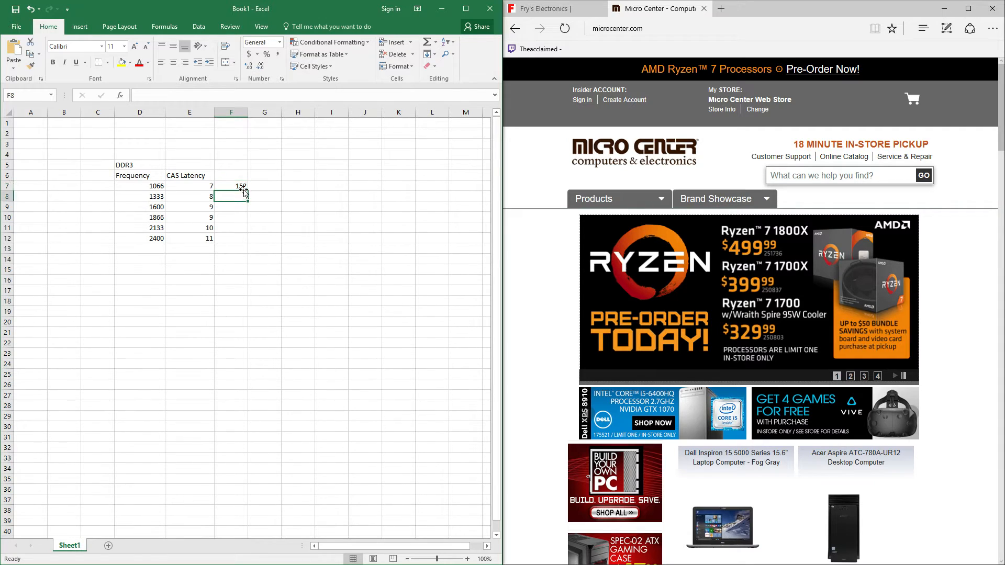
left_click(231, 186)
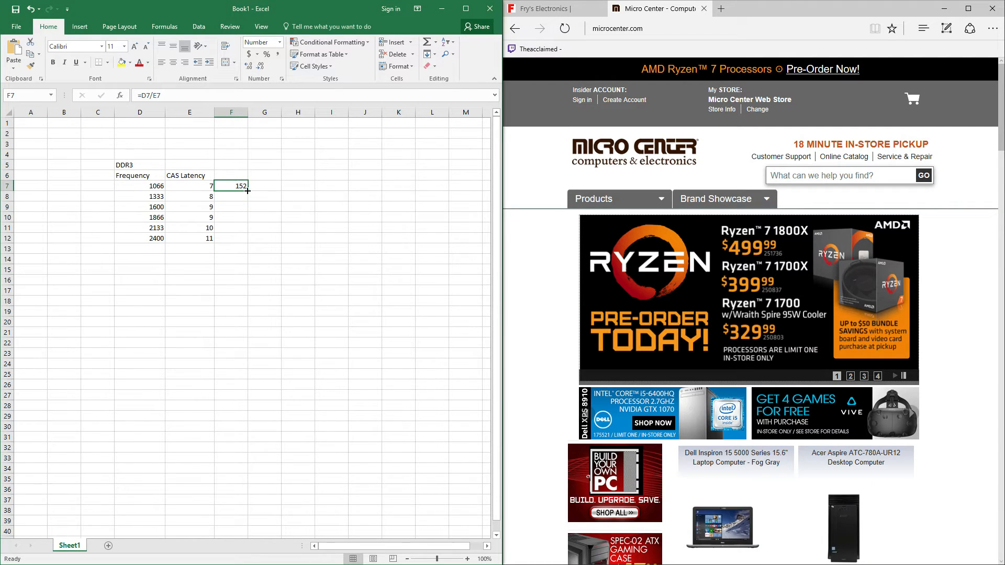
left_click_drag(247, 191, 247, 242)
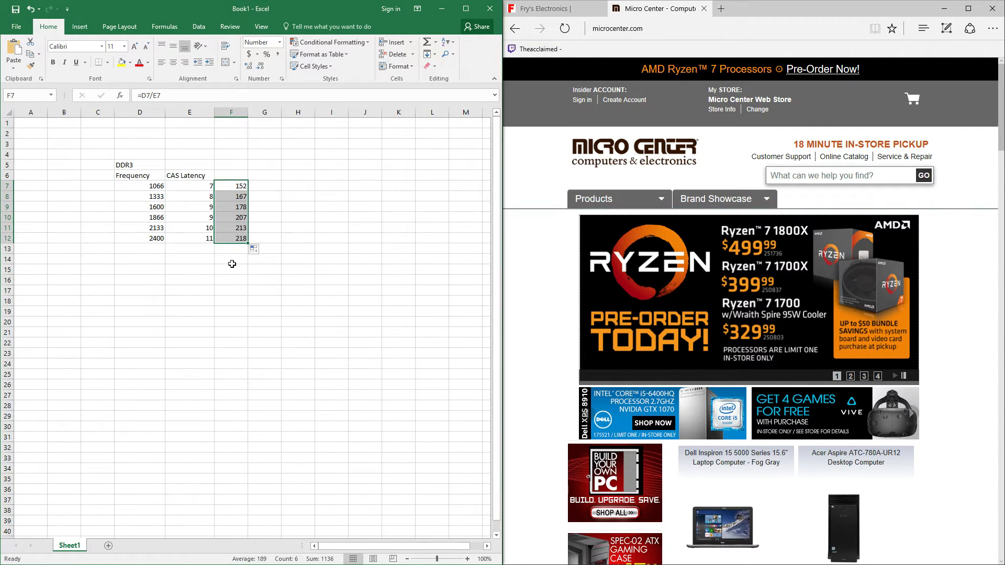
left_click(230, 260)
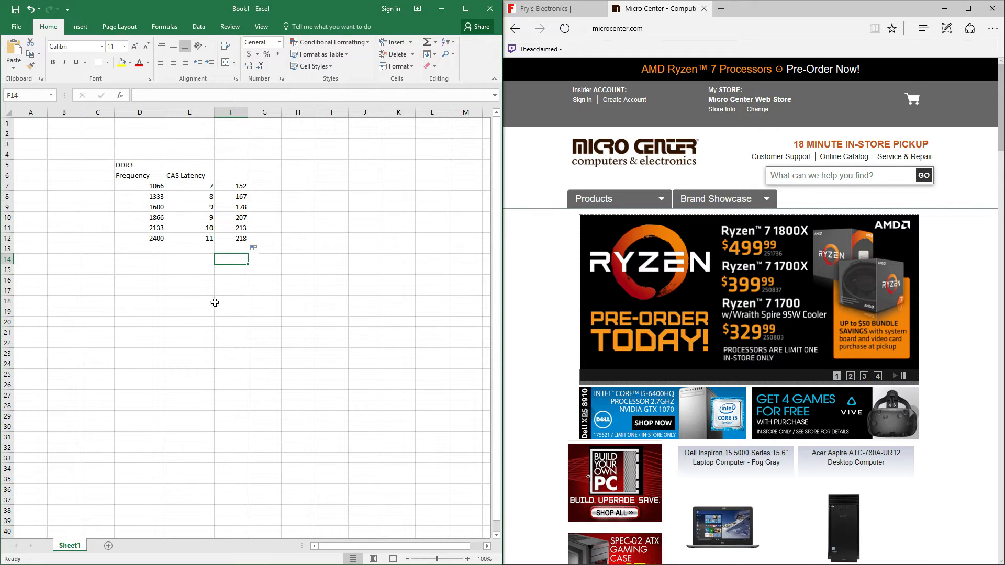
mouse_move(211, 316)
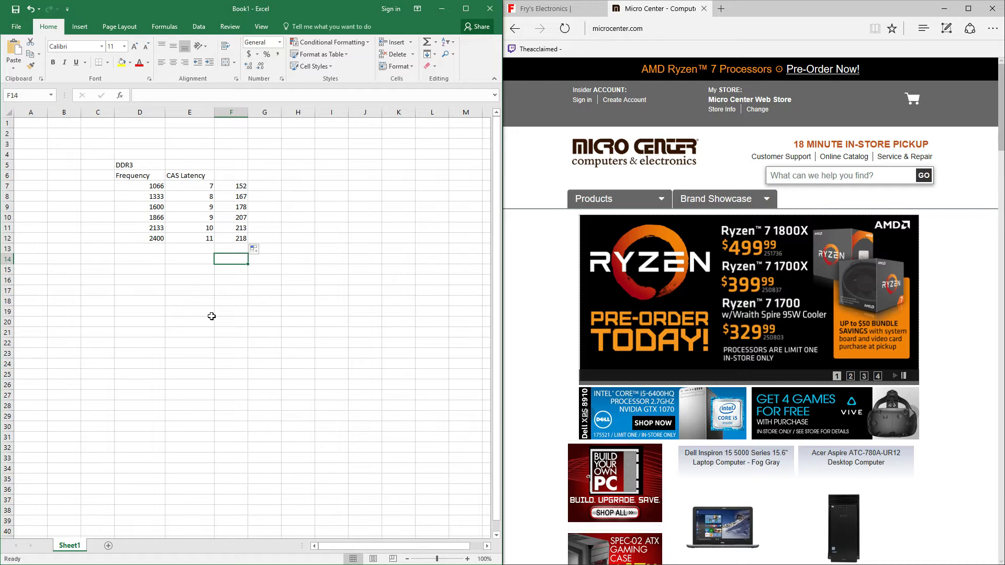
mouse_move(222, 217)
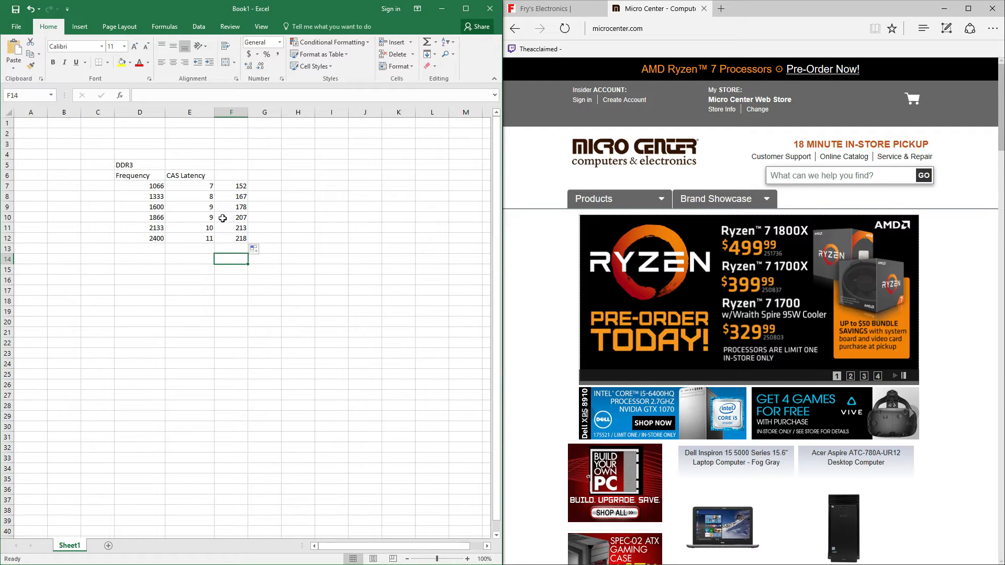
mouse_move(148, 268)
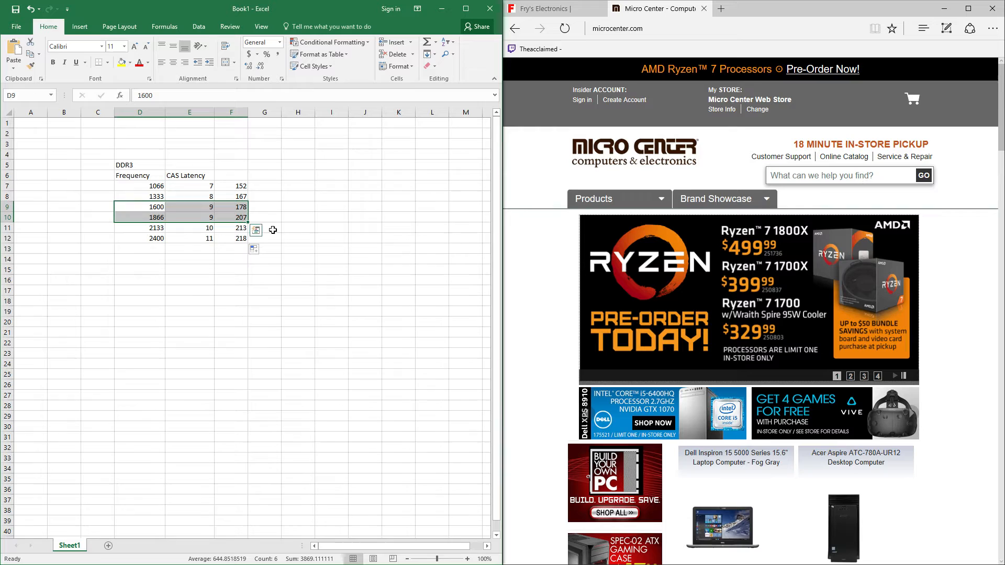
Step: Enter 1.5v beside the 152 result, name the results column, and add a Volts heading
left_click(265, 291)
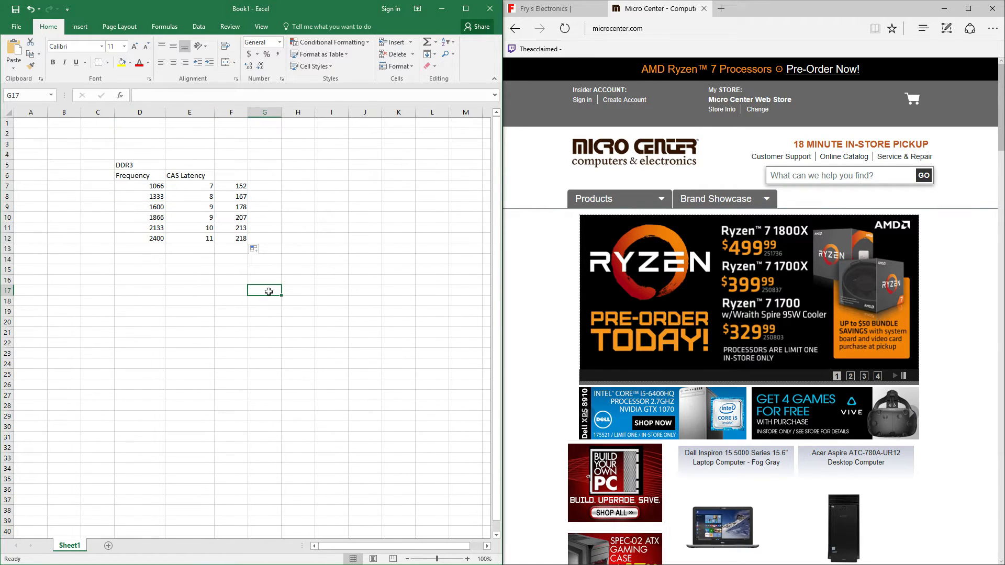
left_click(265, 186)
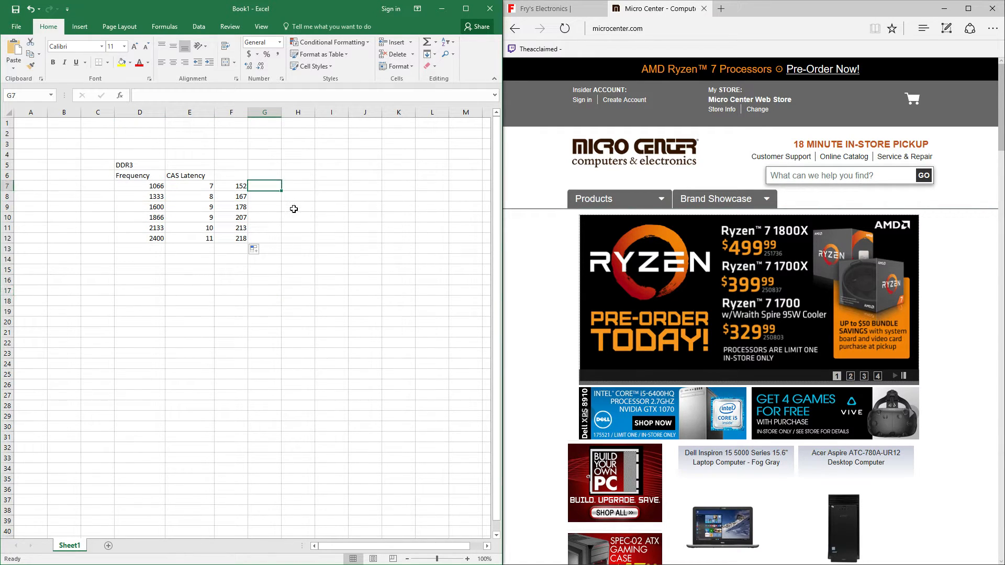
type("1.5v")
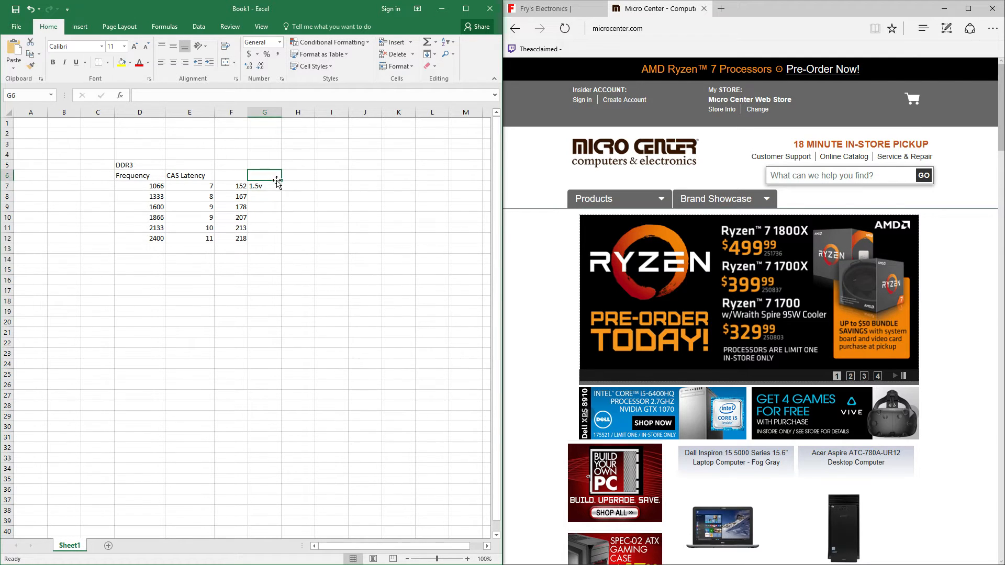
left_click(231, 174)
type("Pe")
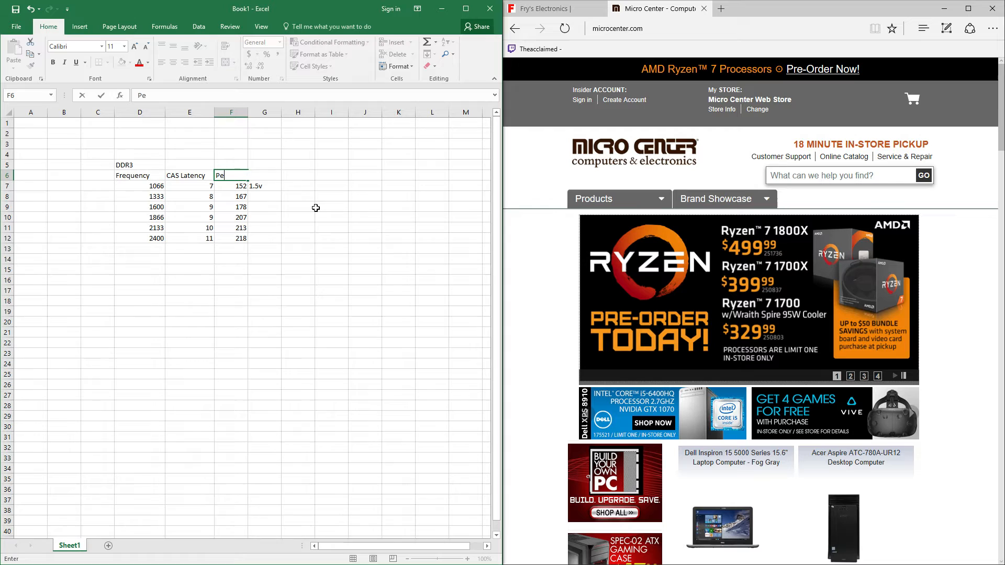
key("Enter")
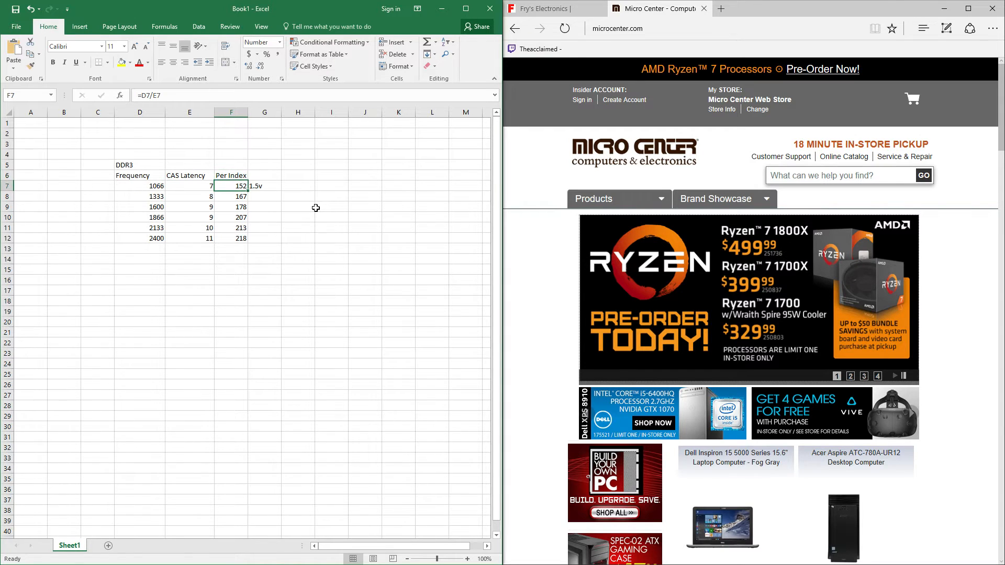
left_click(230, 176)
type("f")
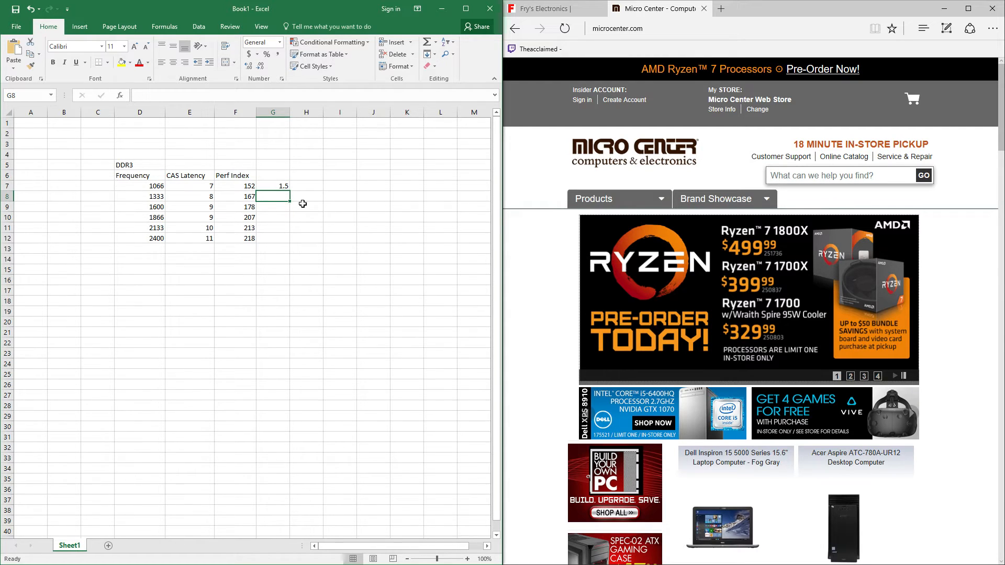
type("Vo")
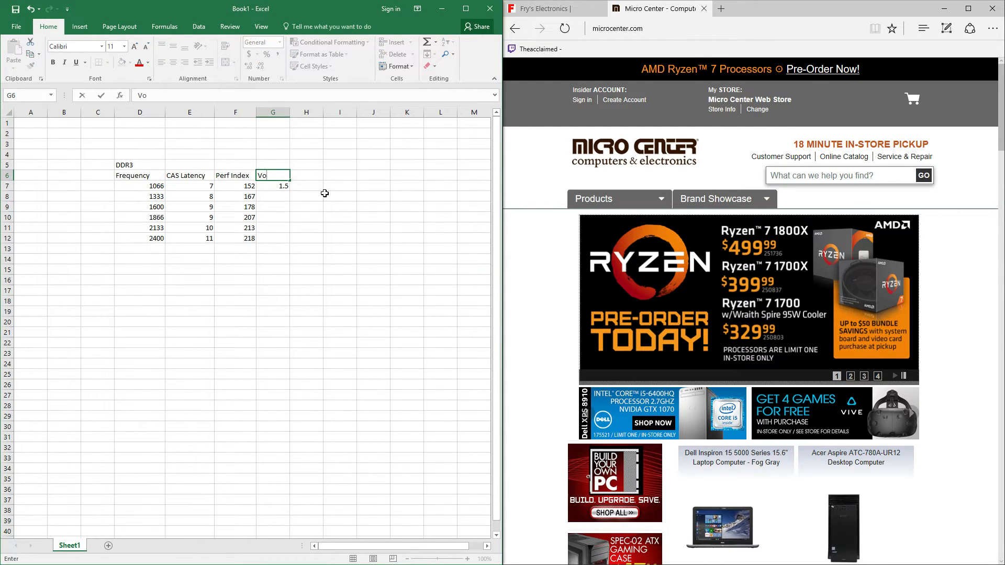
key("Enter")
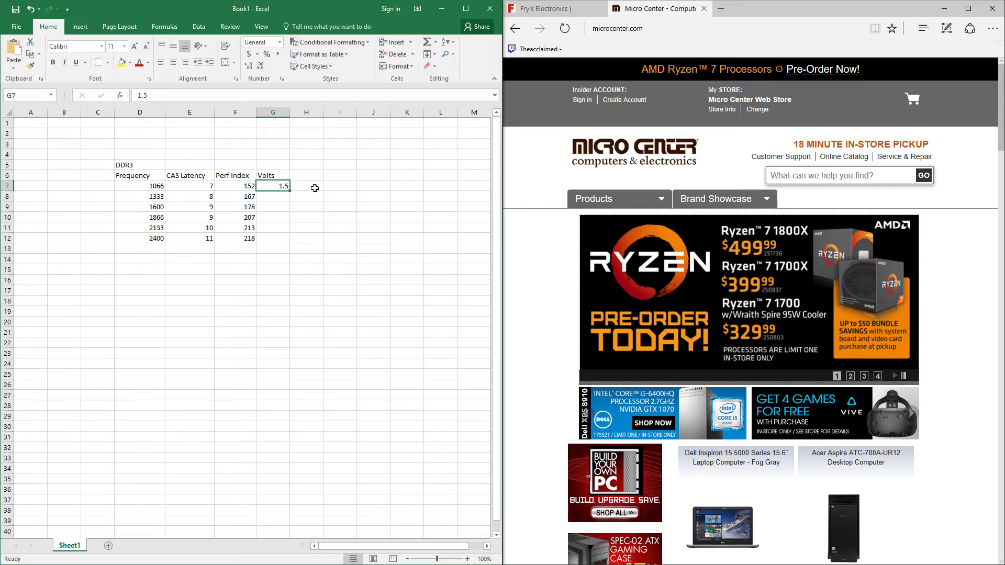
Step: Fill the remaining voltages: 1.5 down to the 1866 row and 1.65 for 2133 and 2400
type("1")
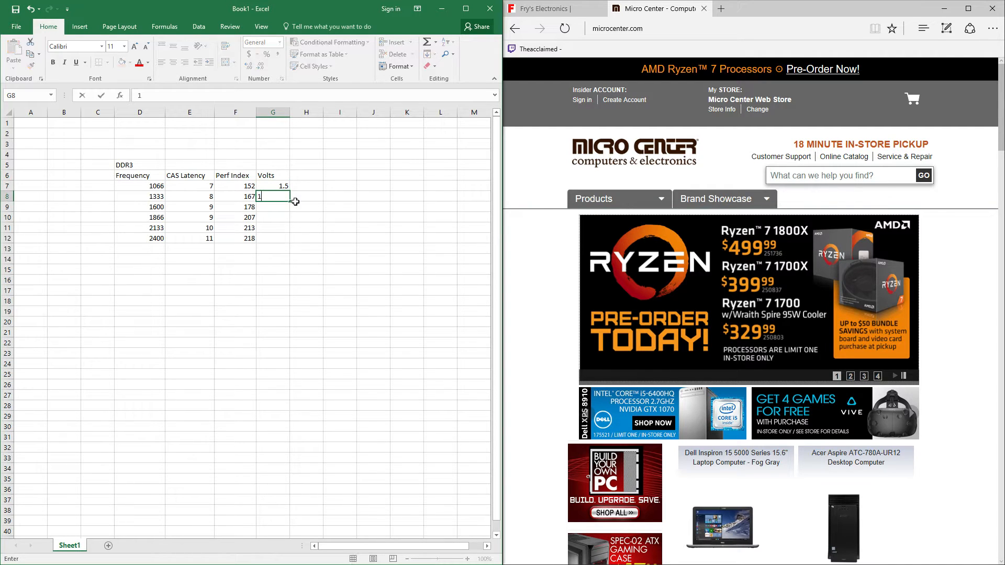
type("1.5")
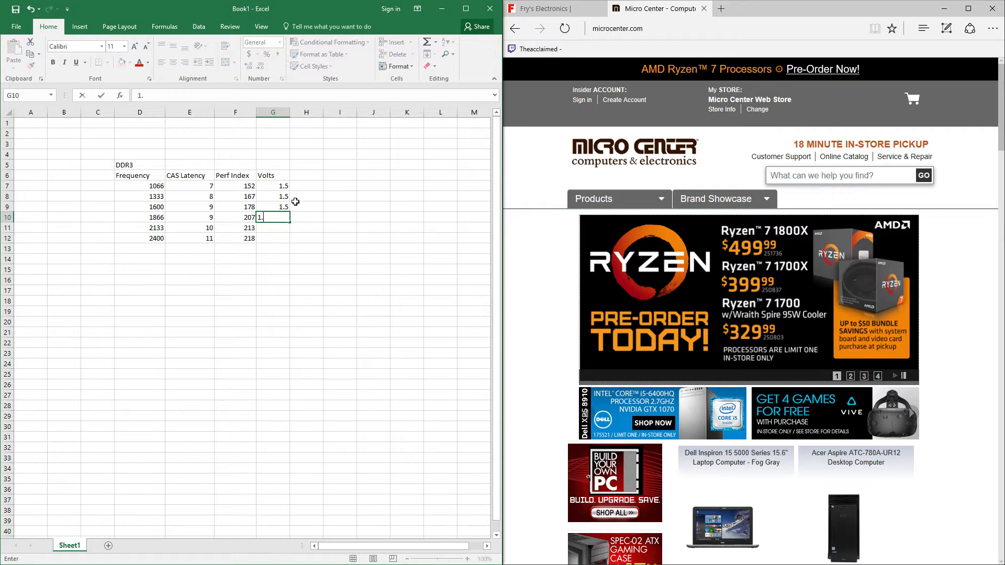
key("Enter")
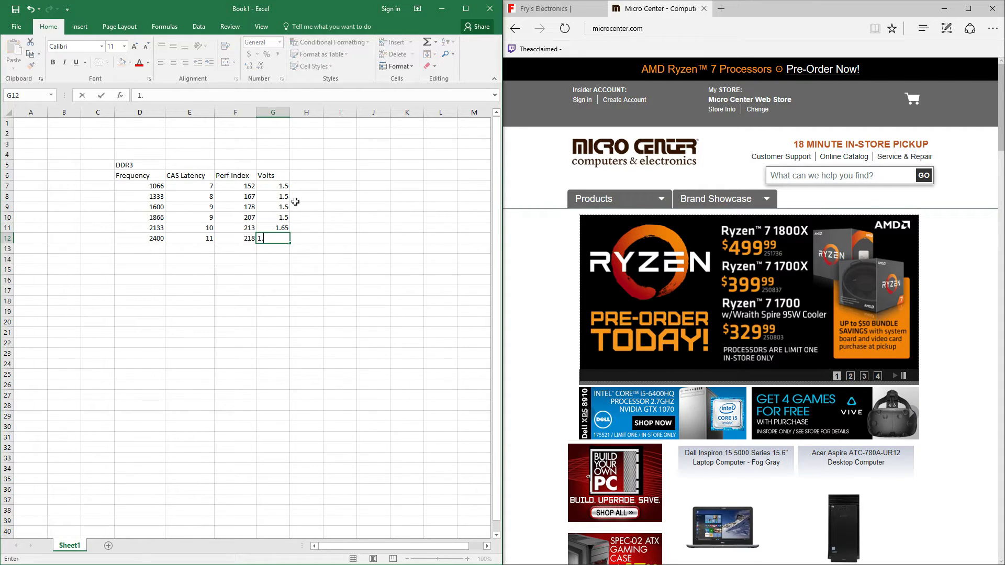
key("Enter")
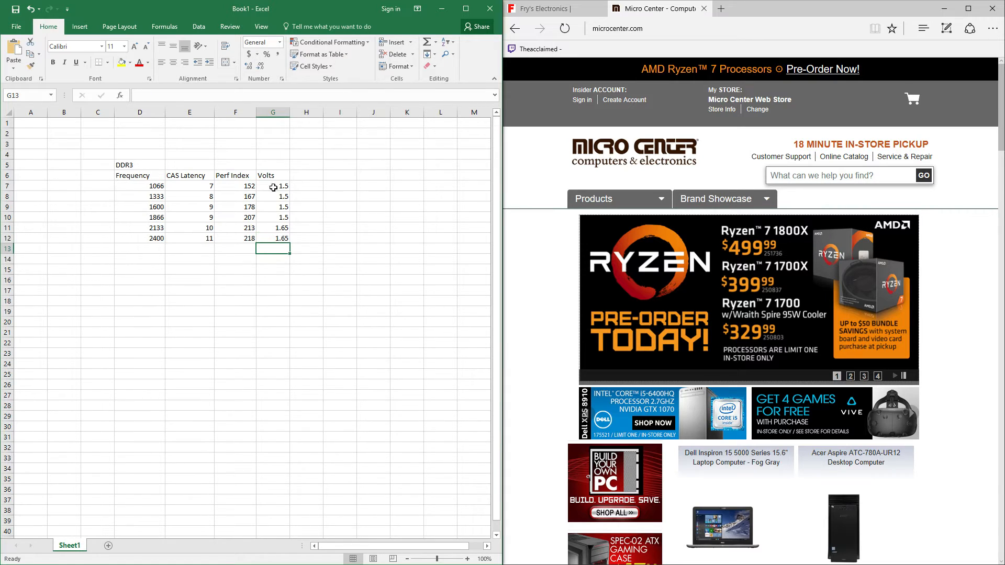
left_click(151, 206)
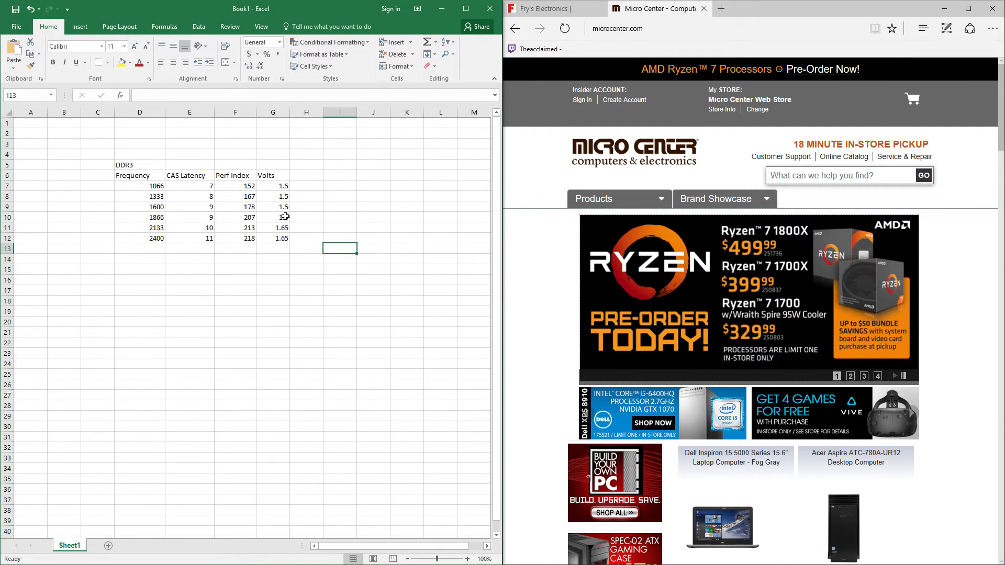
left_click_drag(139, 206, 272, 216)
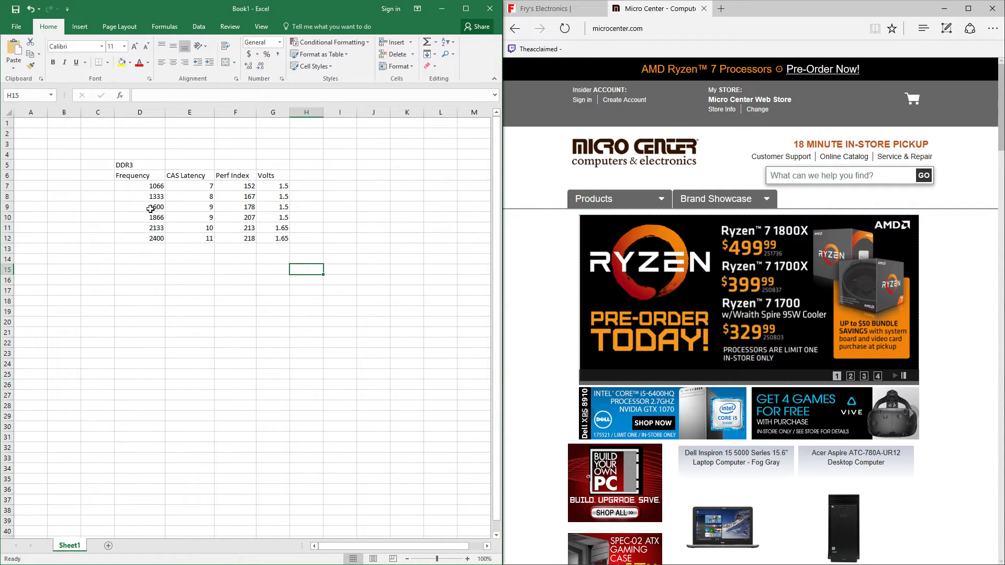
left_click_drag(140, 217, 251, 217)
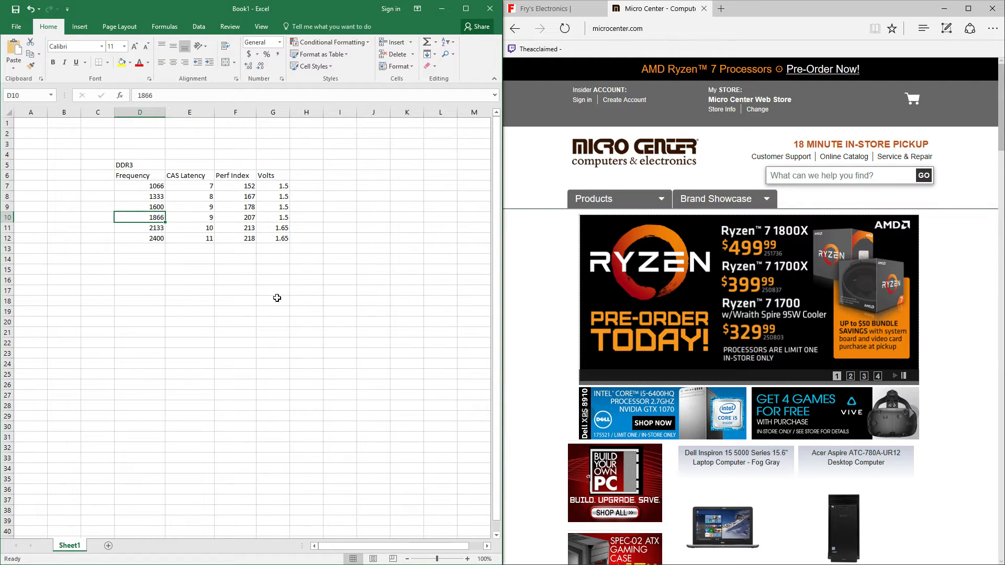
left_click_drag(139, 216, 211, 227)
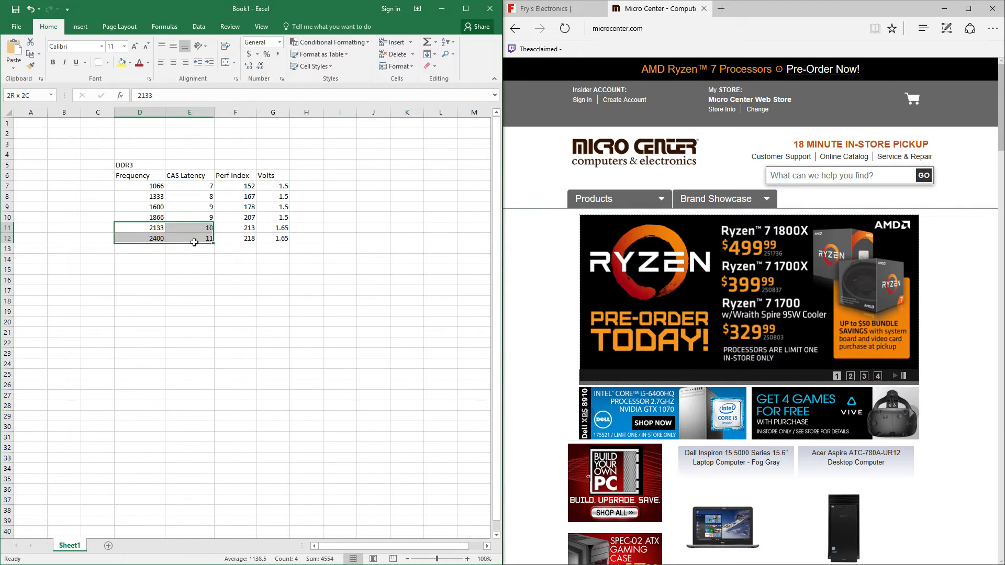
left_click(306, 301)
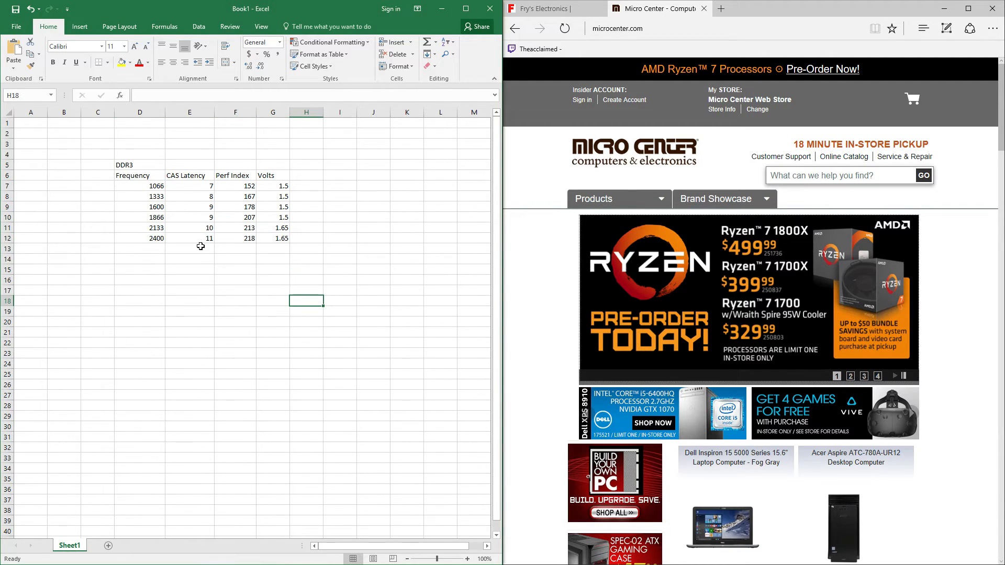
left_click(140, 238)
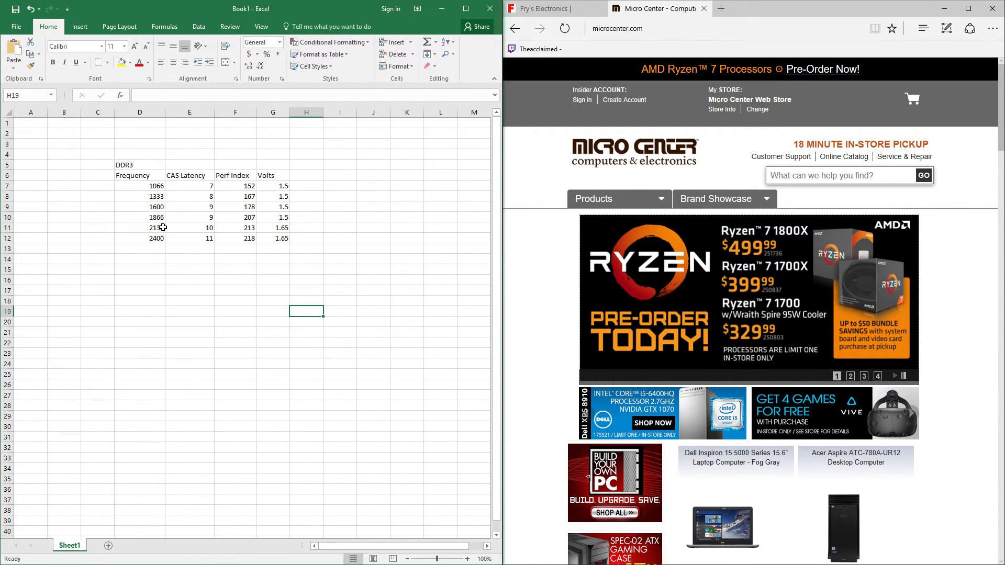
left_click(139, 270)
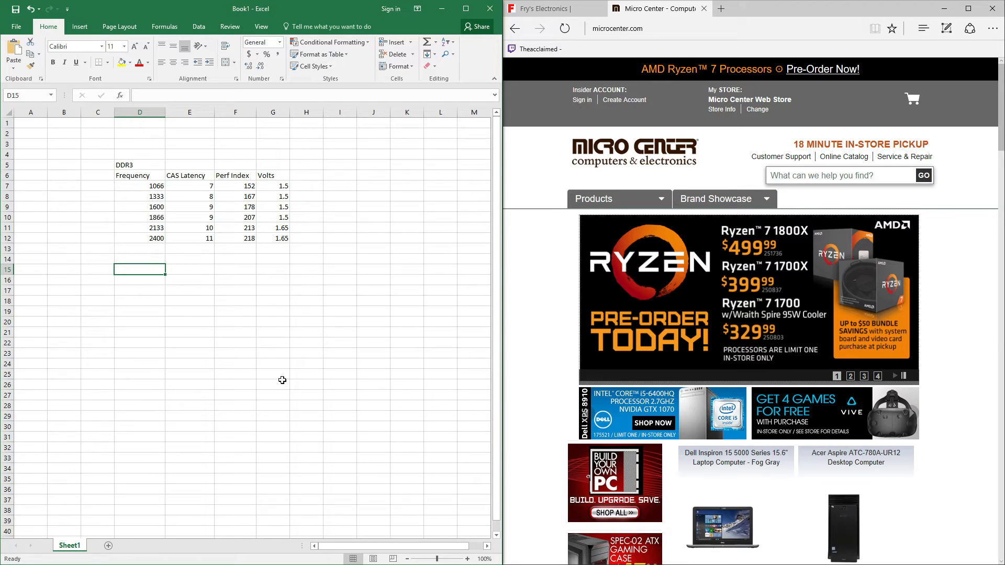
Step: Enter DDR4 in D15, 2133 with CAS latency 14, and performance index =D16/E16 in F16
type("DD4")
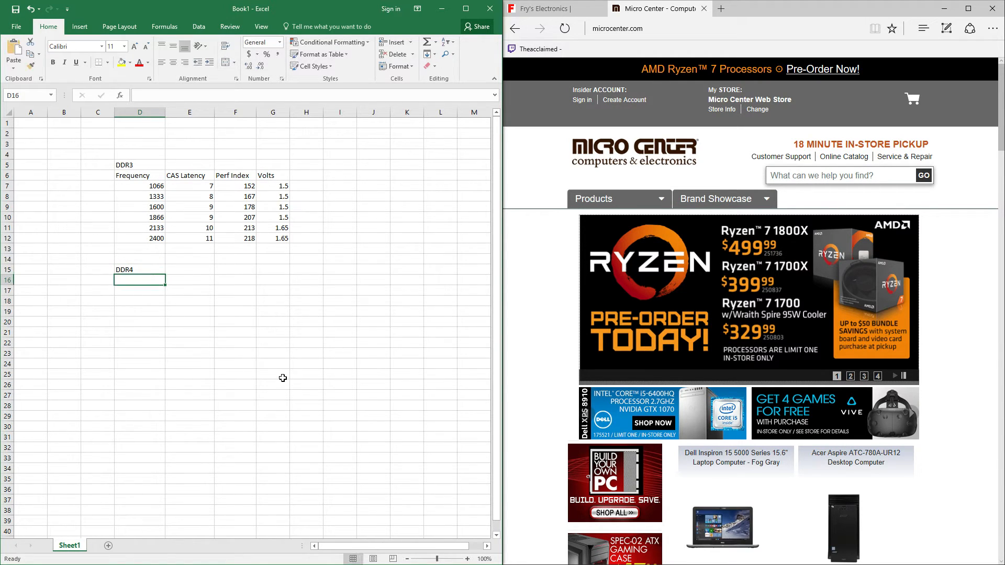
mouse_move(224, 376)
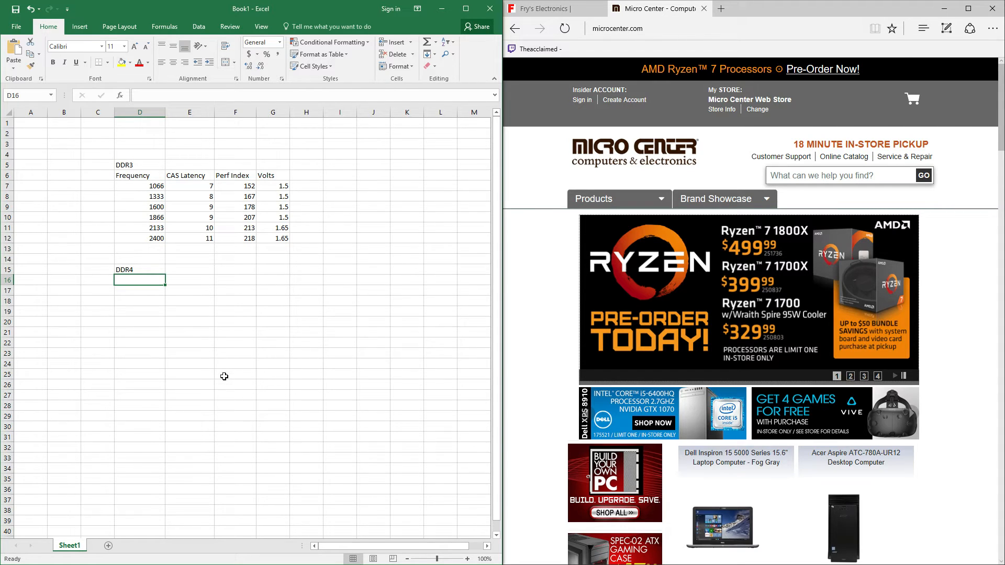
mouse_move(194, 345)
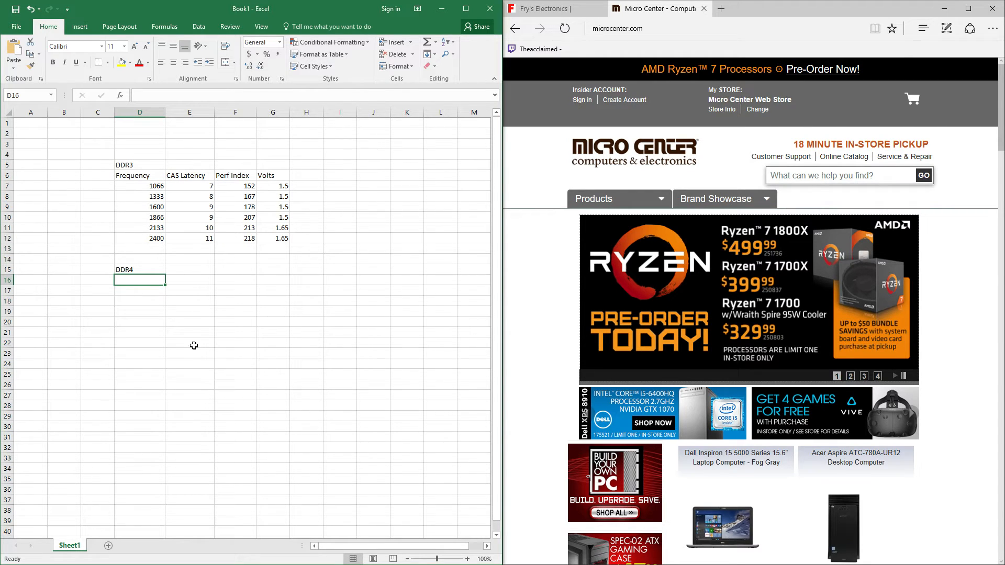
mouse_move(197, 349)
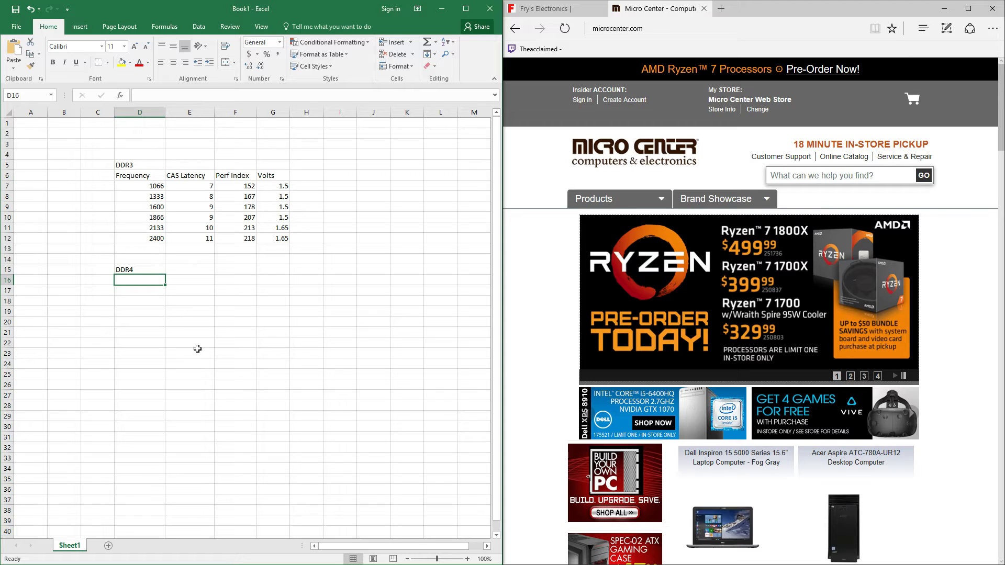
type("21")
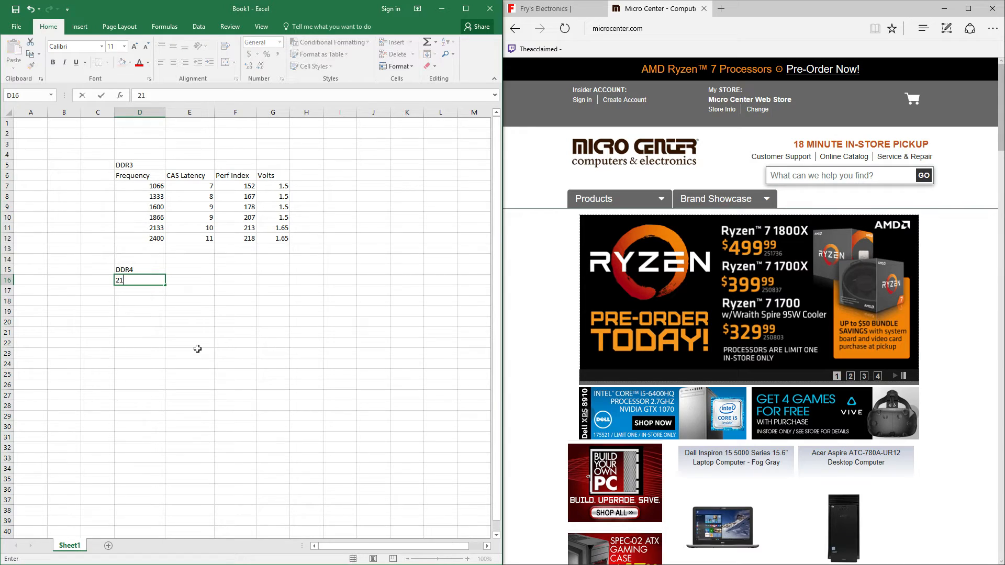
key("Enter")
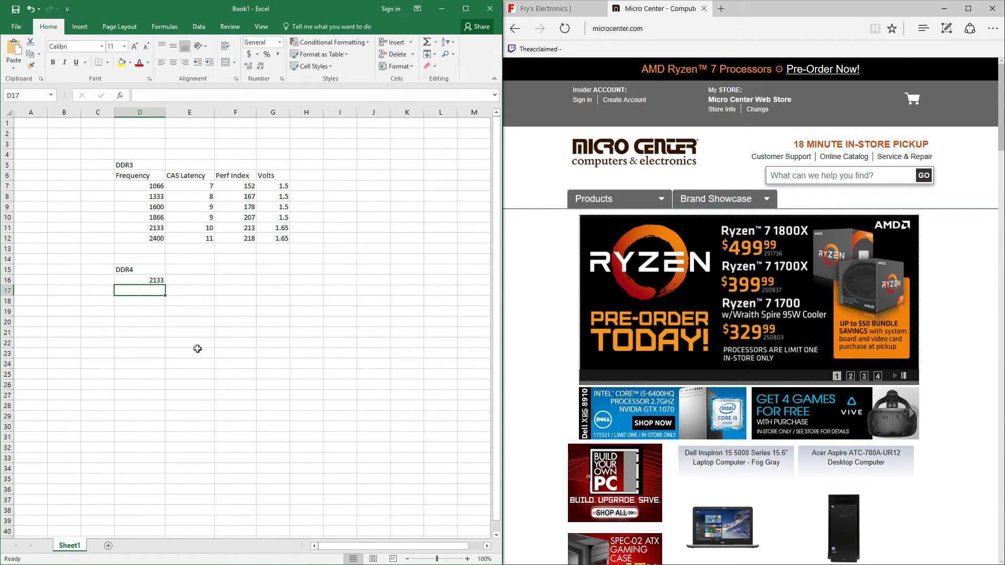
left_click(188, 280)
type("14")
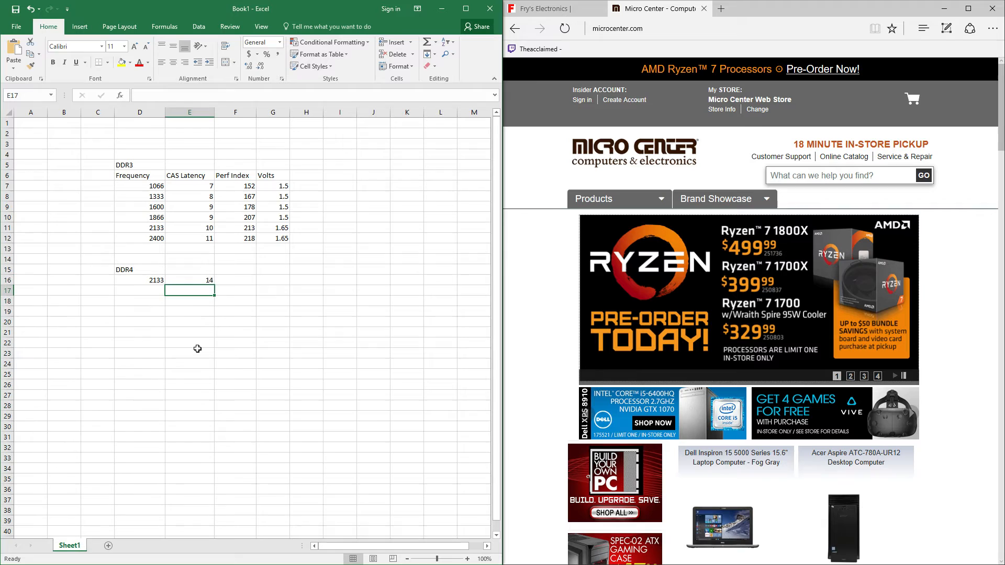
left_click(234, 280)
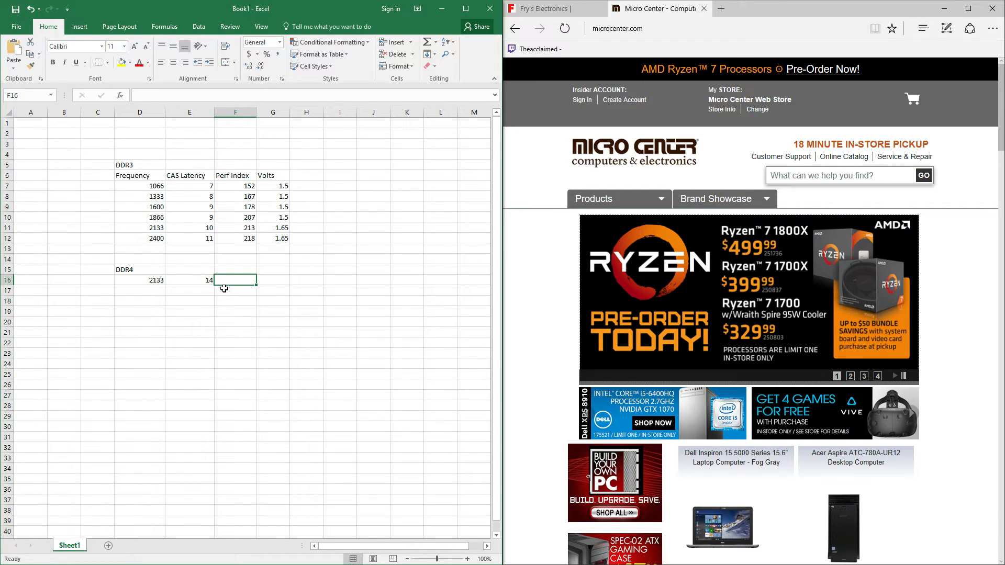
mouse_move(234, 280)
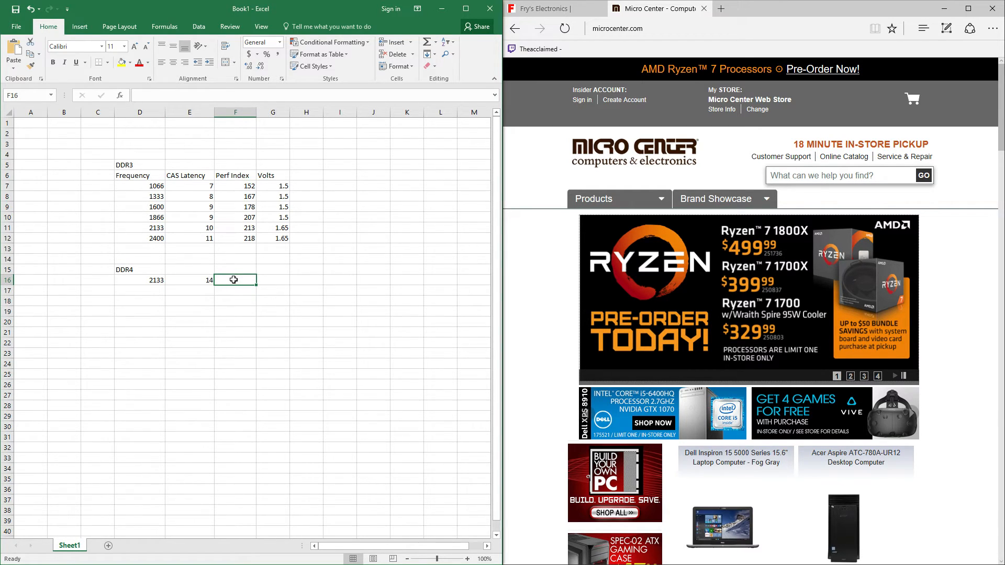
type("=D16")
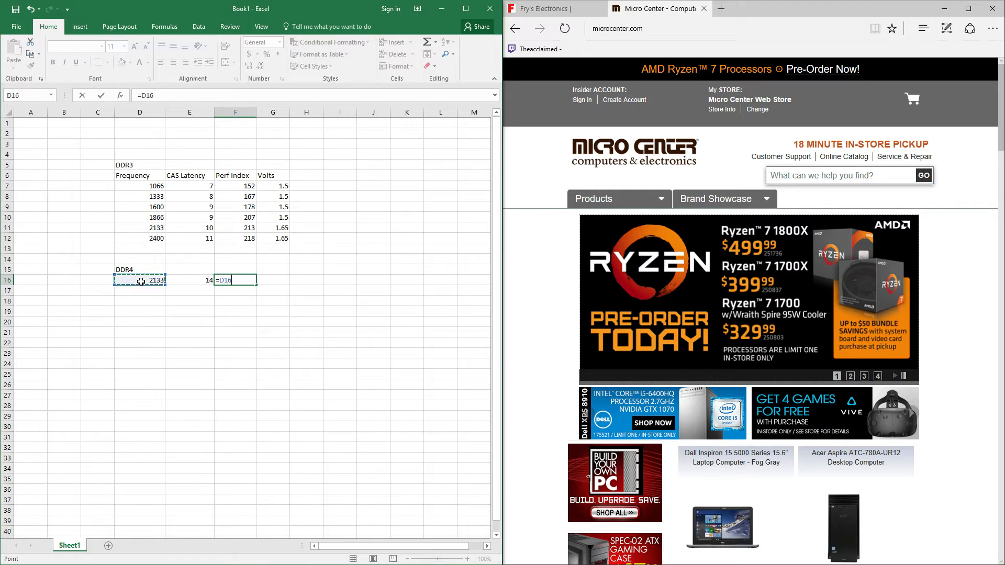
key("Enter")
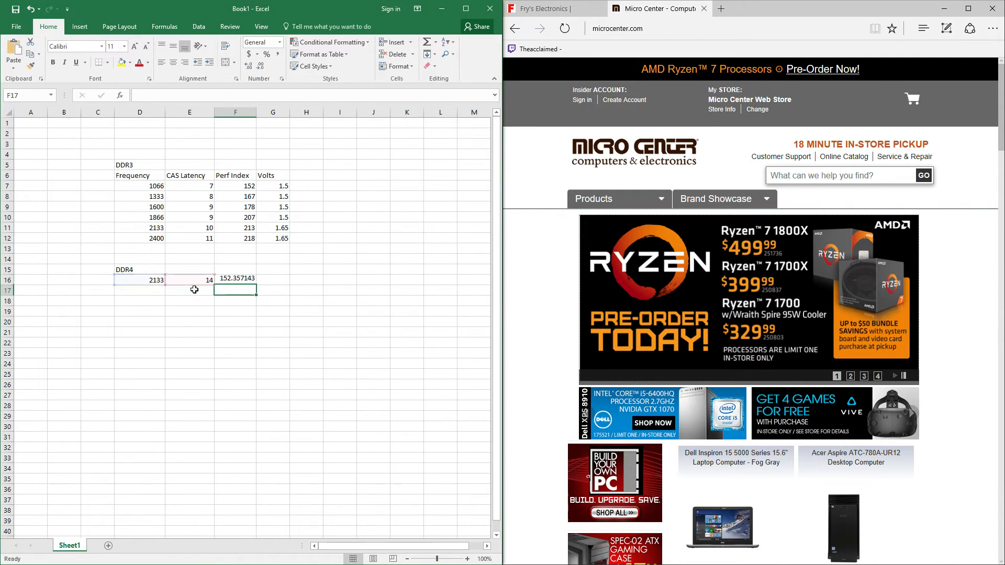
left_click(235, 280)
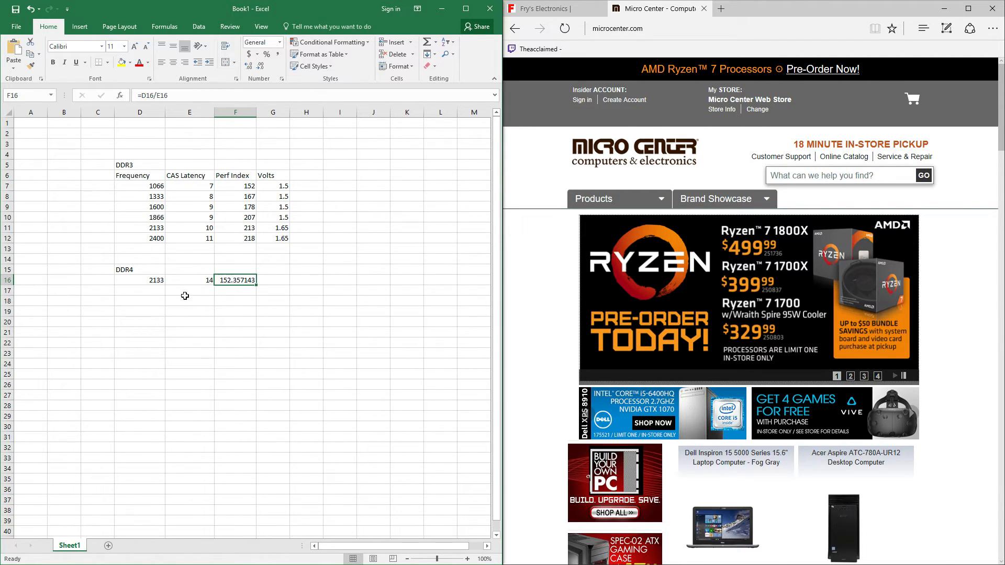
left_click(140, 291)
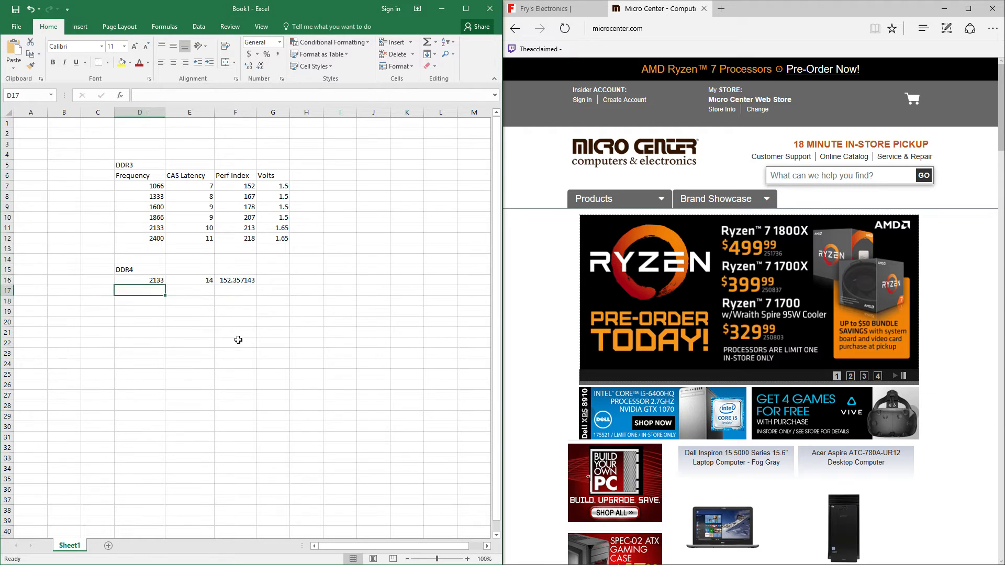
Step: Enter DDR4 frequencies 2400, 2666, 2800, 3000 and 3200 in D17:D21
type("2")
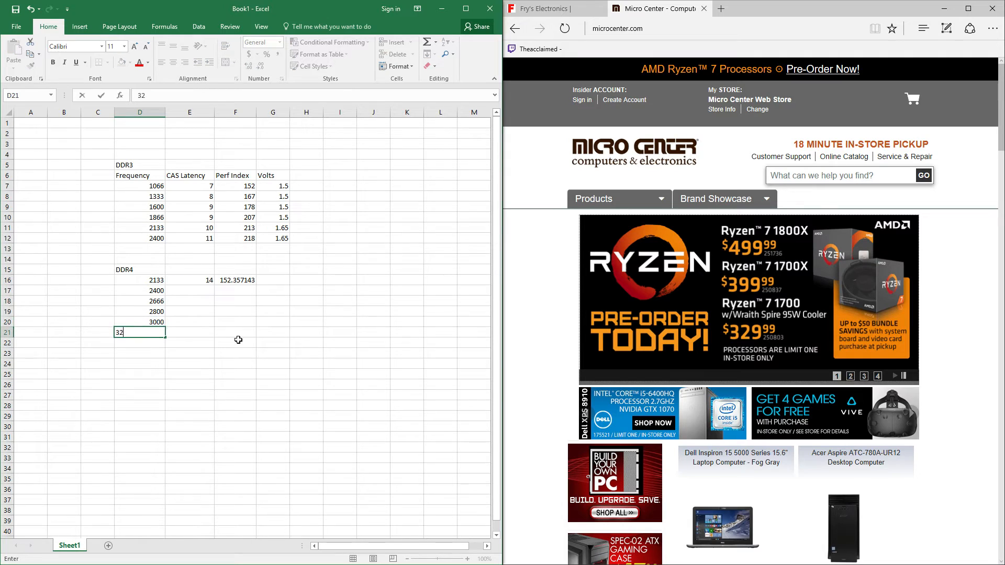
key("Enter")
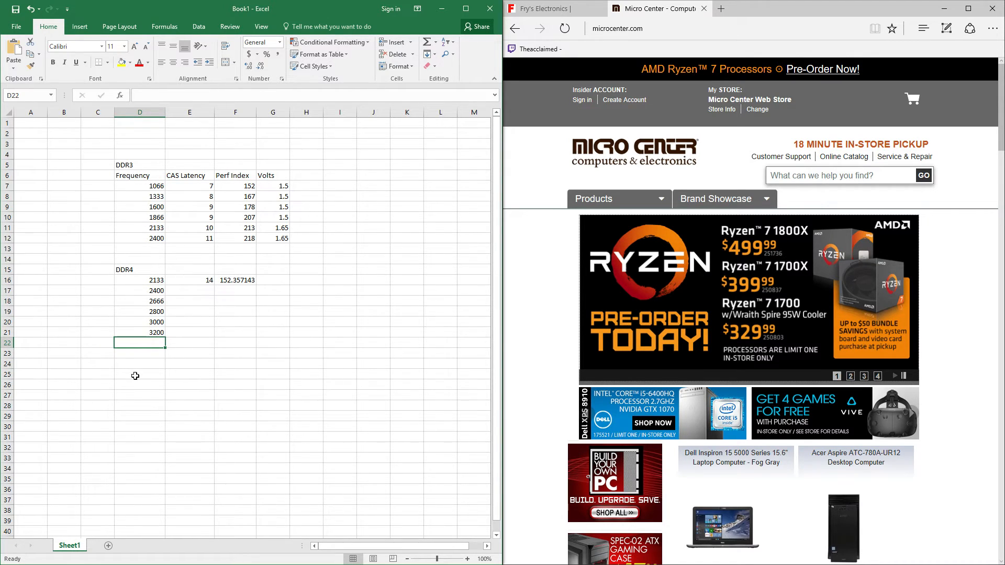
left_click(272, 406)
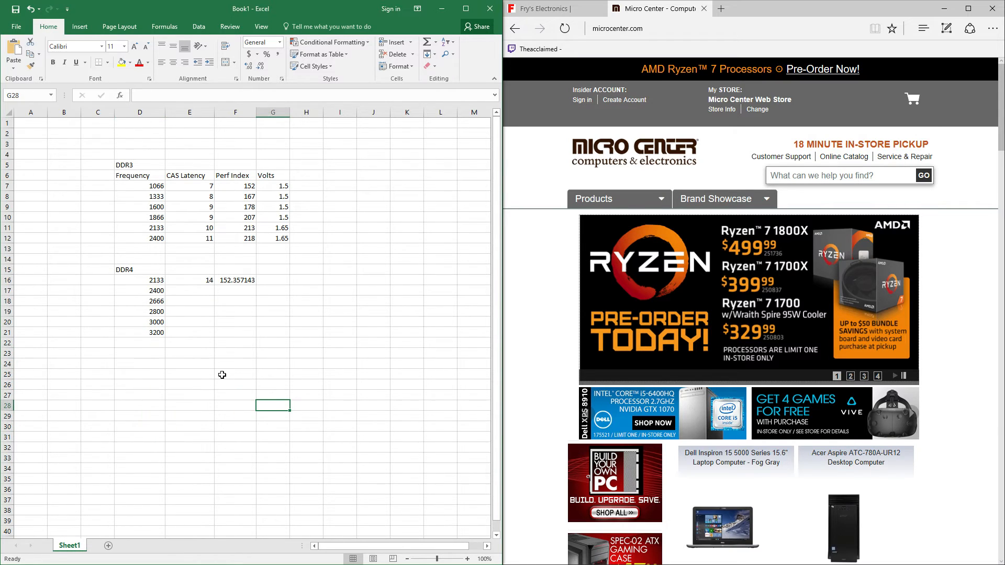
mouse_move(183, 337)
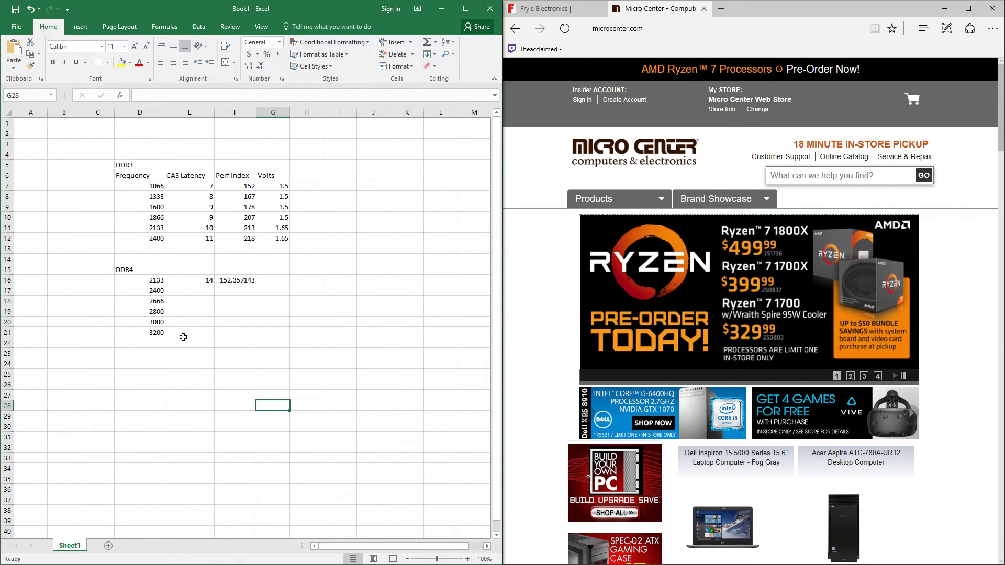
mouse_move(207, 362)
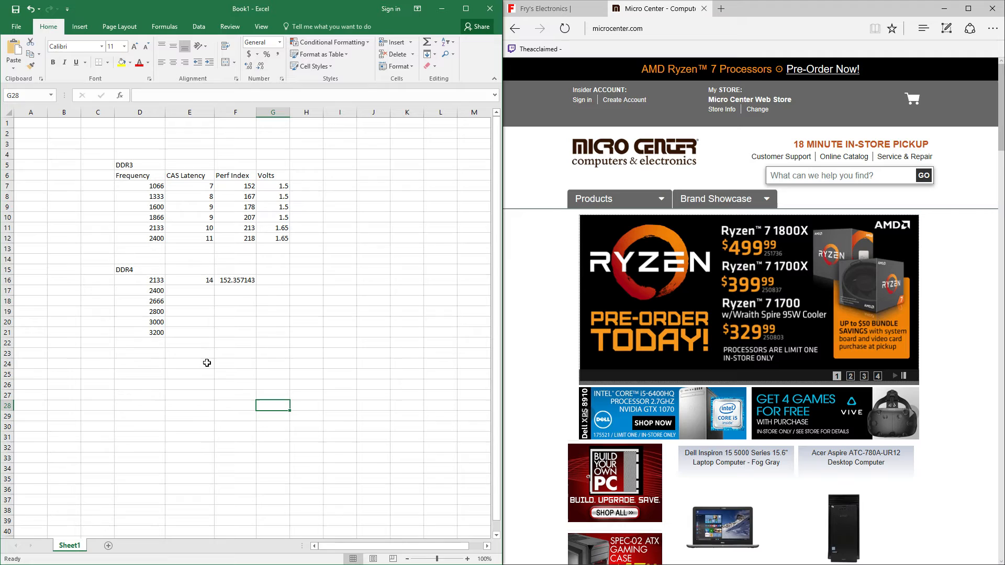
mouse_move(204, 390)
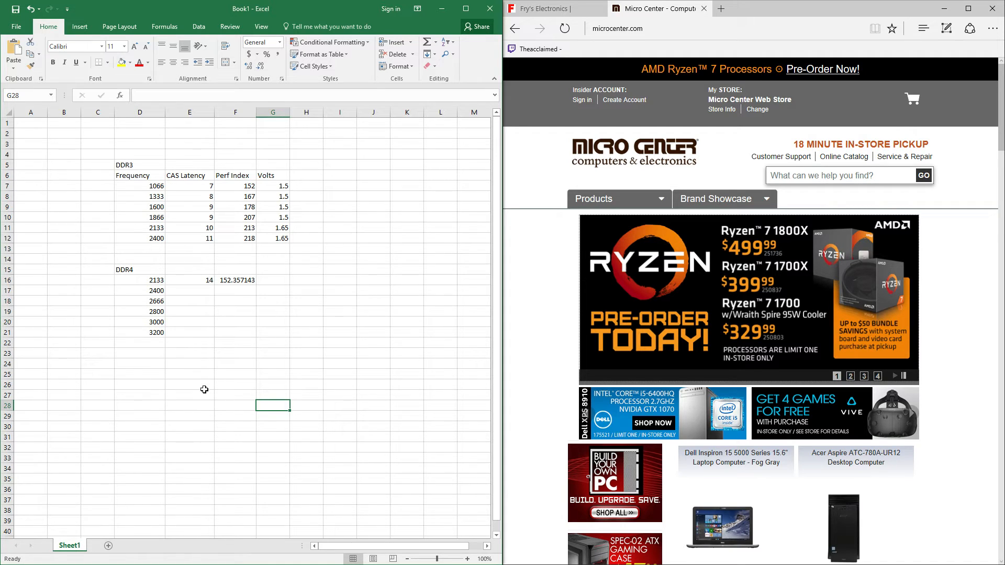
mouse_move(188, 293)
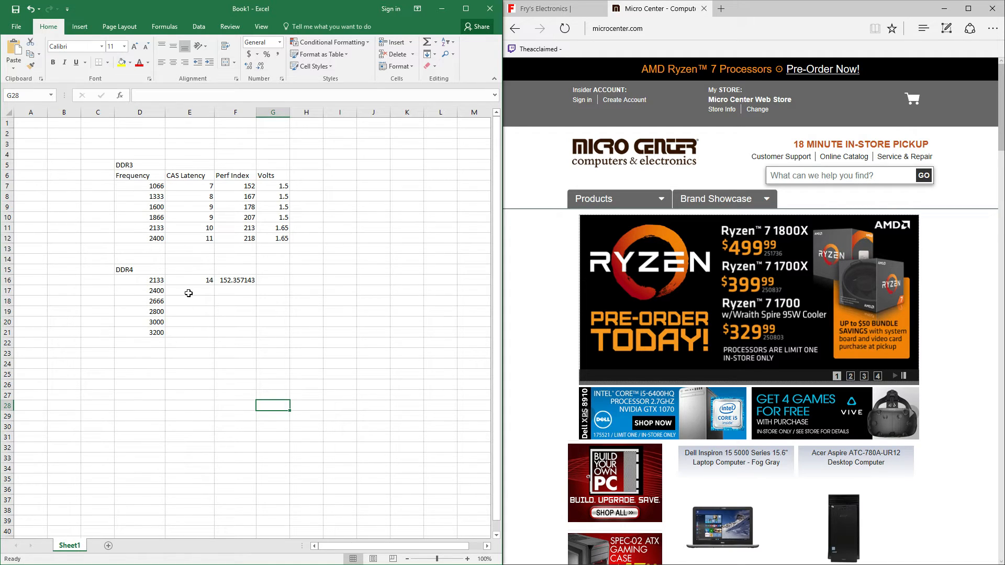
Step: Enter CAS latencies 15, 15, 16, 16, 16 in E17:E21 and fill the index formula down to F21
left_click(188, 291)
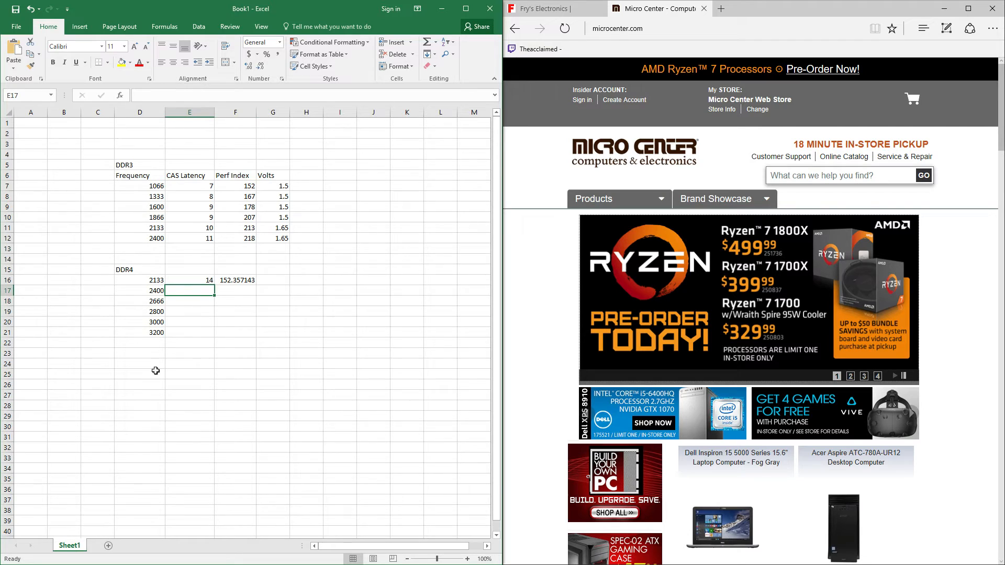
mouse_move(180, 330)
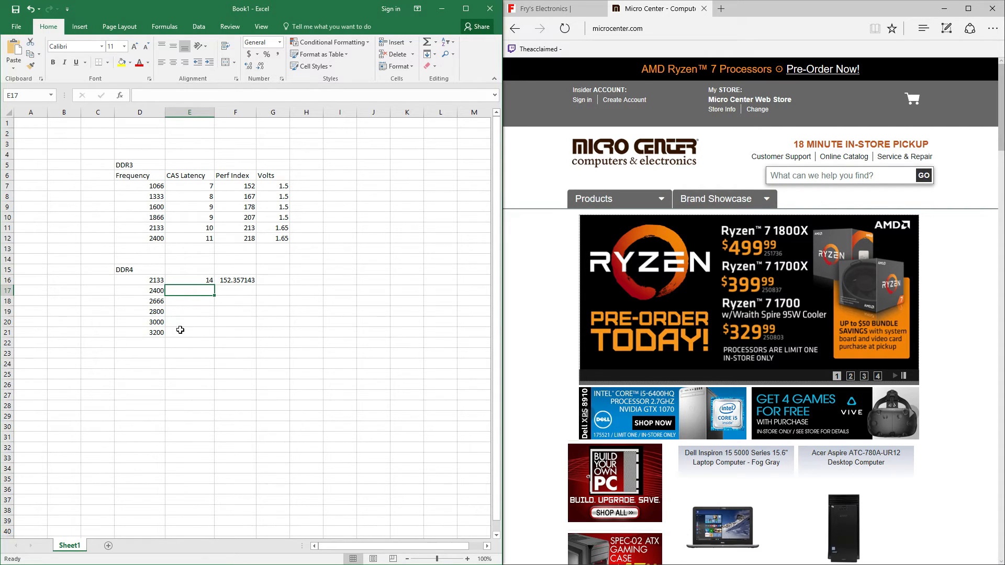
mouse_move(196, 339)
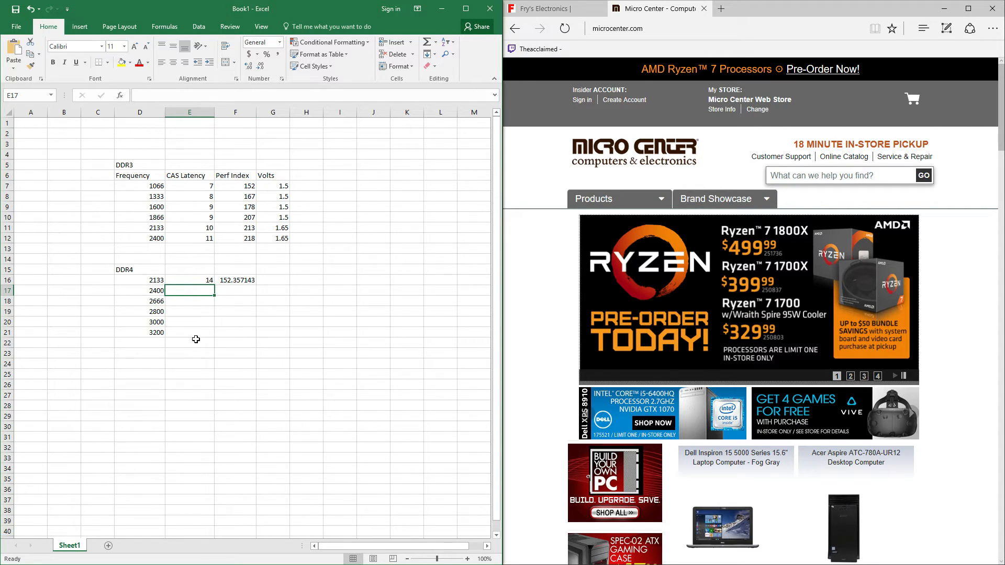
type("1")
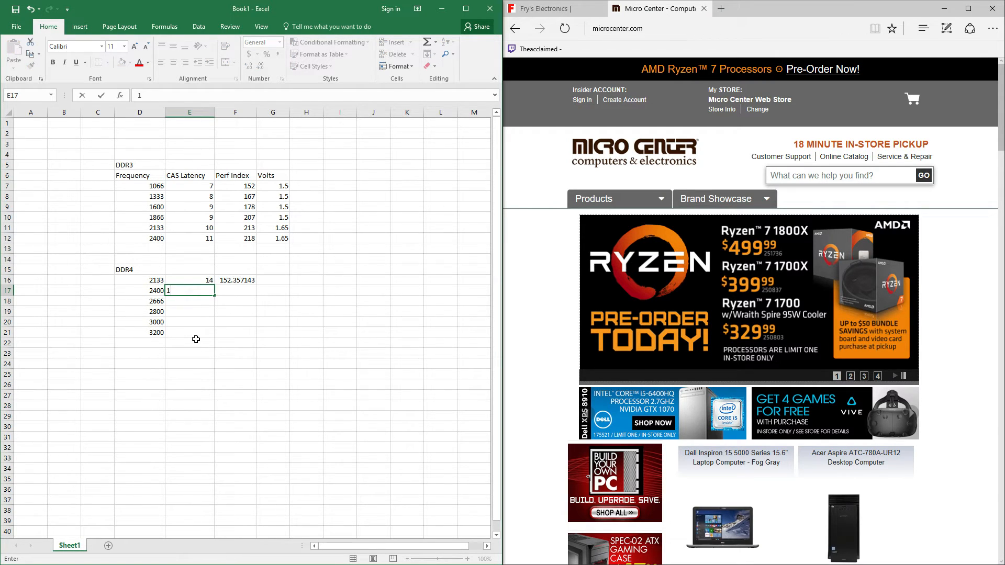
key("Enter")
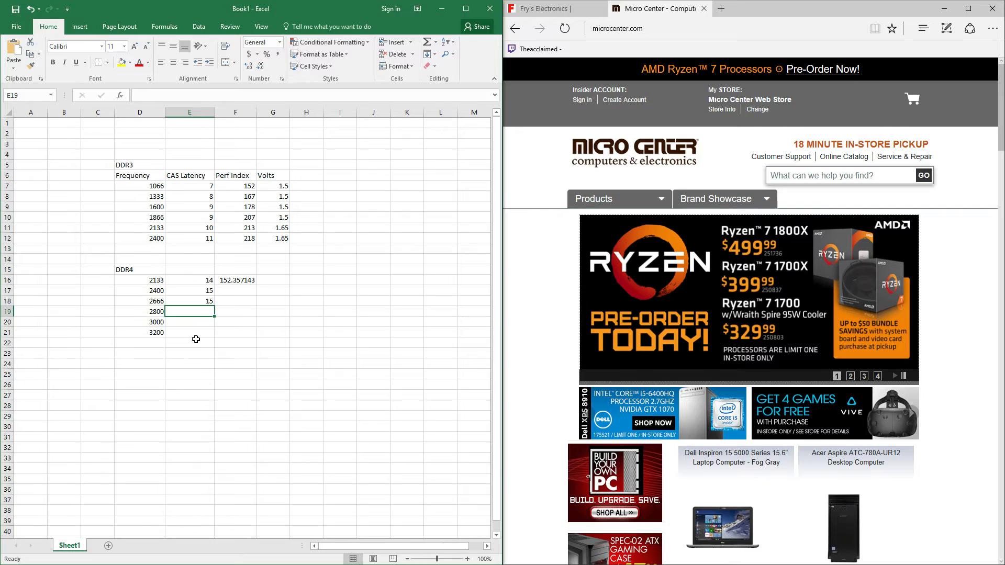
type("16")
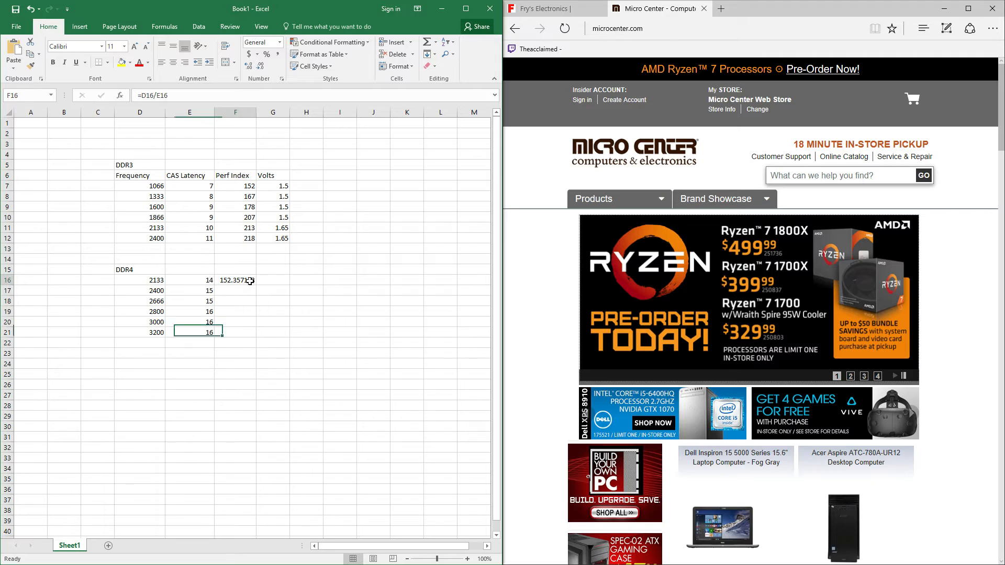
left_click_drag(235, 280, 235, 332)
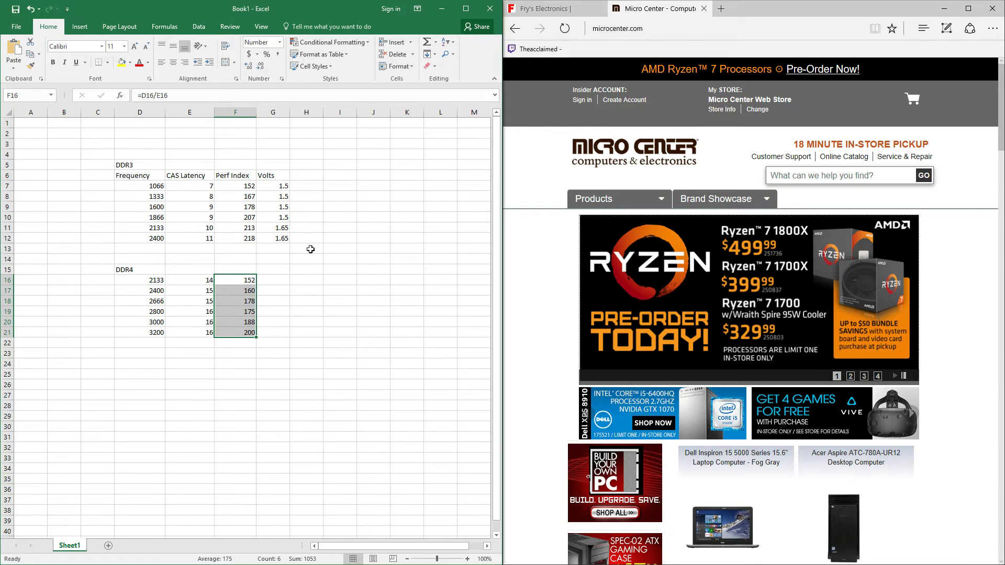
Step: Enter voltages in G16:G21: 1.2 for 2133–2800 and 1.35 for 3000 and 3200
left_click(272, 281)
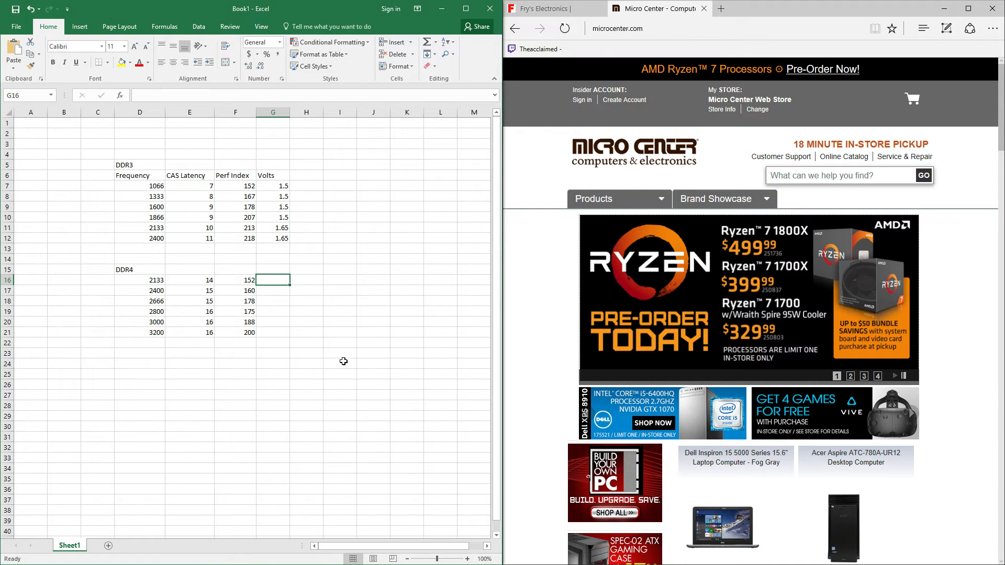
type("1.2")
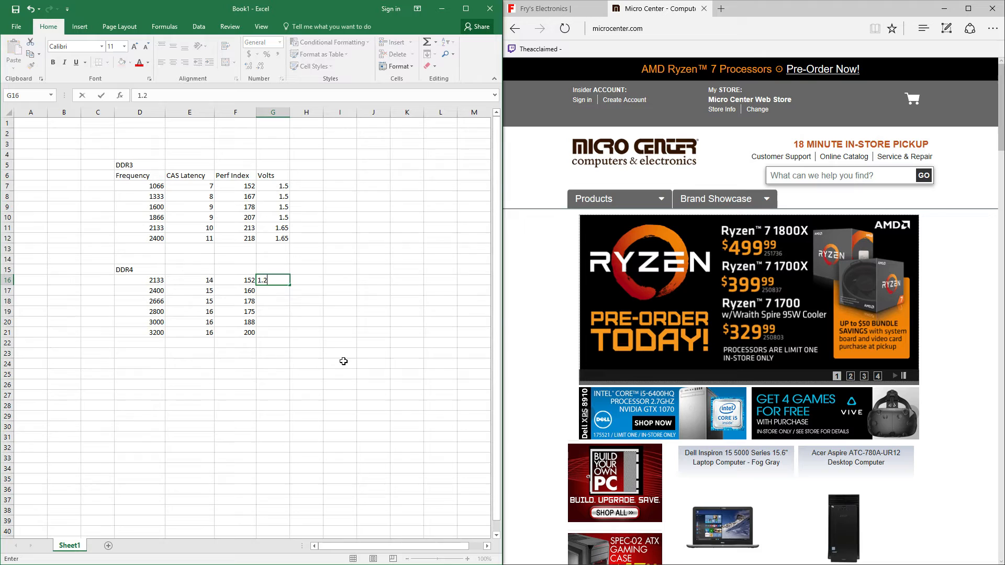
key("Enter")
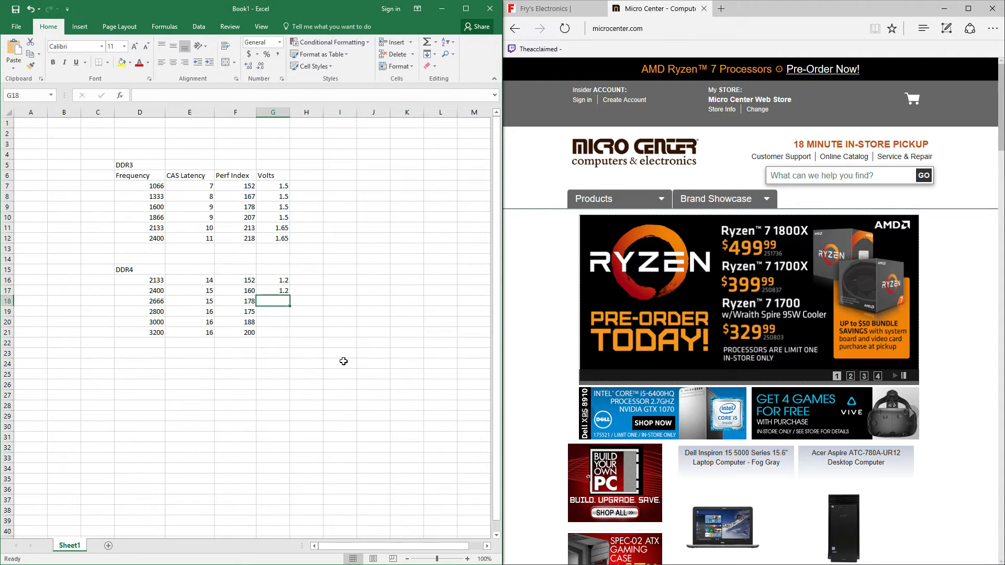
type("1.")
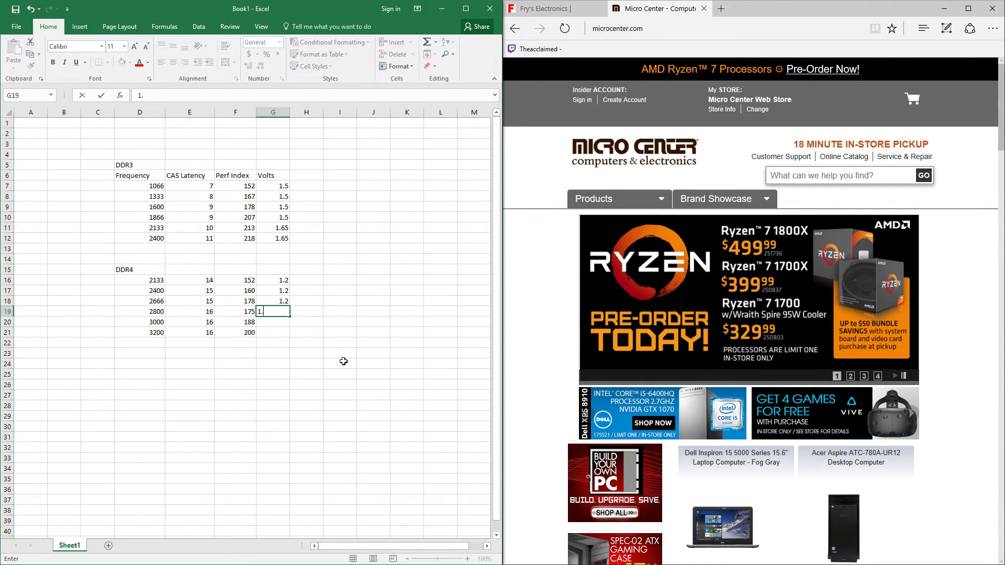
key("Enter")
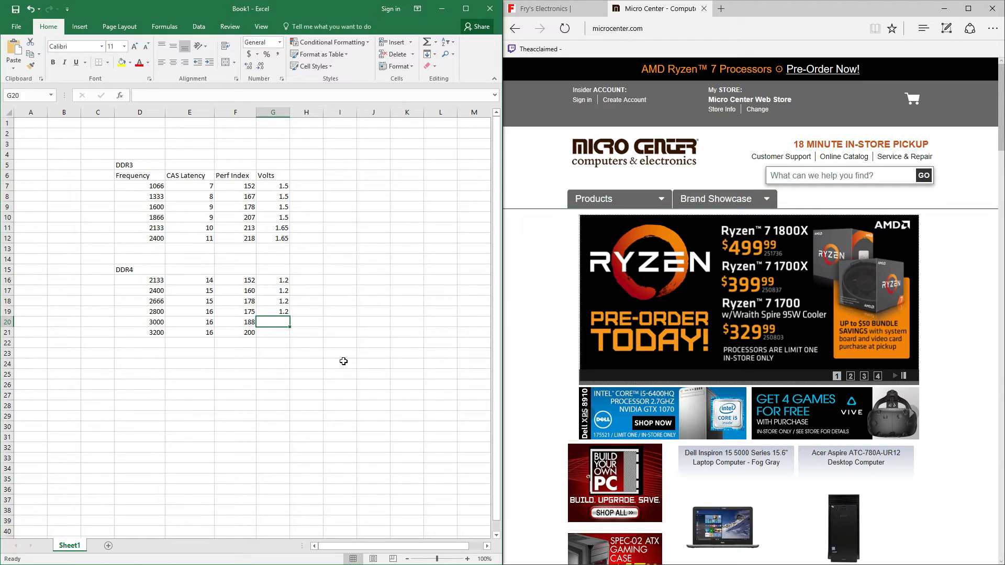
type("1.3")
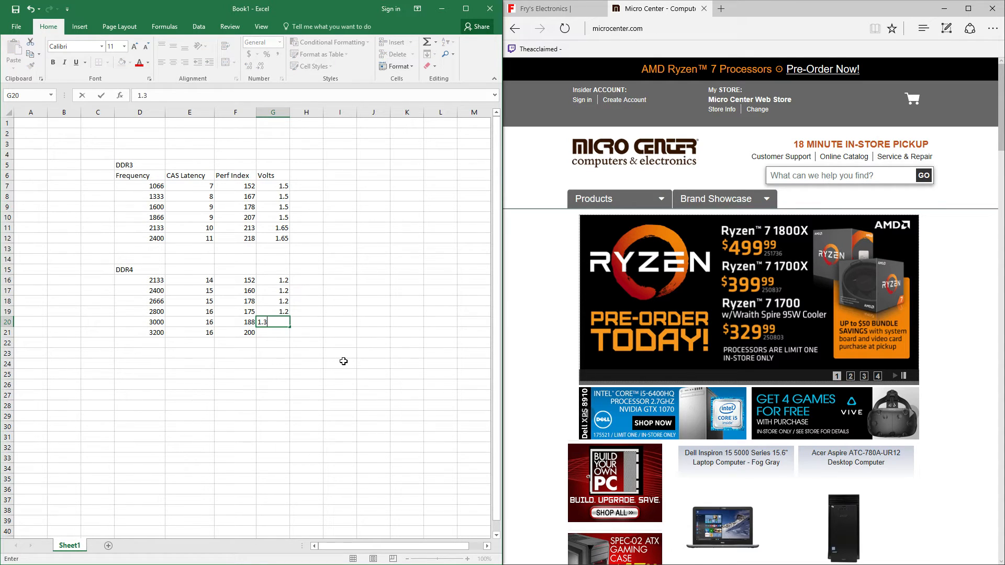
type("1.5")
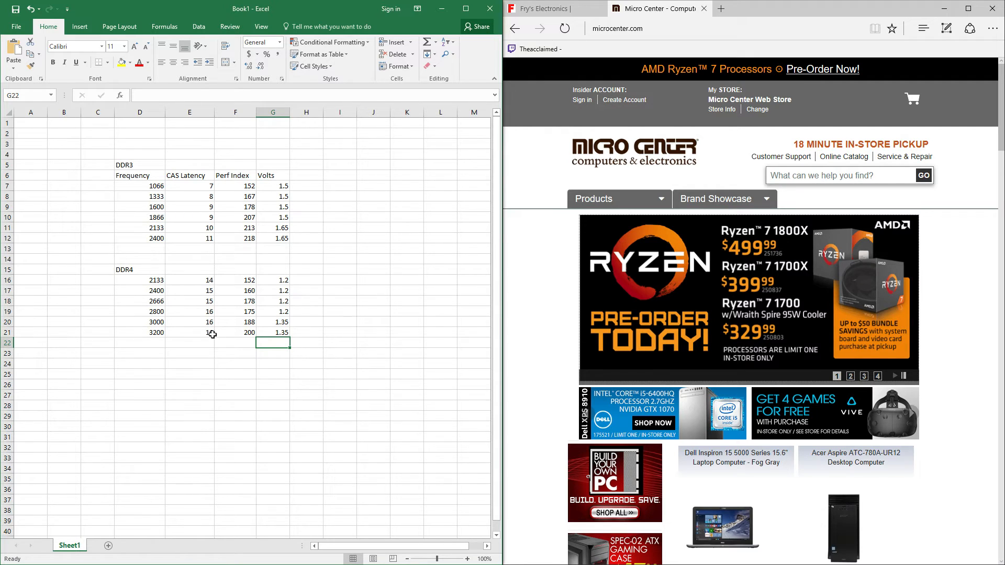
mouse_move(149, 333)
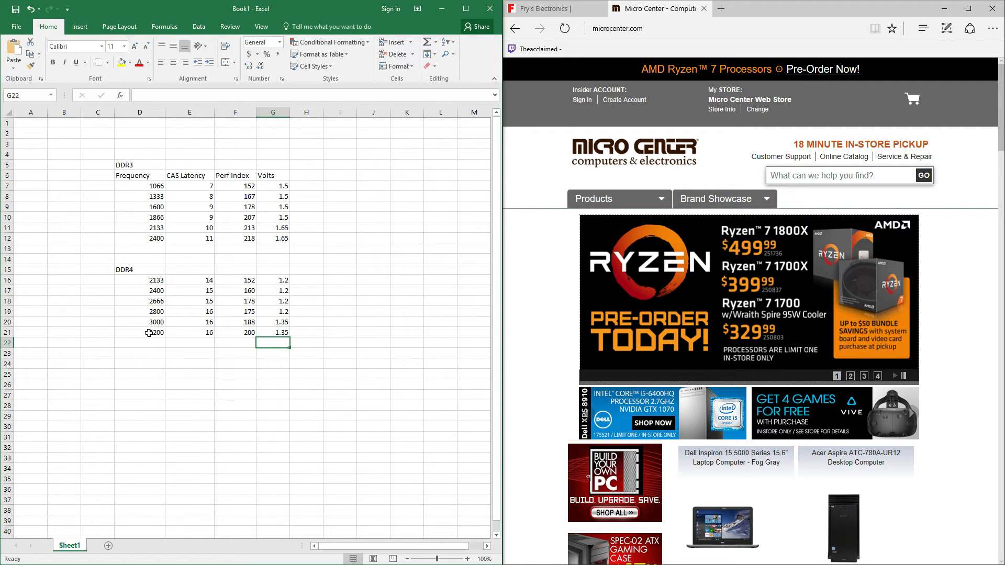
Step: Review the DDR4-3000/3200 and DDR3-2133 voltages, selecting the 3000 and 3200 rows
left_click(339, 342)
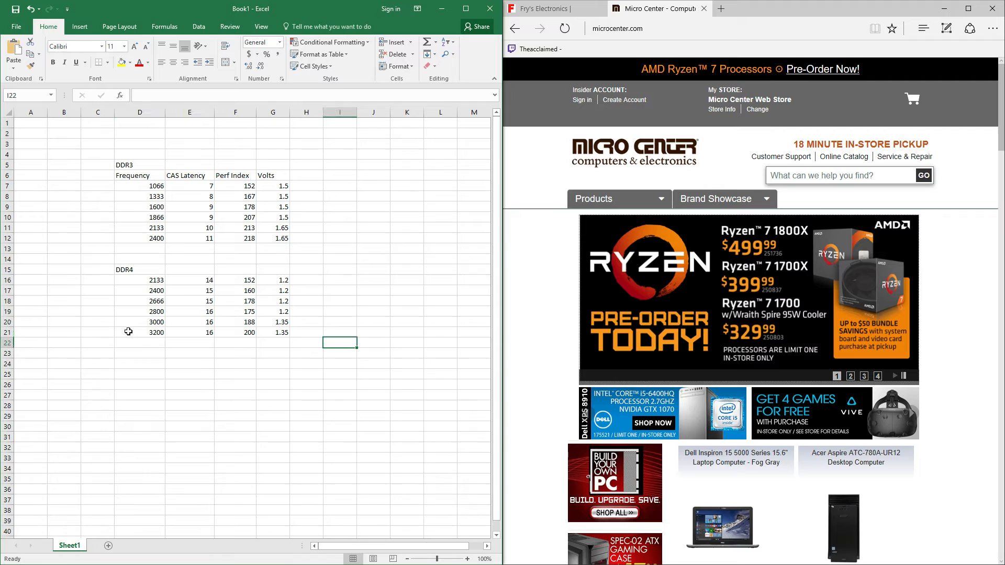
left_click(276, 323)
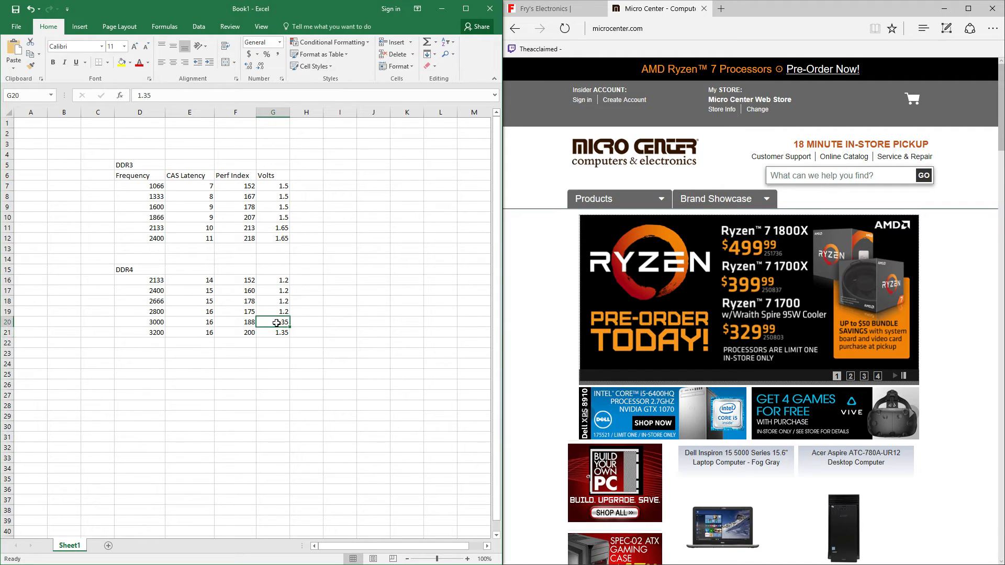
left_click(272, 333)
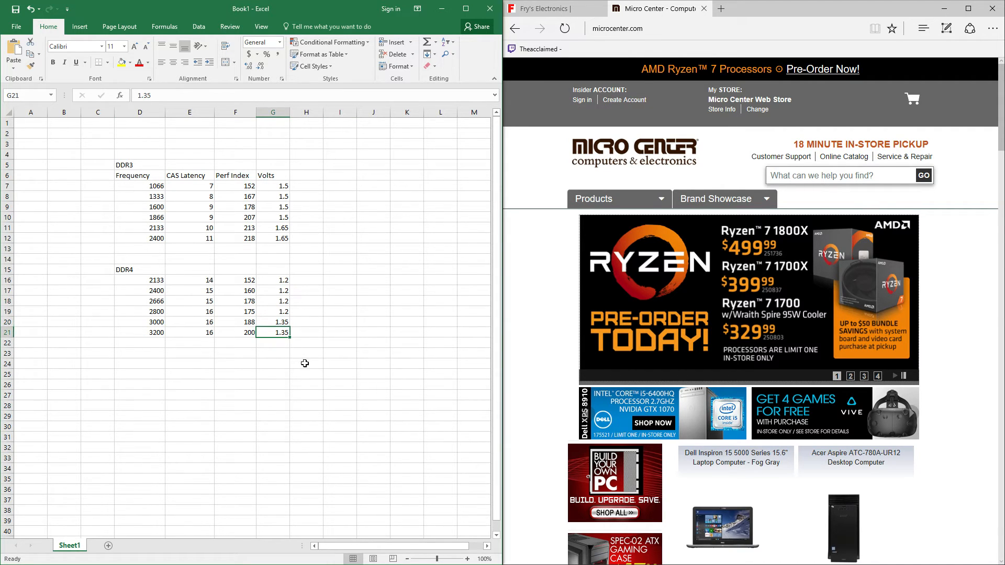
mouse_move(167, 365)
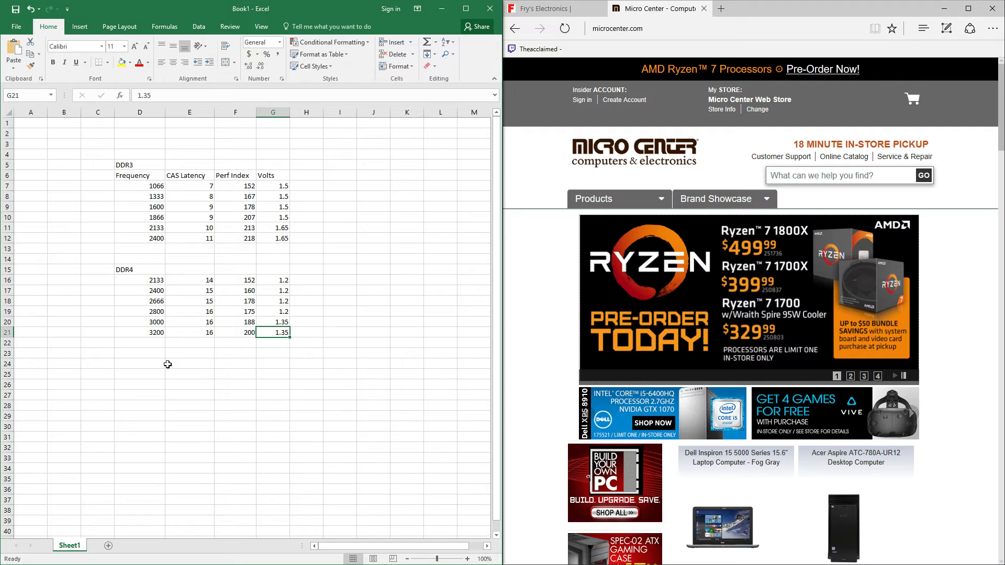
mouse_move(290, 356)
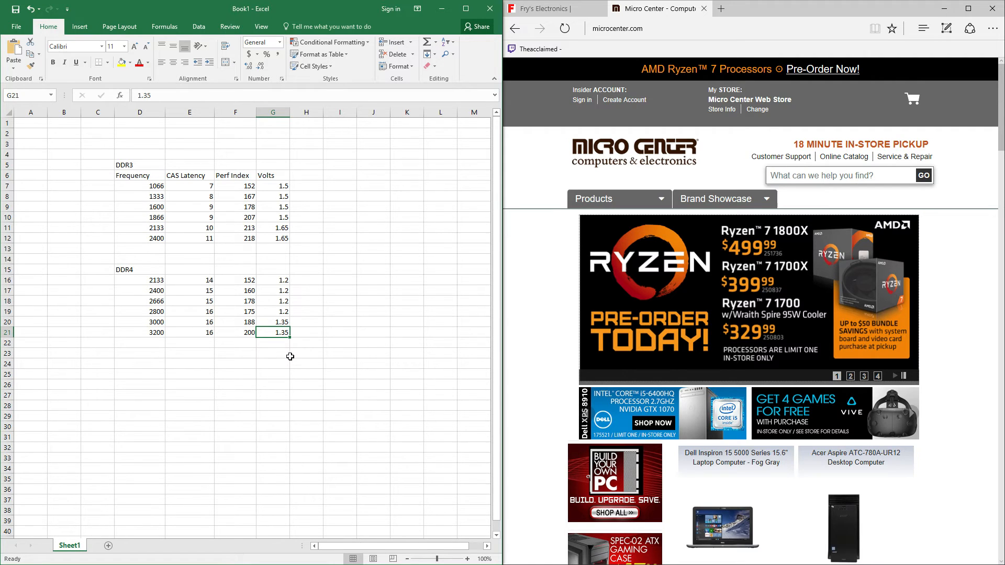
left_click(306, 364)
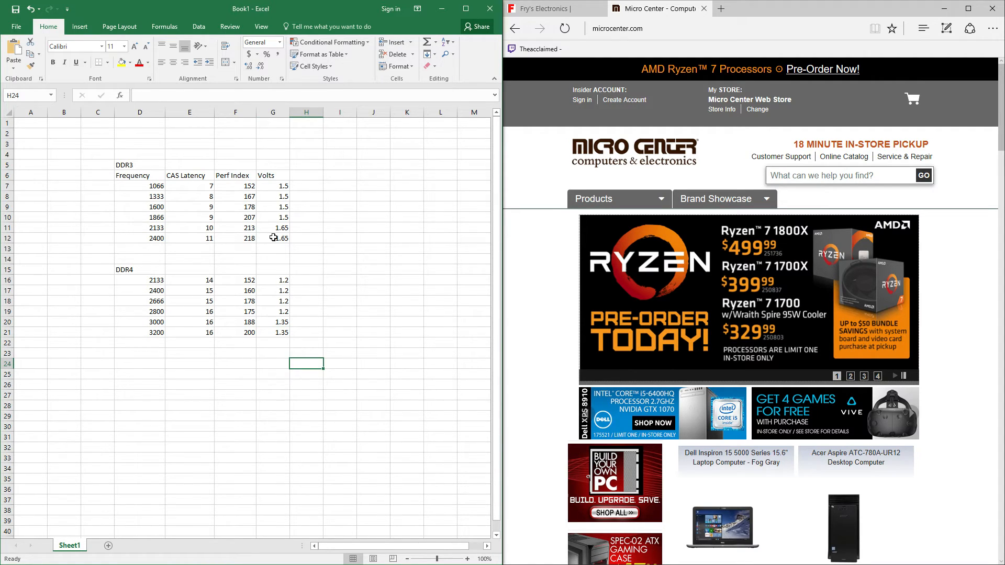
left_click(273, 228)
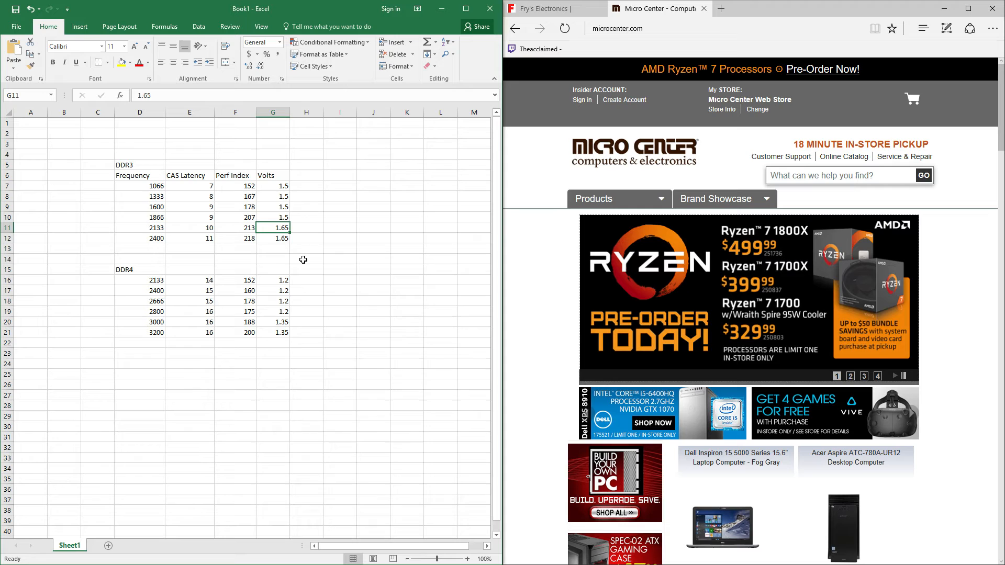
left_click(306, 249)
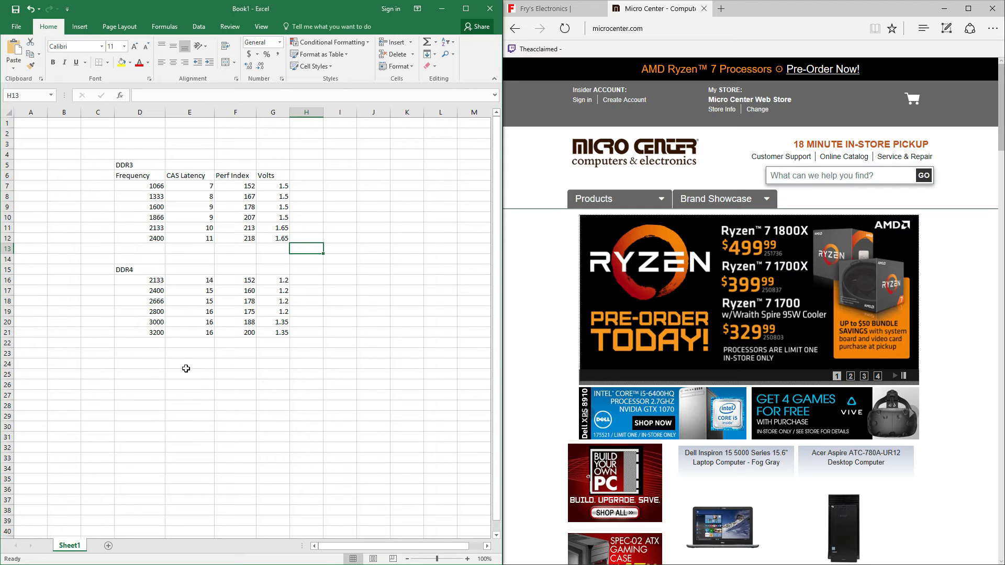
left_click_drag(139, 322, 272, 332)
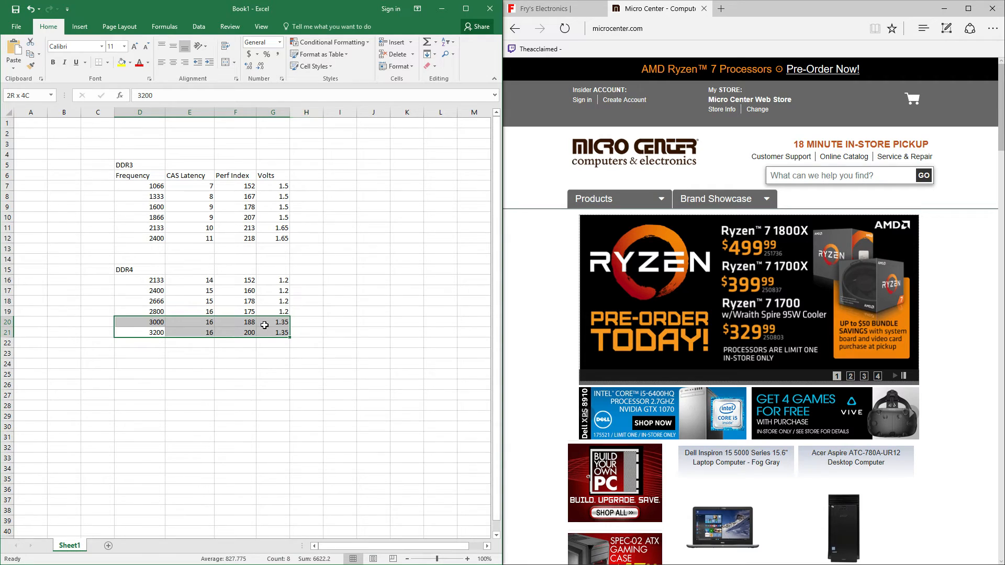
left_click(306, 353)
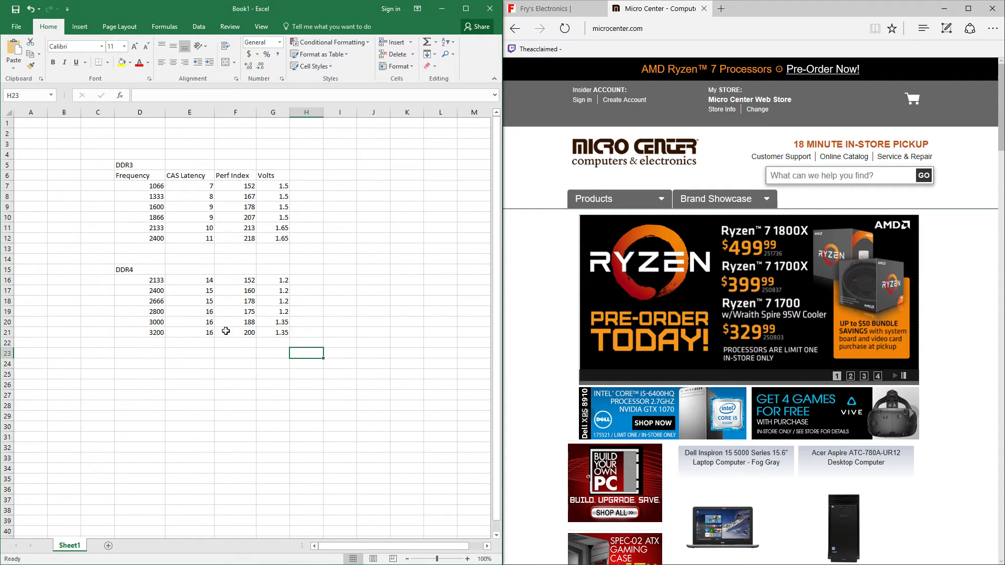
mouse_move(178, 301)
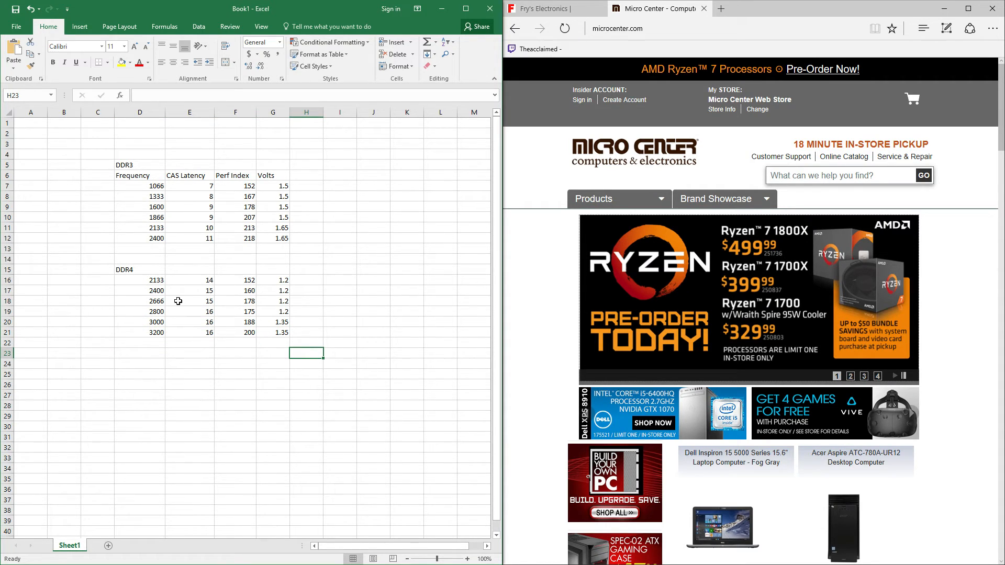
mouse_move(211, 258)
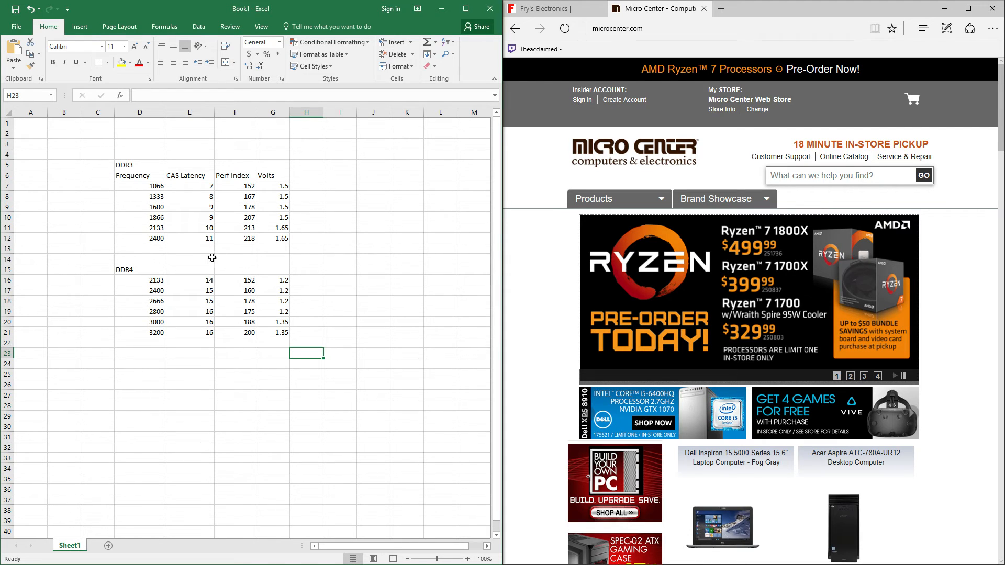
mouse_move(201, 376)
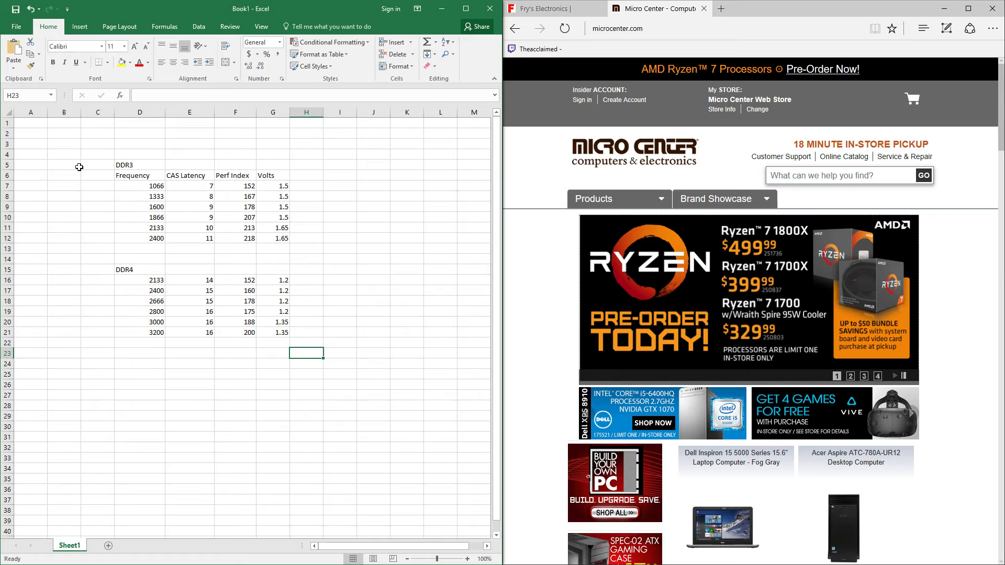
mouse_move(236, 393)
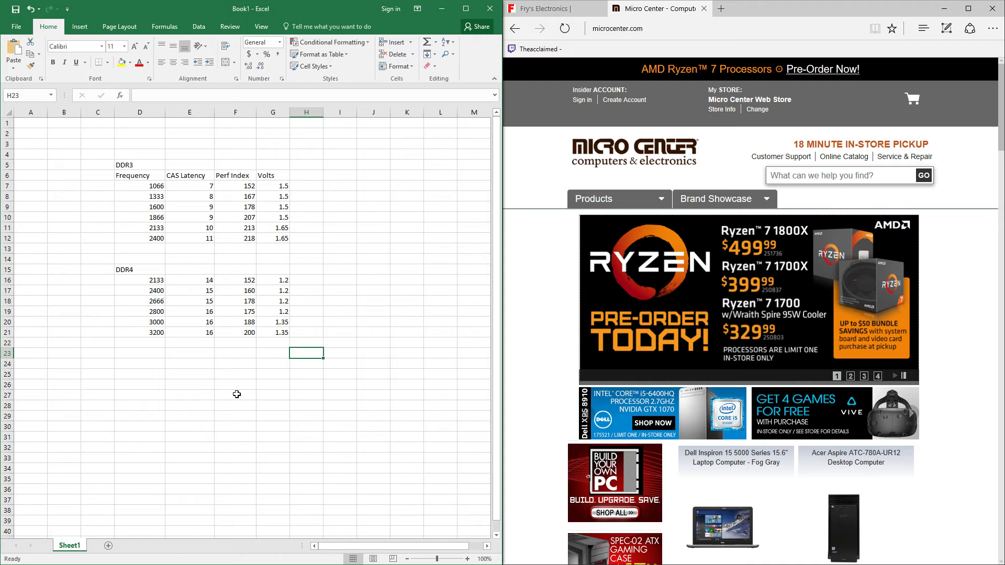
mouse_move(243, 257)
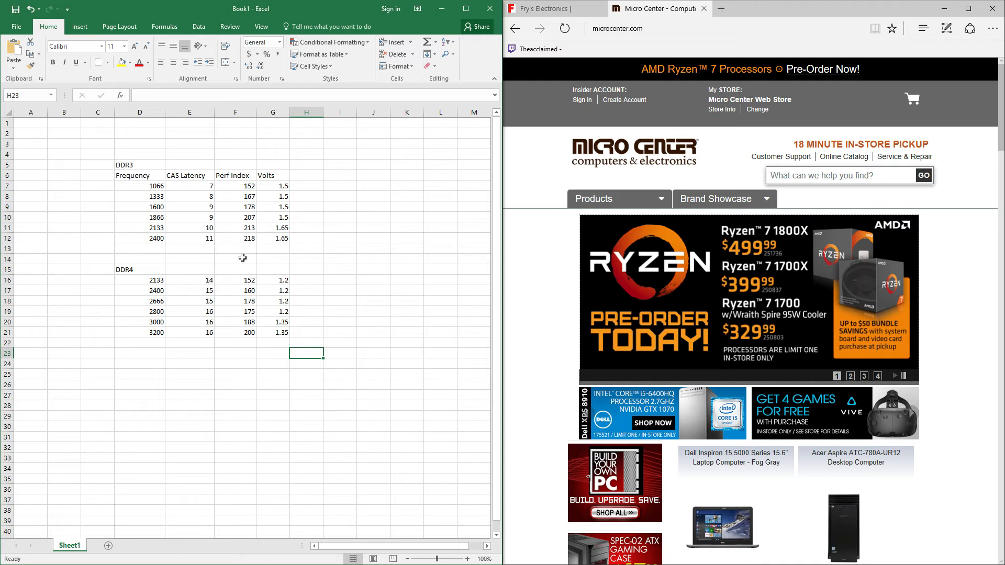
mouse_move(254, 276)
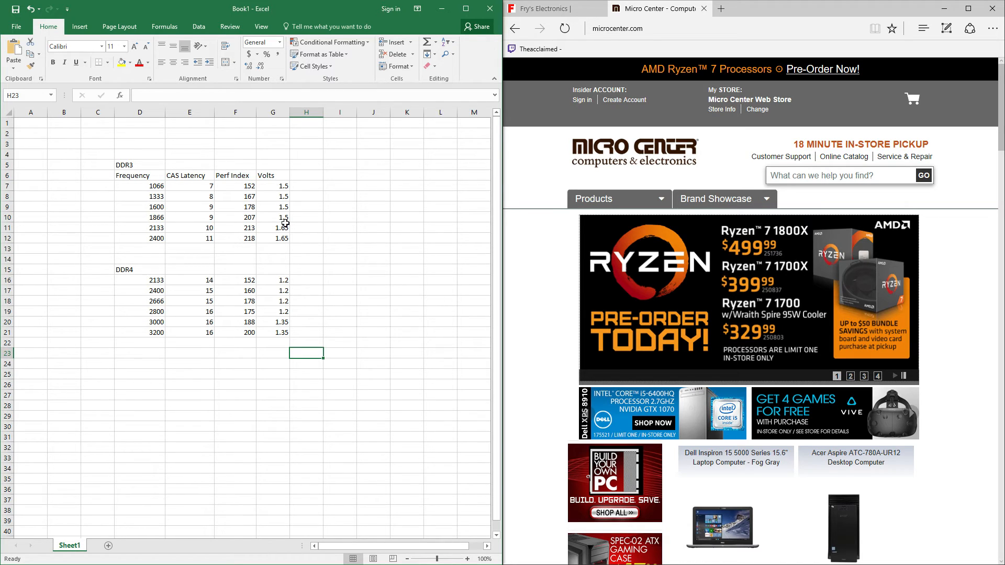
Step: Review the DDR3 1866 and DDR4 2800 rows, then clear the selection
left_click_drag(139, 217, 273, 217)
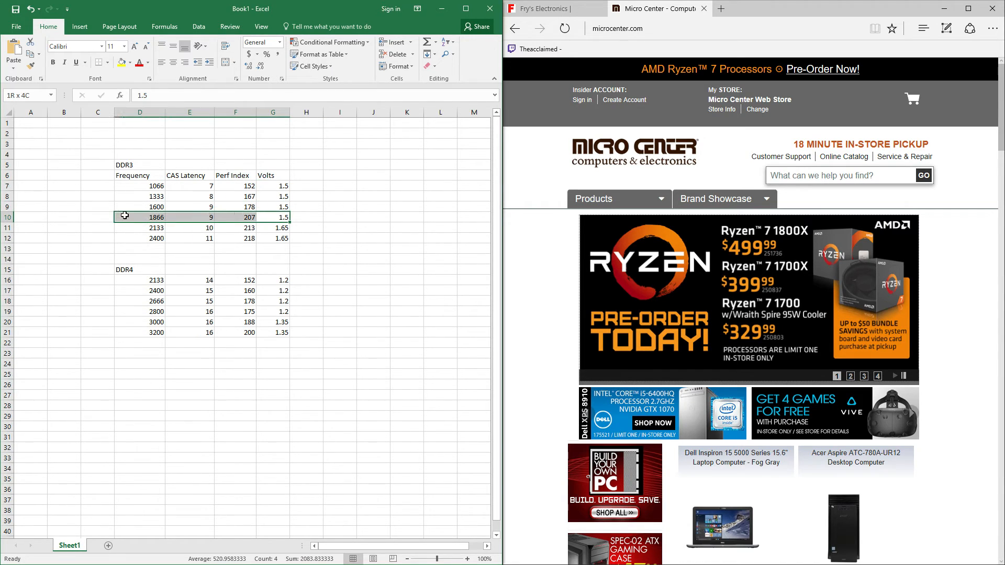
left_click(134, 312)
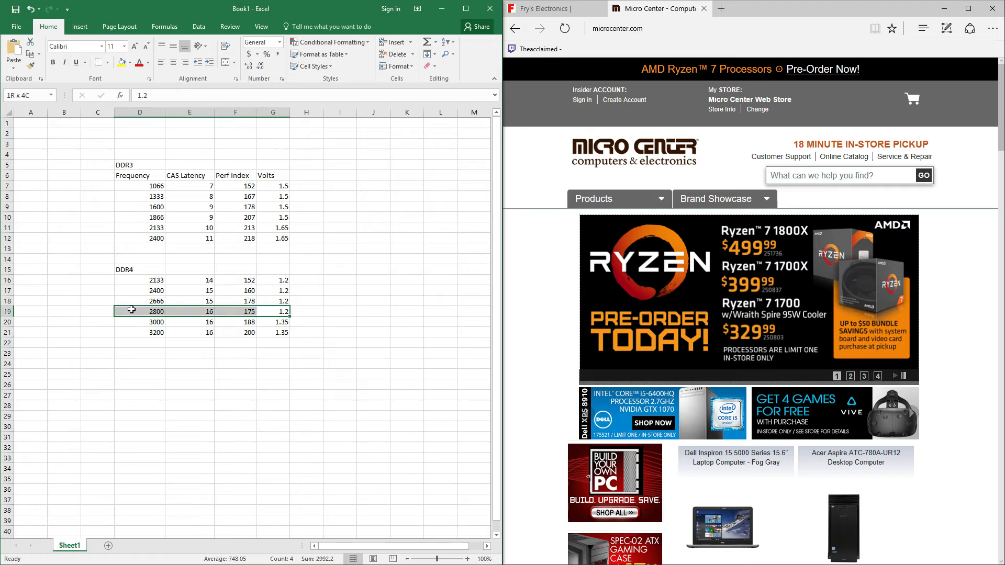
left_click(340, 348)
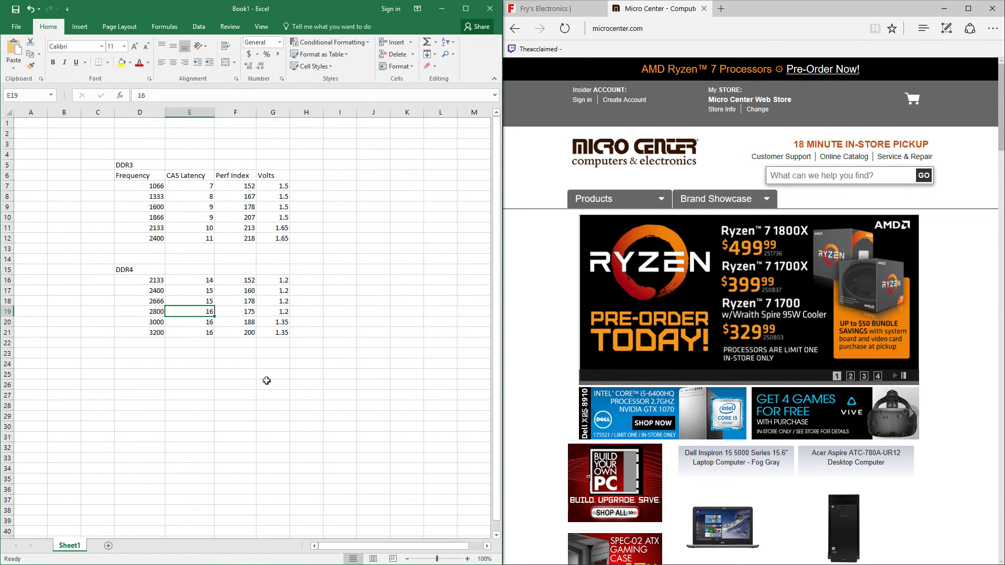
left_click(273, 385)
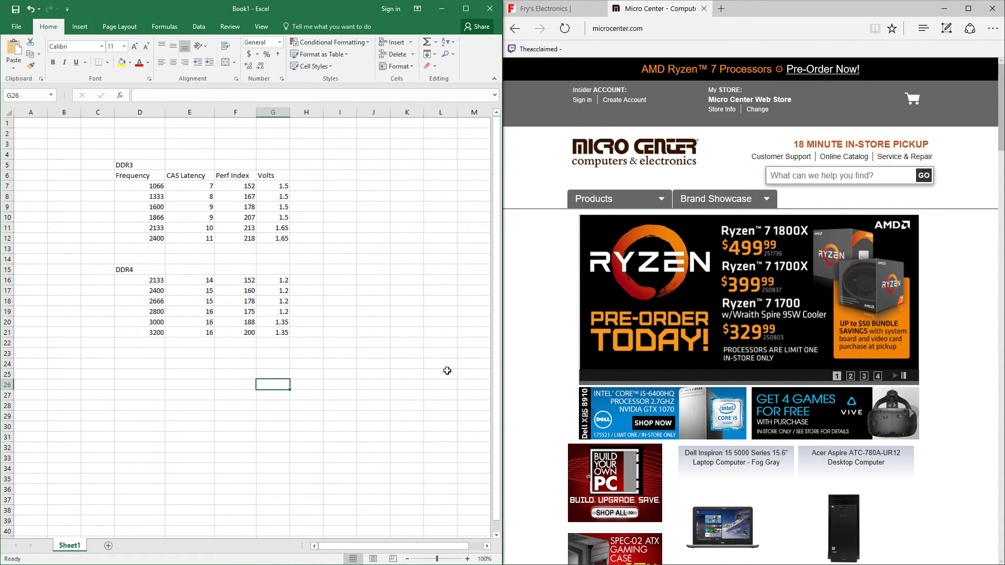
left_click(339, 321)
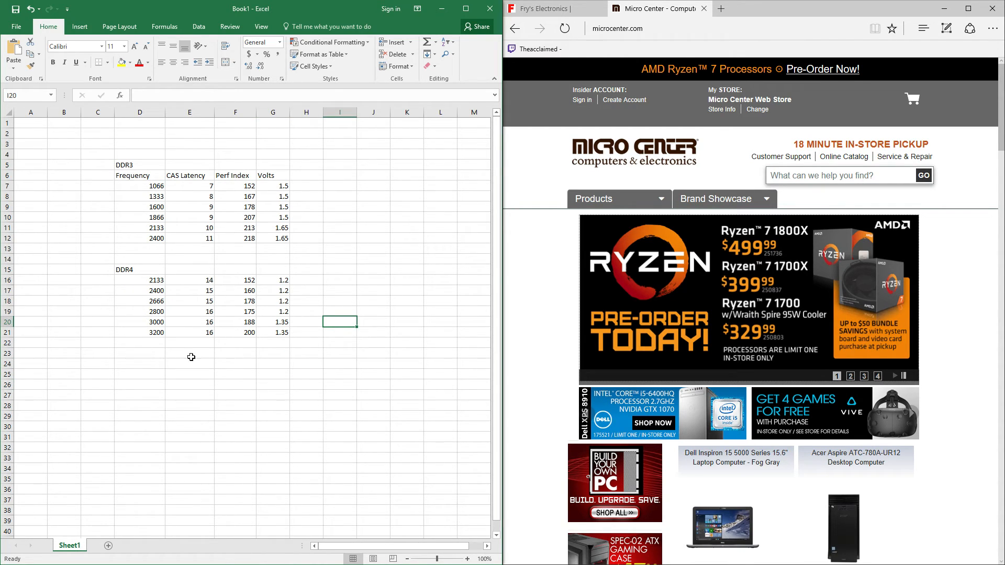
mouse_move(129, 285)
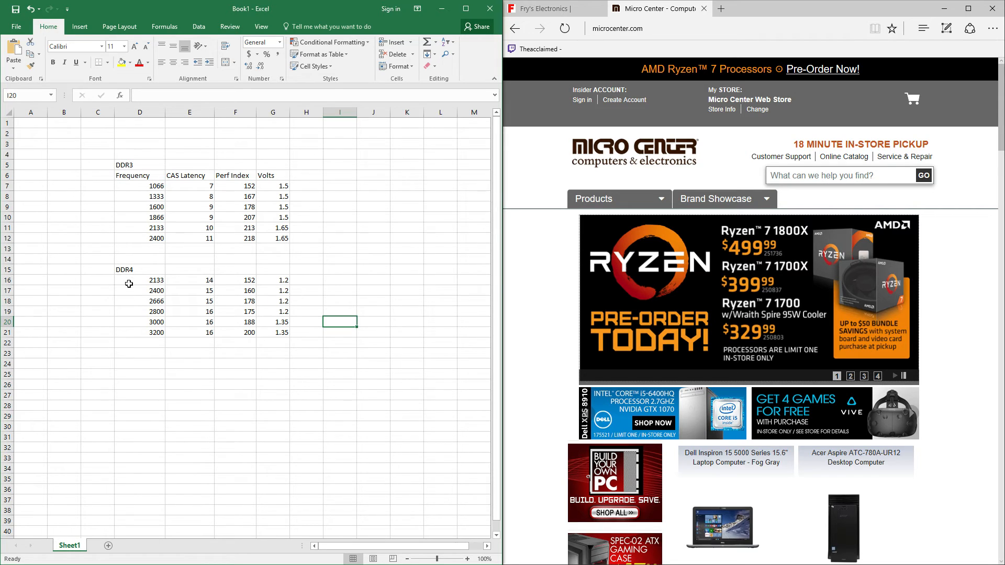
Step: Select the DDR4 2666 row D18:G18 and bring up the Fill Color palette
left_click_drag(139, 290, 283, 301)
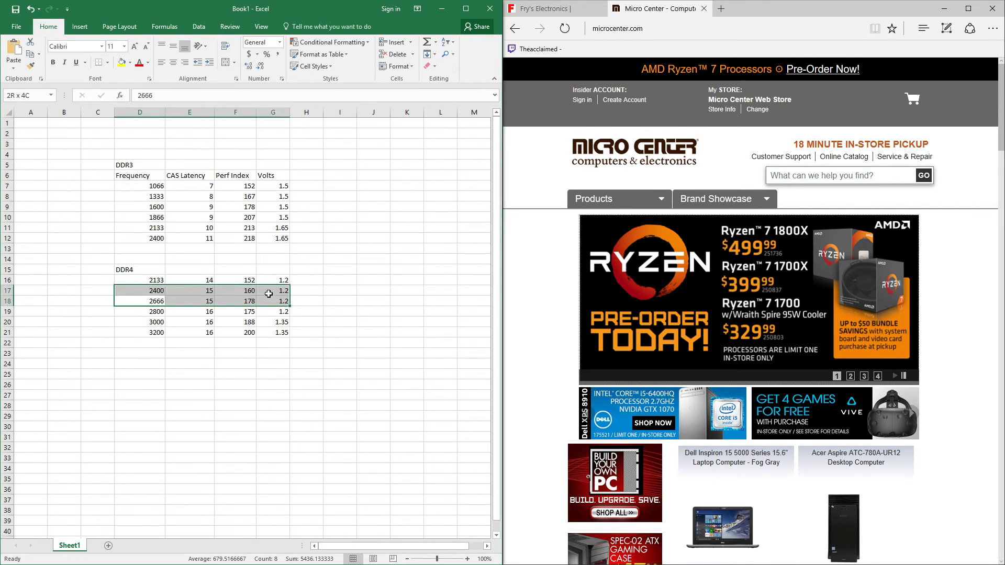
left_click(139, 301)
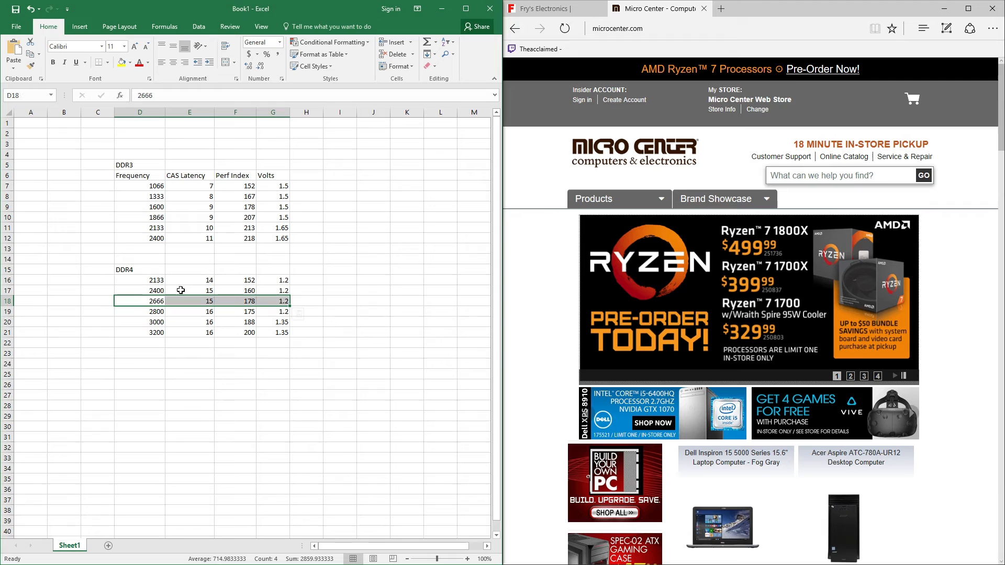
left_click(119, 62)
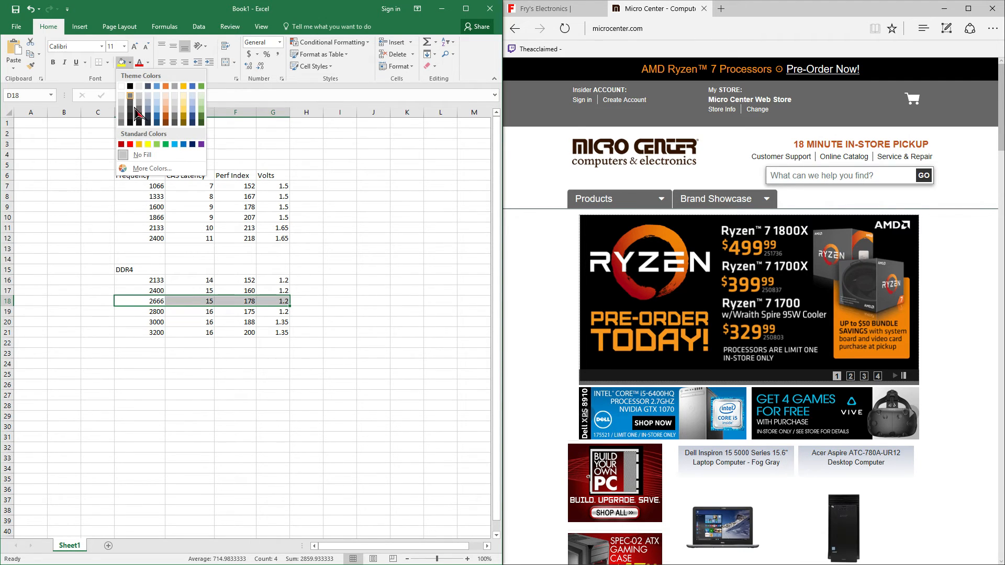
Step: Shade the DDR4 2666 row green and deselect to check the highlight
left_click(130, 97)
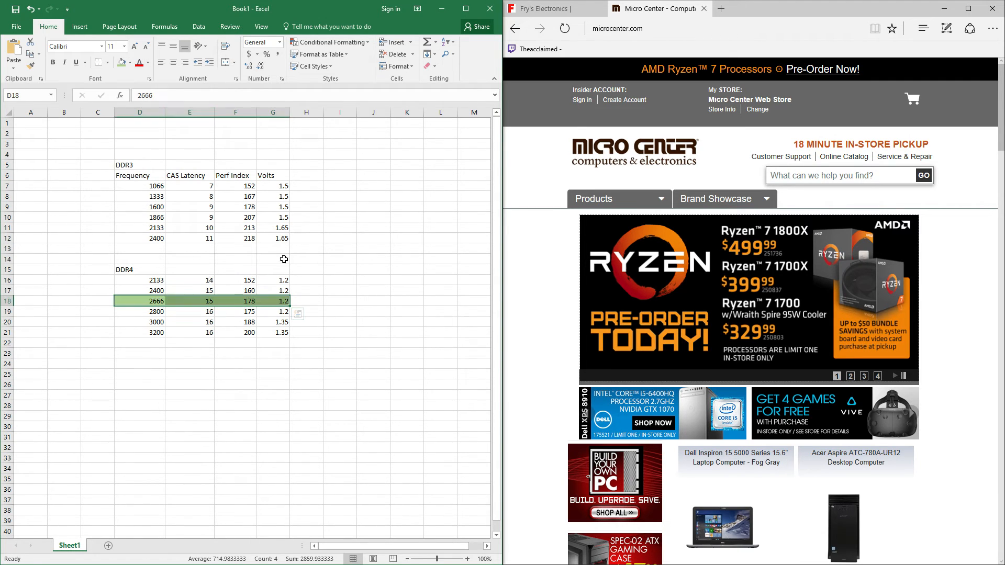
left_click(341, 333)
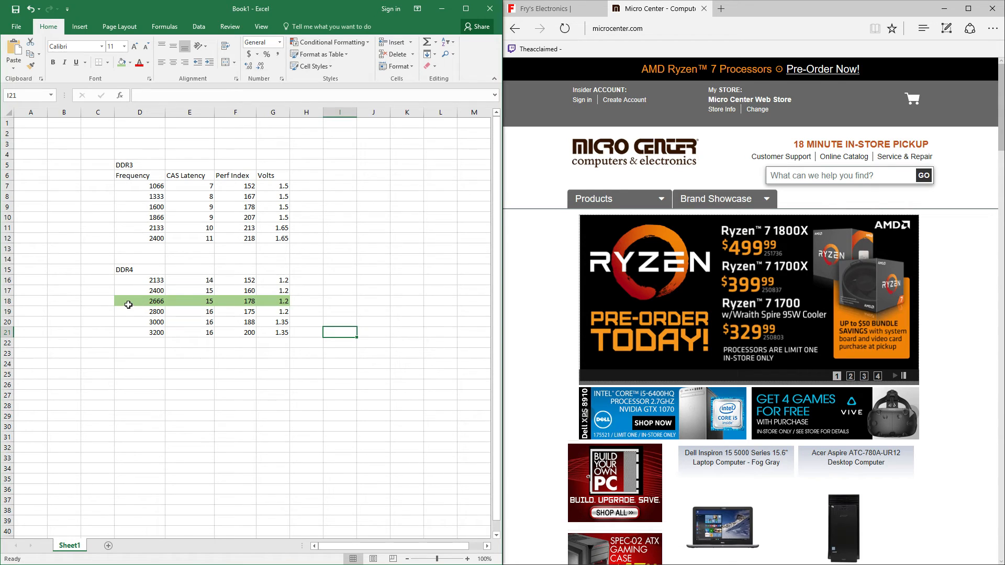
mouse_move(133, 296)
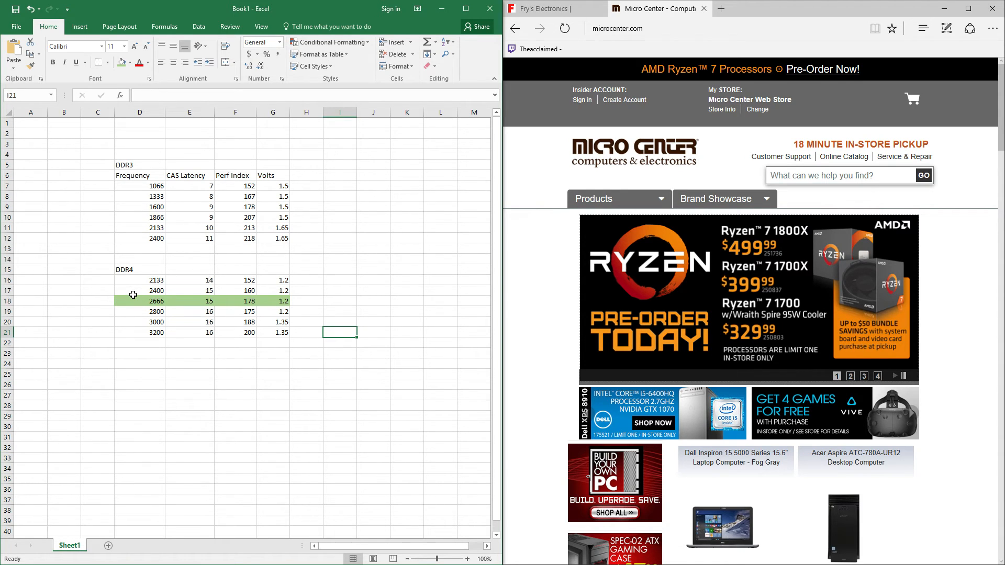
left_click(365, 312)
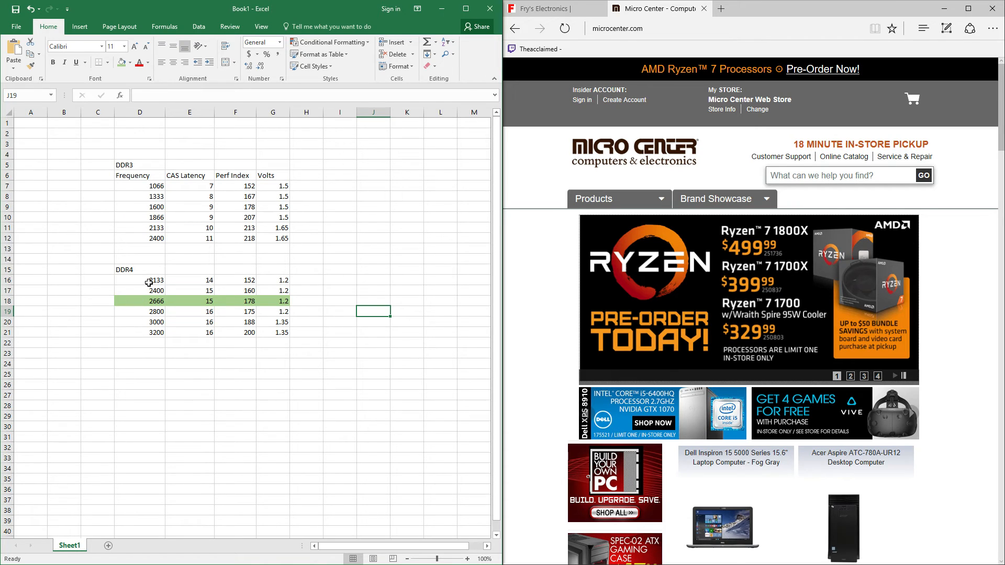
Step: Review the DDR3 1066, DDR3 1600 and DDR4 2133 frequency cells
left_click(139, 187)
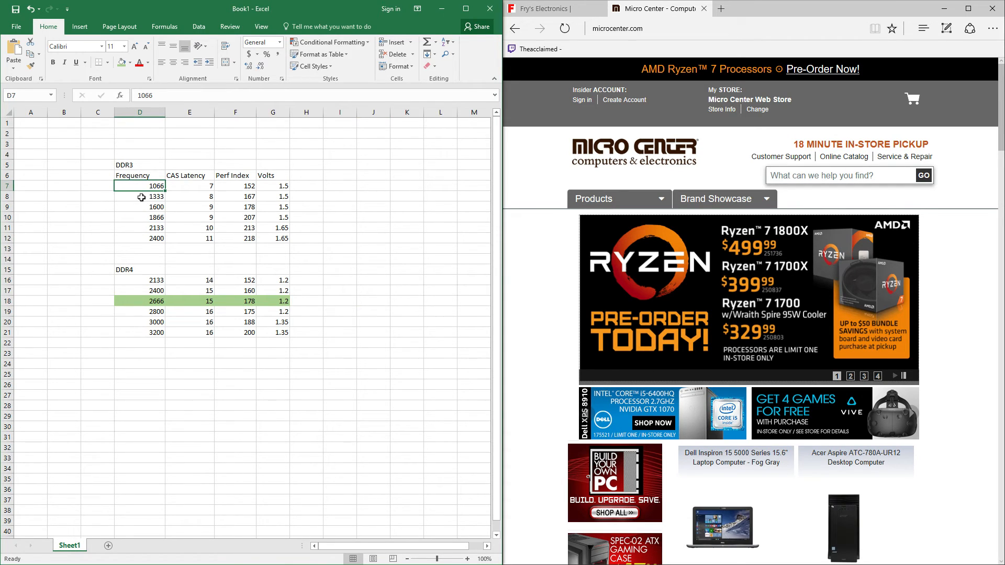
left_click(139, 207)
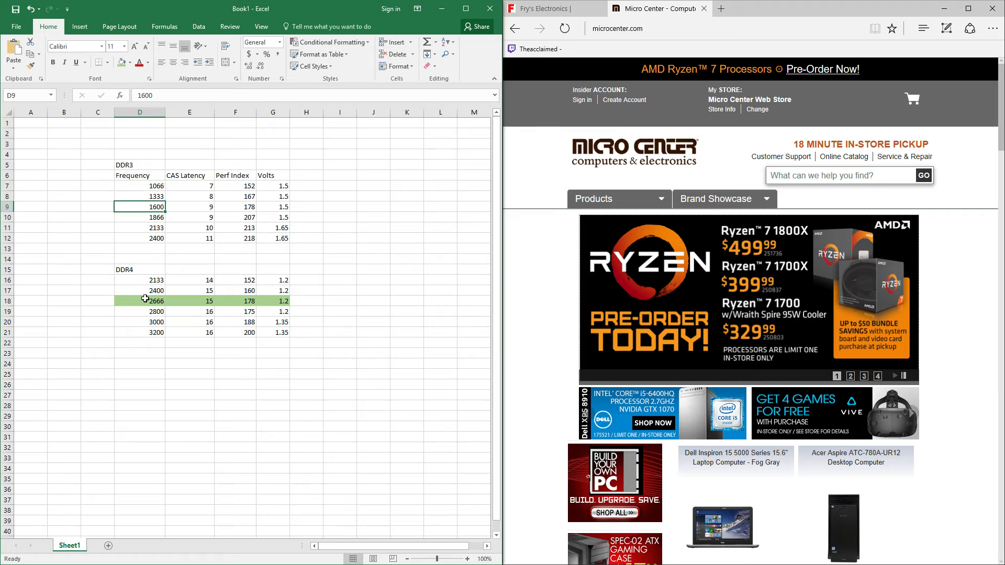
left_click(139, 281)
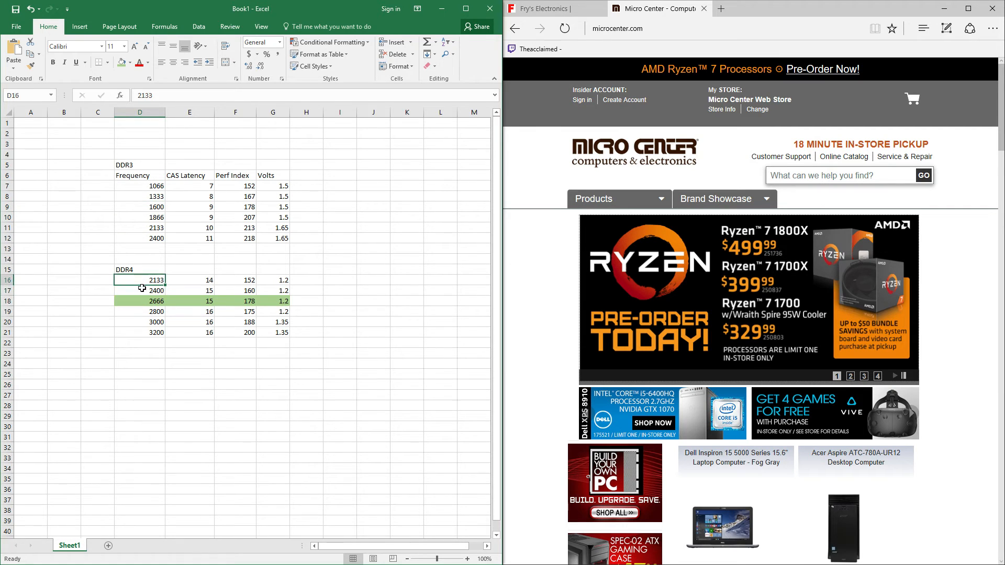
left_click(121, 302)
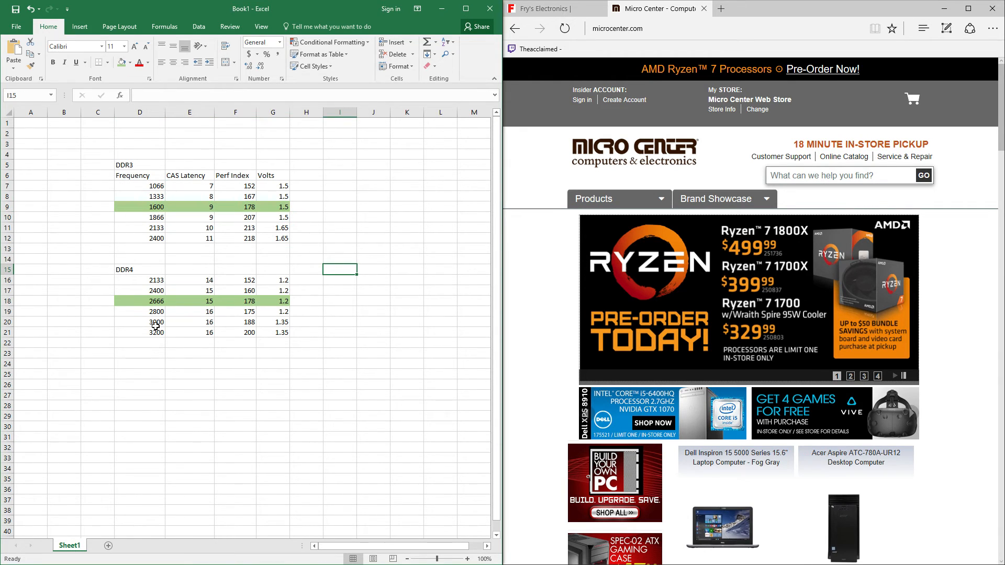
Step: Check the green DDR3 1600 row D9:G9, then clear the selection
left_click(139, 206)
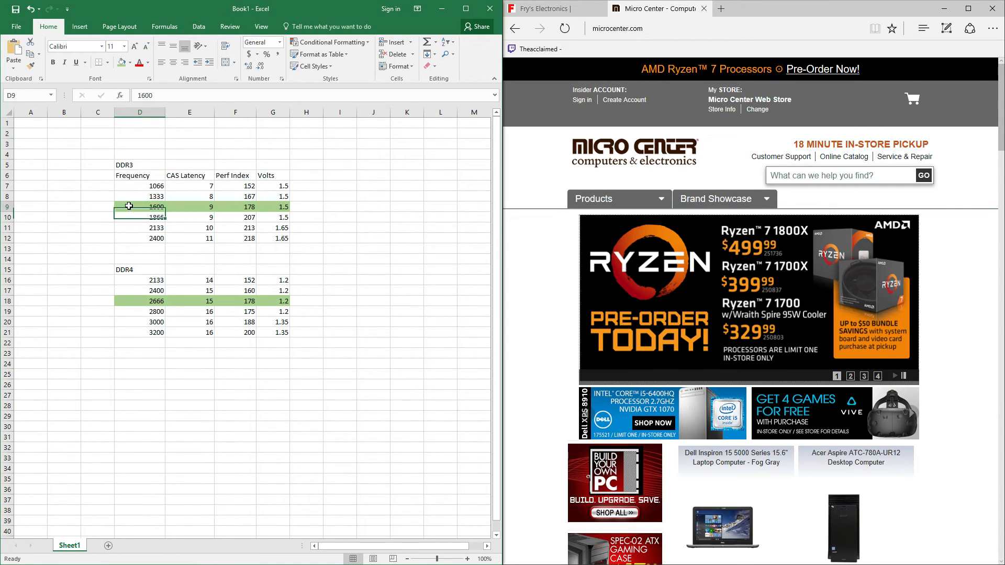
left_click(139, 207)
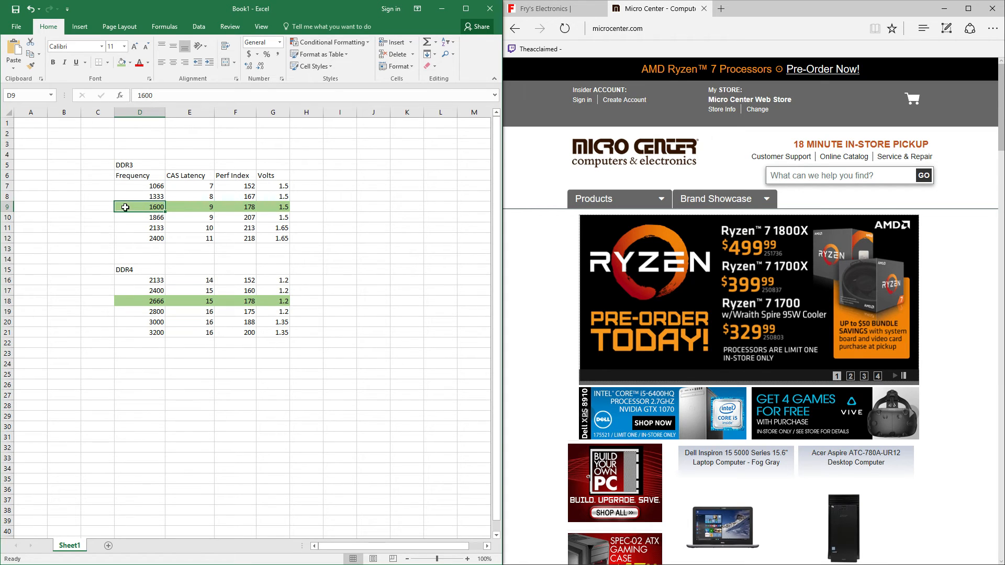
left_click(373, 248)
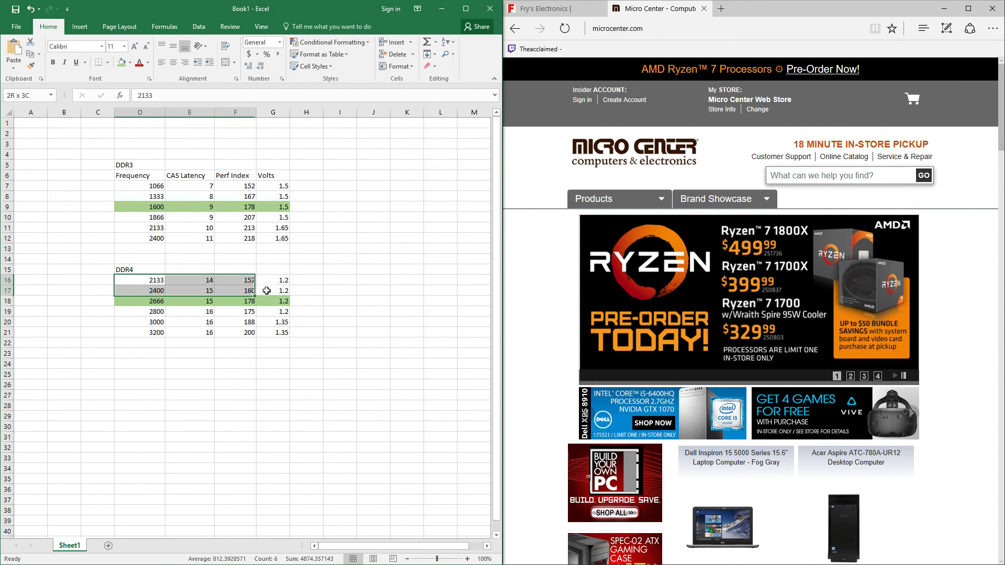
left_click(407, 332)
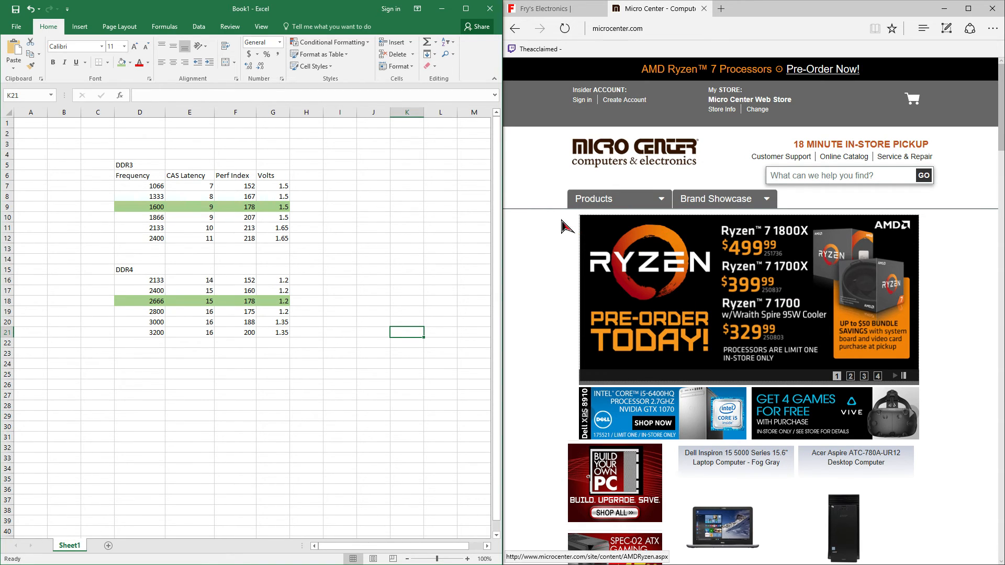
Step: Navigate Products > Computer Parts to the Desktop Memory/RAM category page
left_click(615, 199)
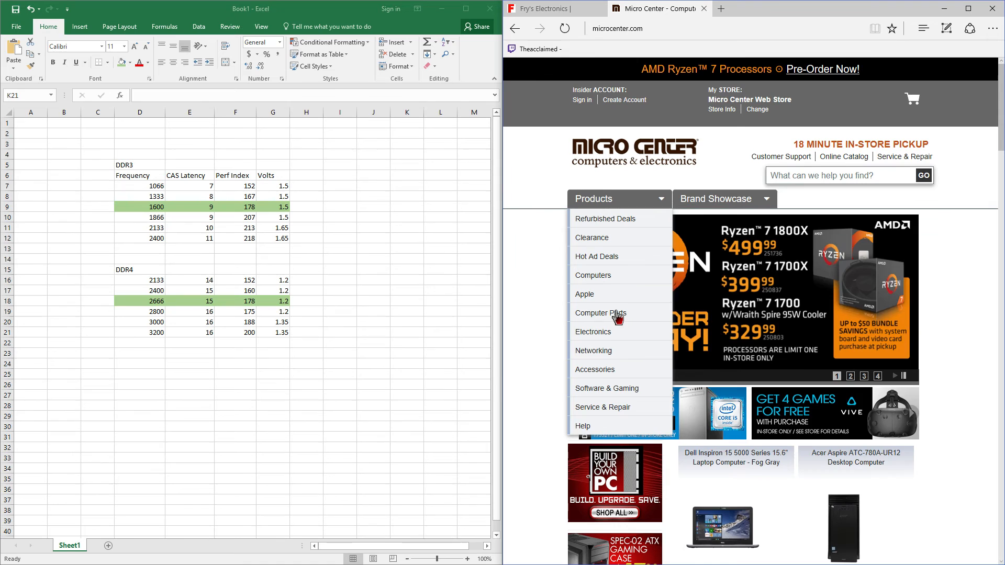
mouse_move(601, 313)
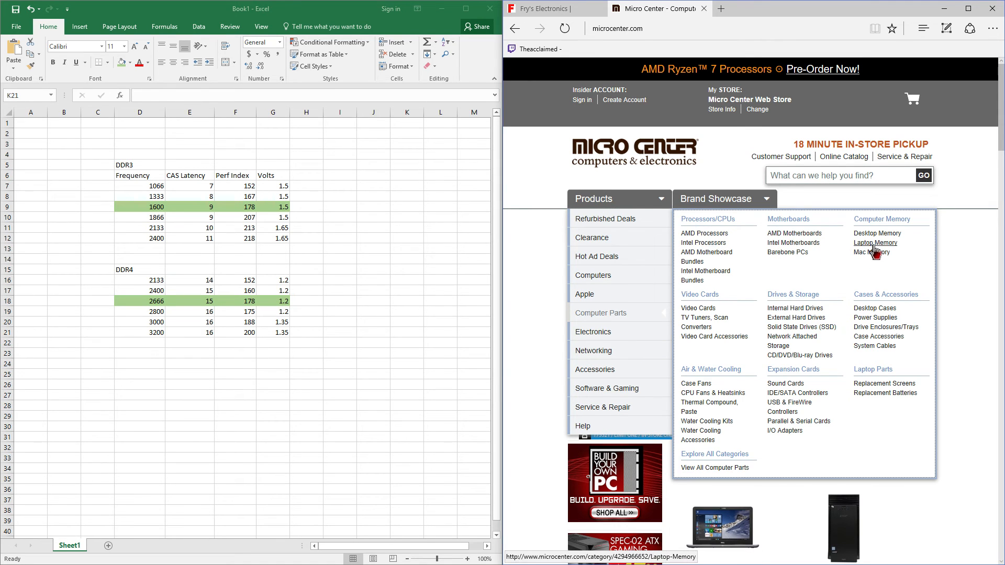
left_click(878, 232)
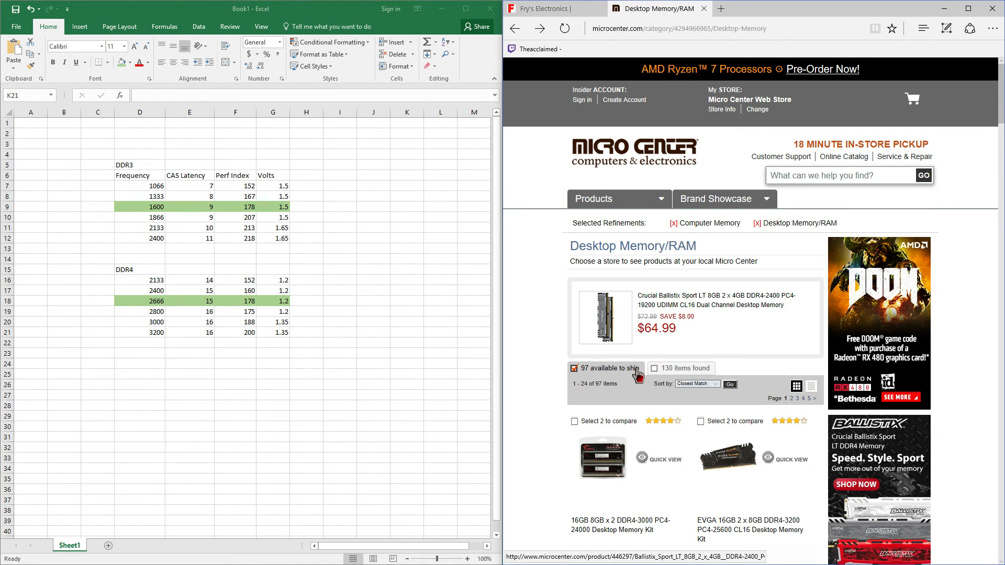
scroll("down", 3)
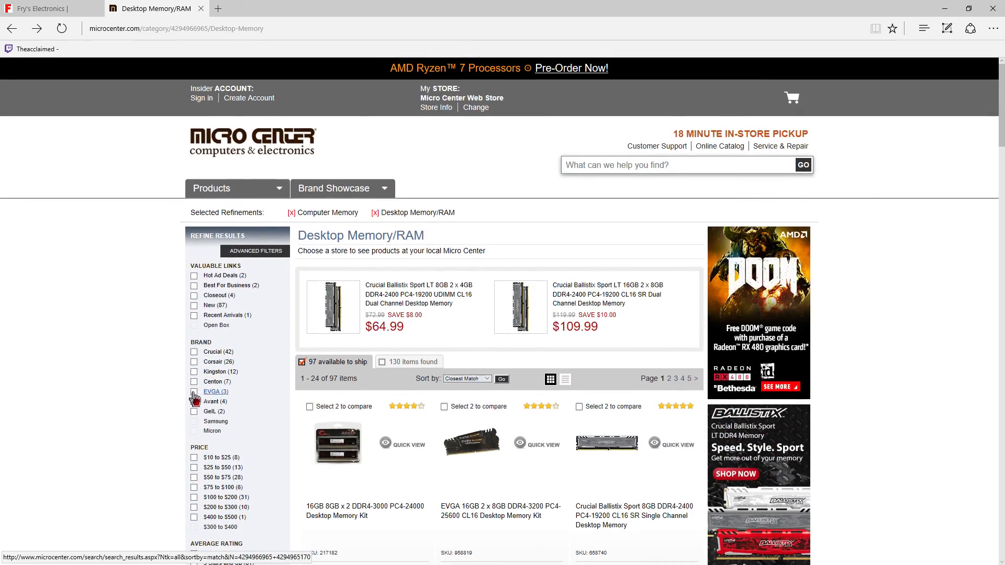
Step: Tick DDR4 under Memory Type in the refine-results sidebar
scroll("down", 3)
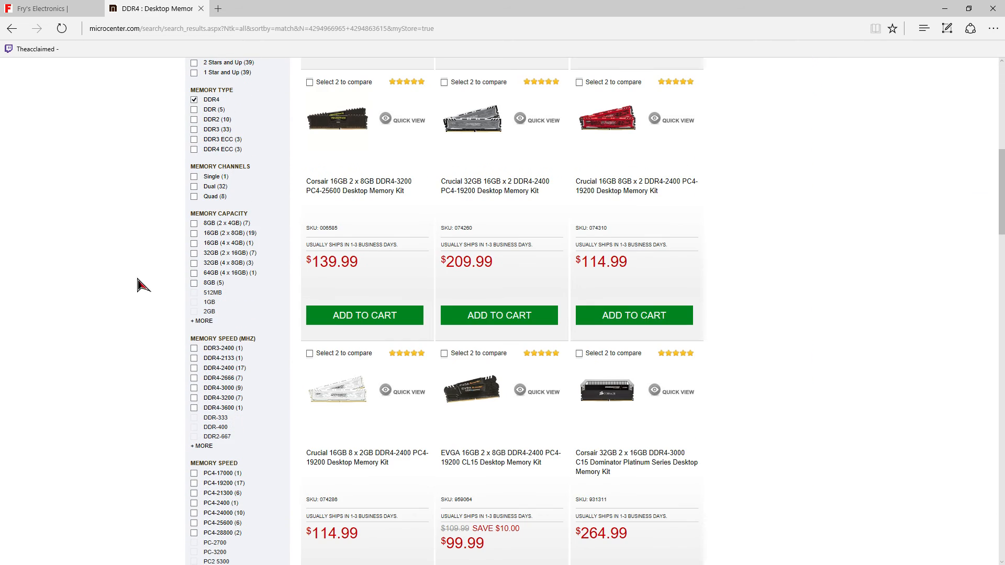
mouse_move(224, 253)
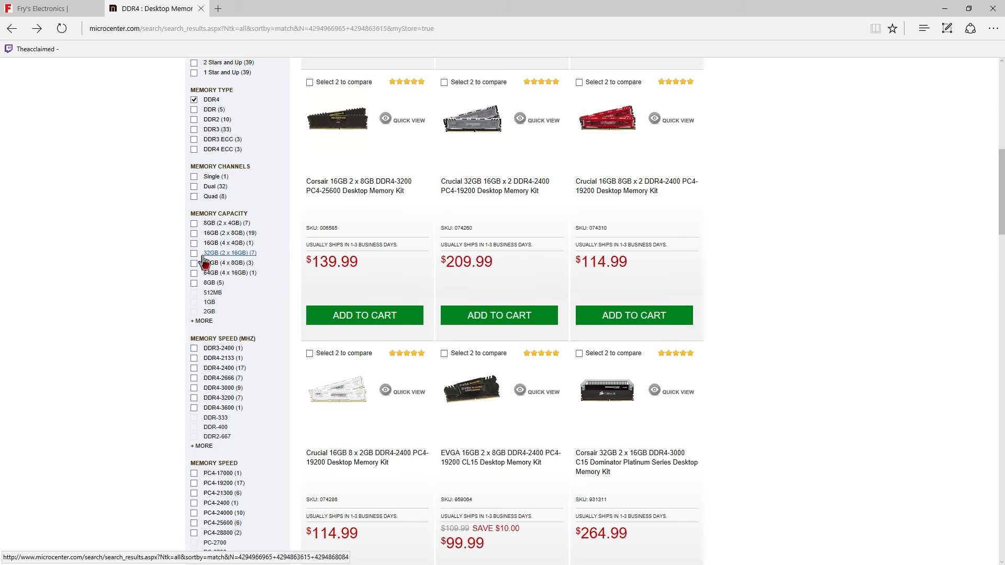
left_click(195, 252)
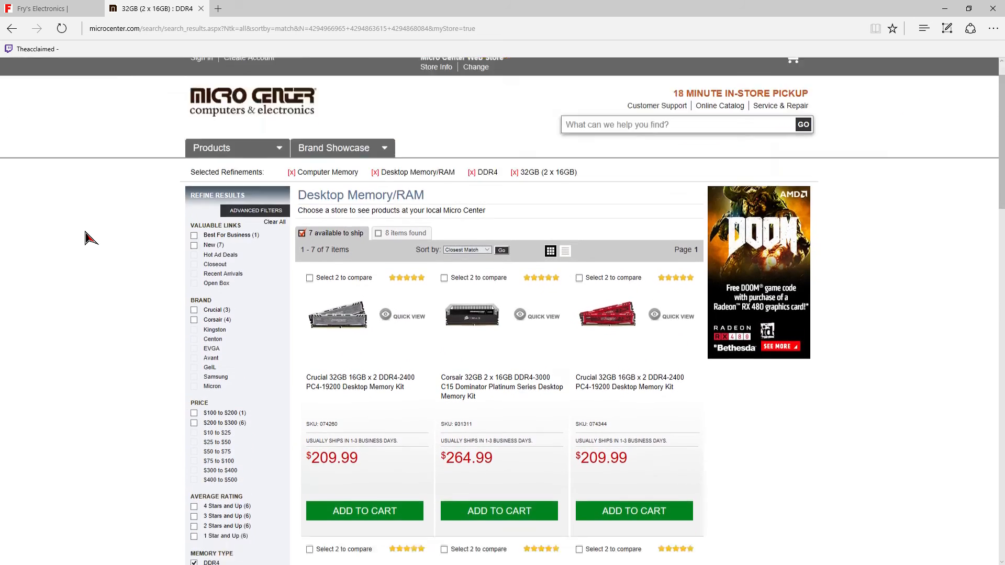
Step: Scroll through the seven 32GB DDR4 kit results priced $199.99–$269.99
scroll("down", 3)
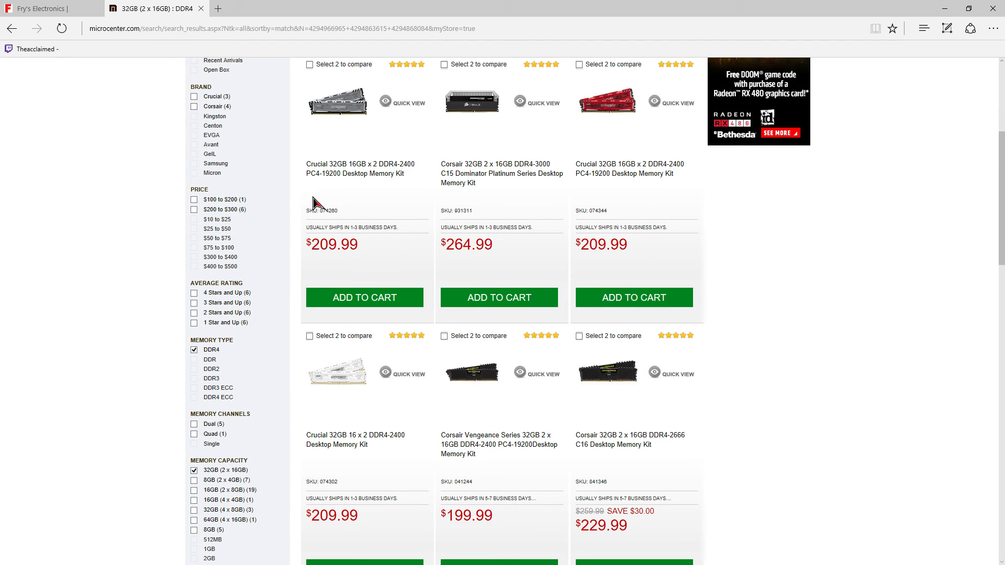
mouse_move(180, 431)
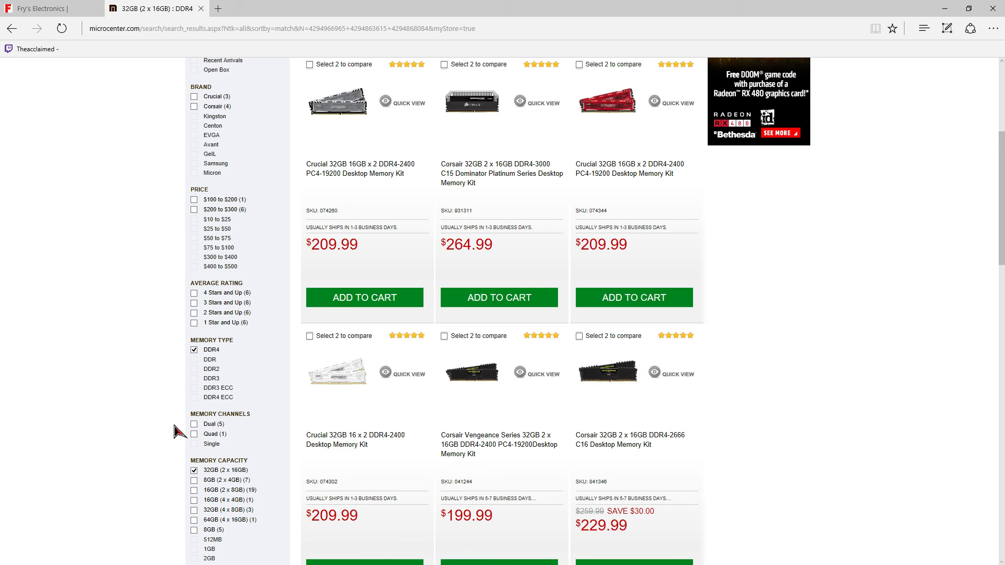
mouse_move(122, 239)
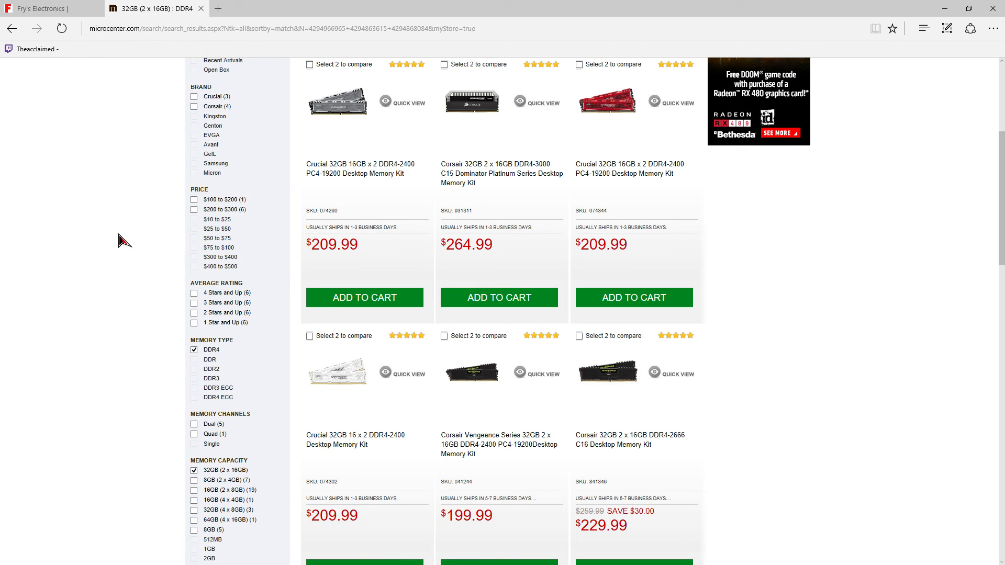
scroll("down", 3)
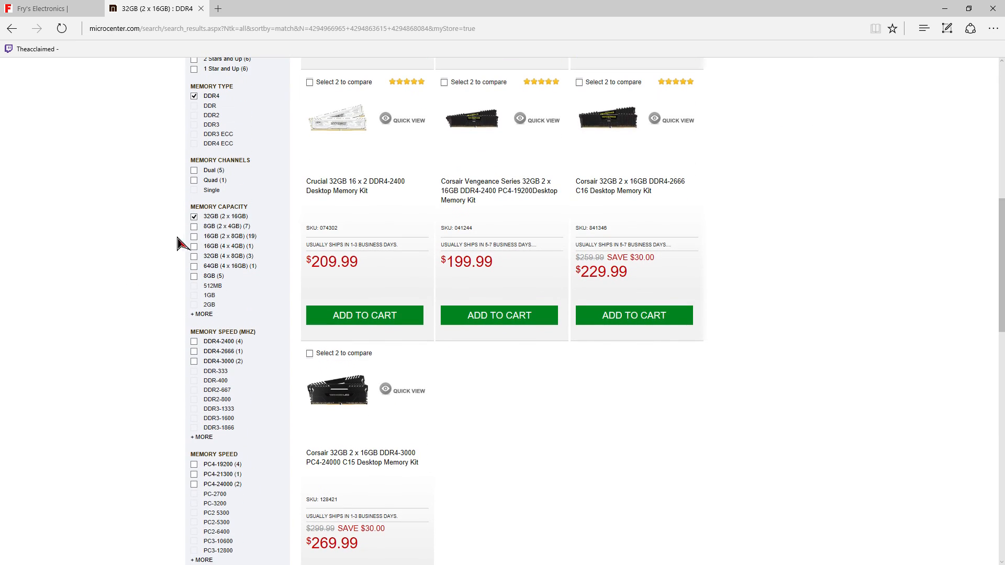
mouse_move(461, 404)
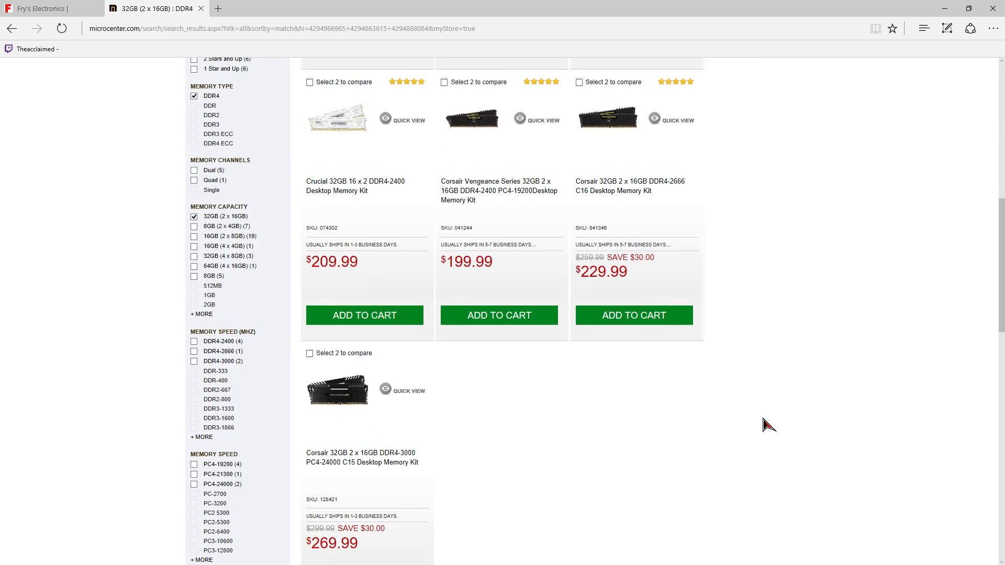
scroll("up", 3)
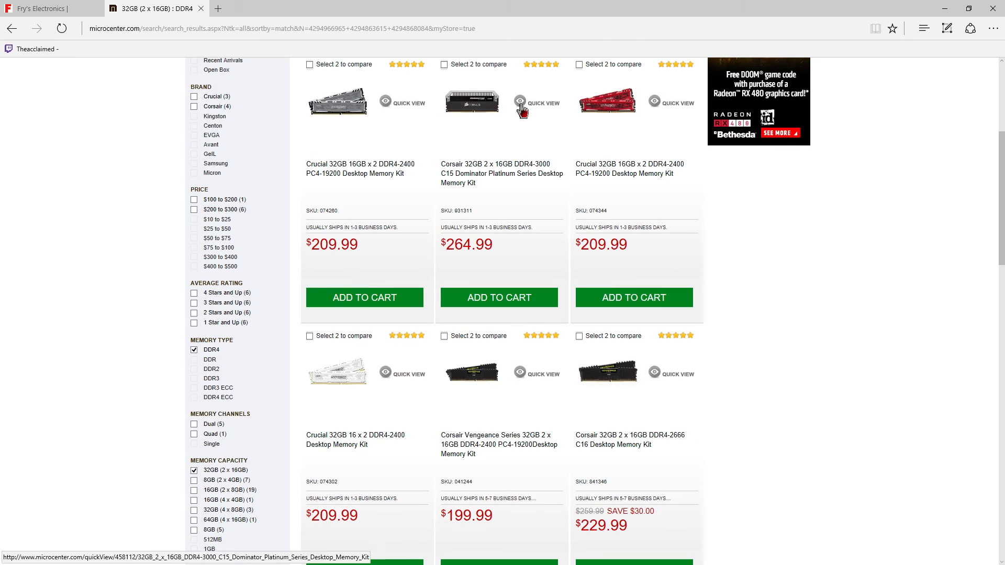
scroll("down", 3)
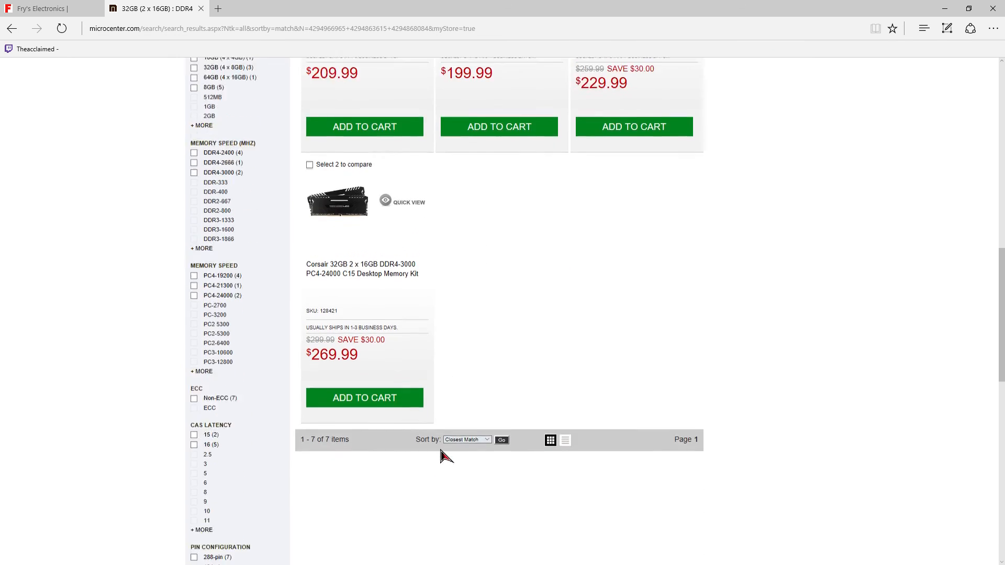
scroll("up", 3)
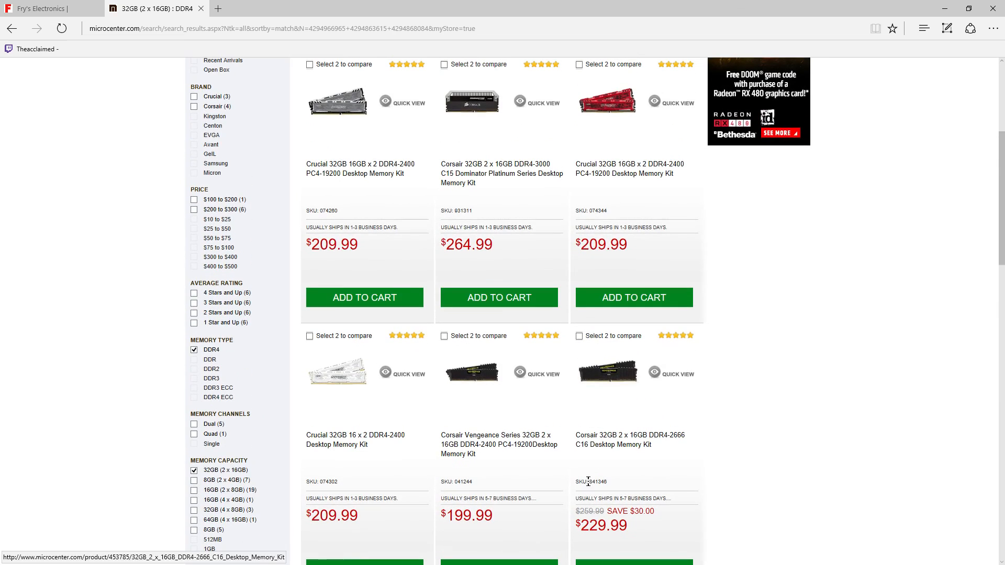
mouse_move(628, 427)
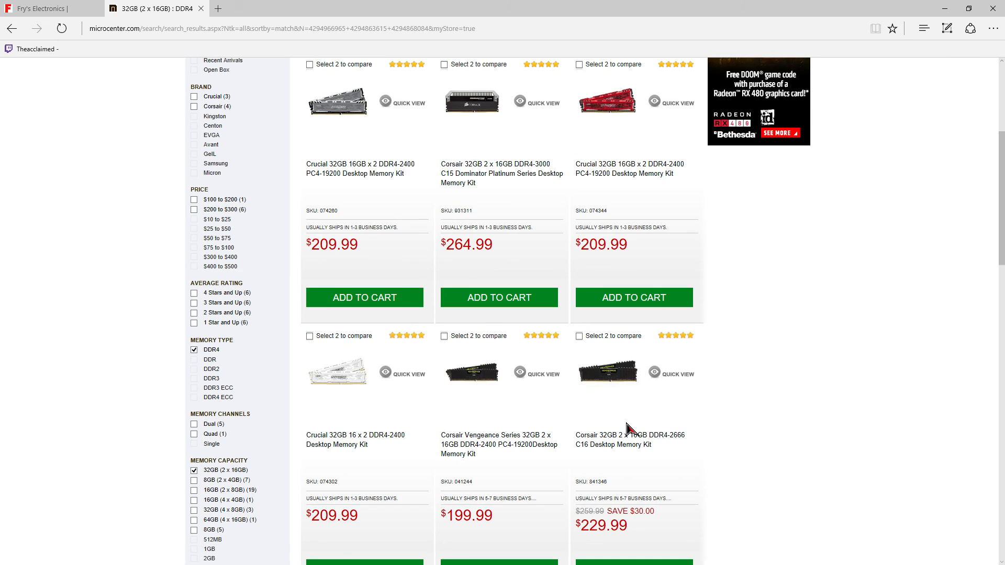
mouse_move(836, 421)
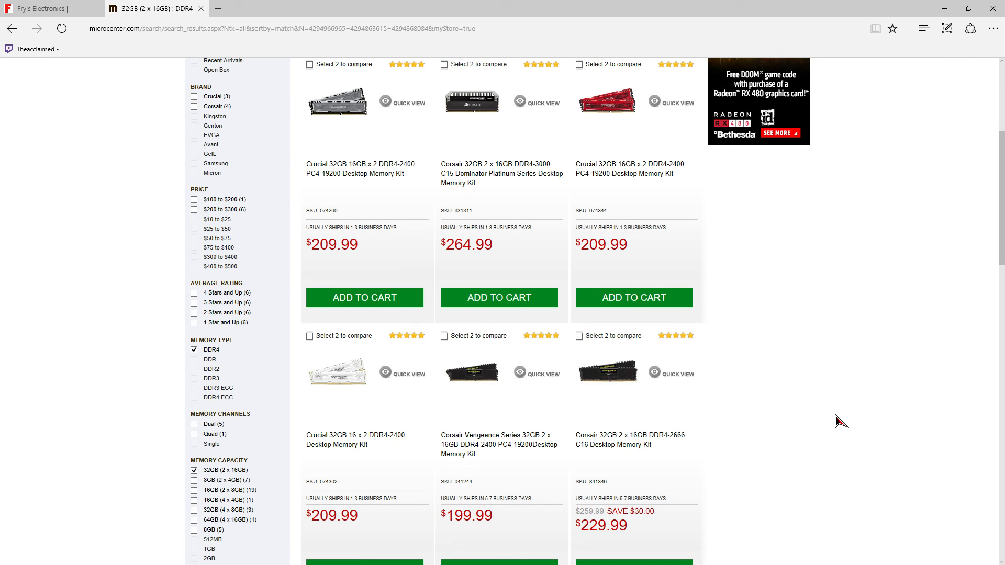
mouse_move(487, 279)
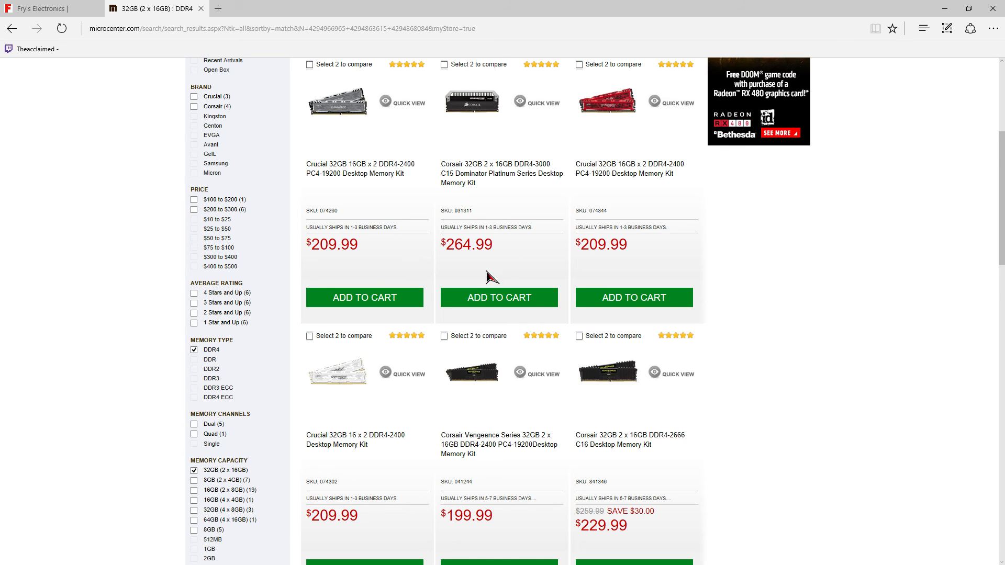
scroll("up", 3)
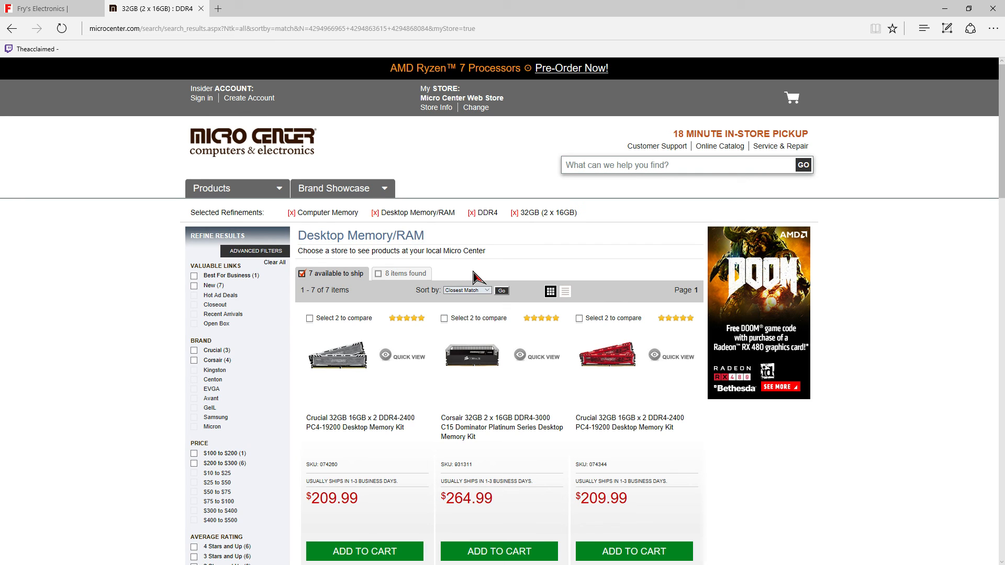
scroll("down", 3)
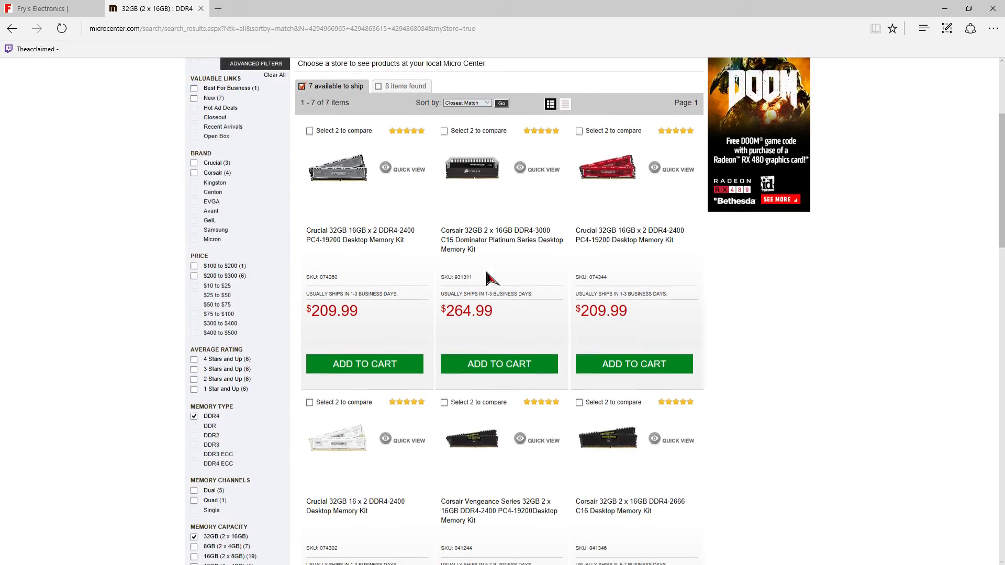
scroll("down", 3)
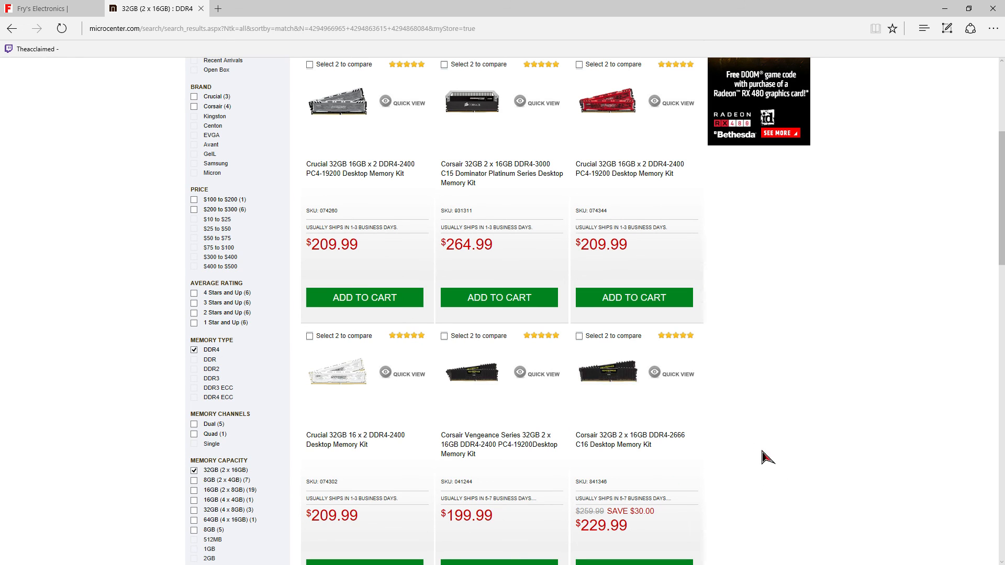
scroll("down", 3)
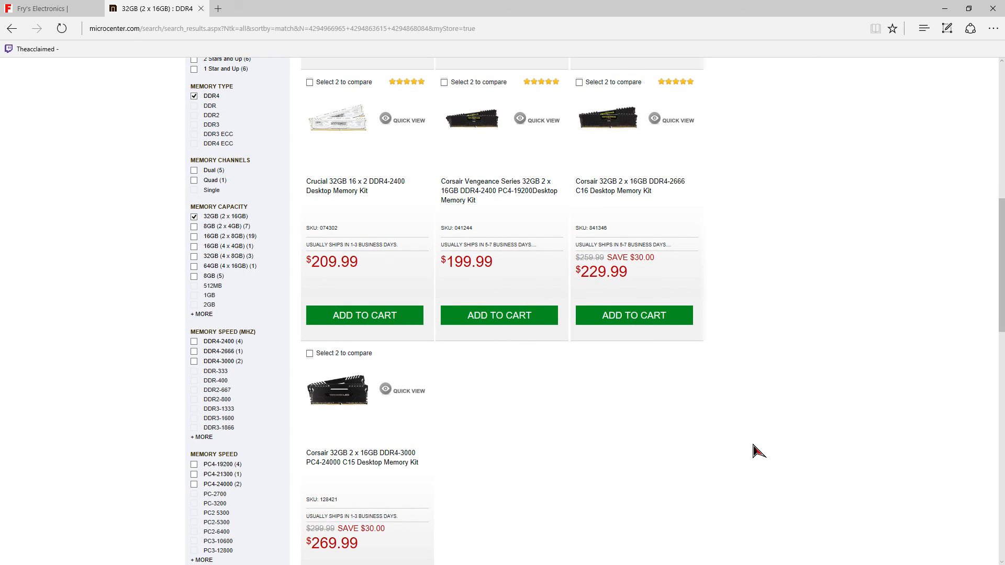
mouse_move(755, 439)
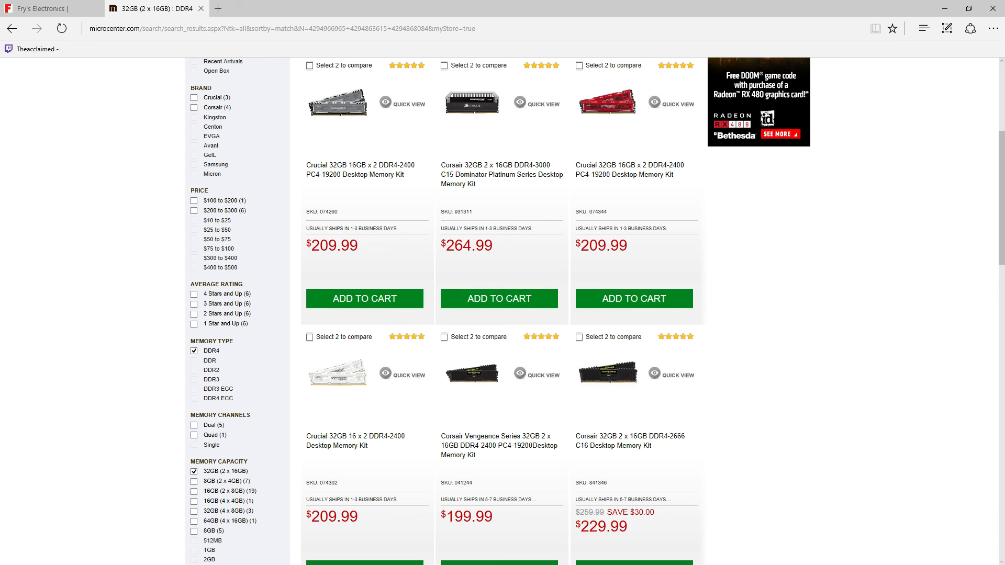
mouse_move(213, 296)
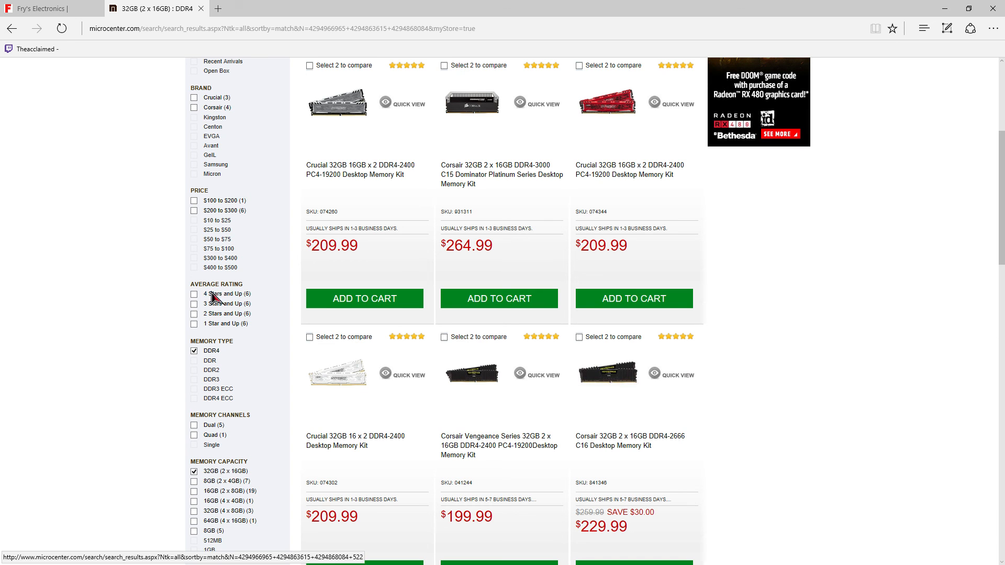
scroll("down", 3)
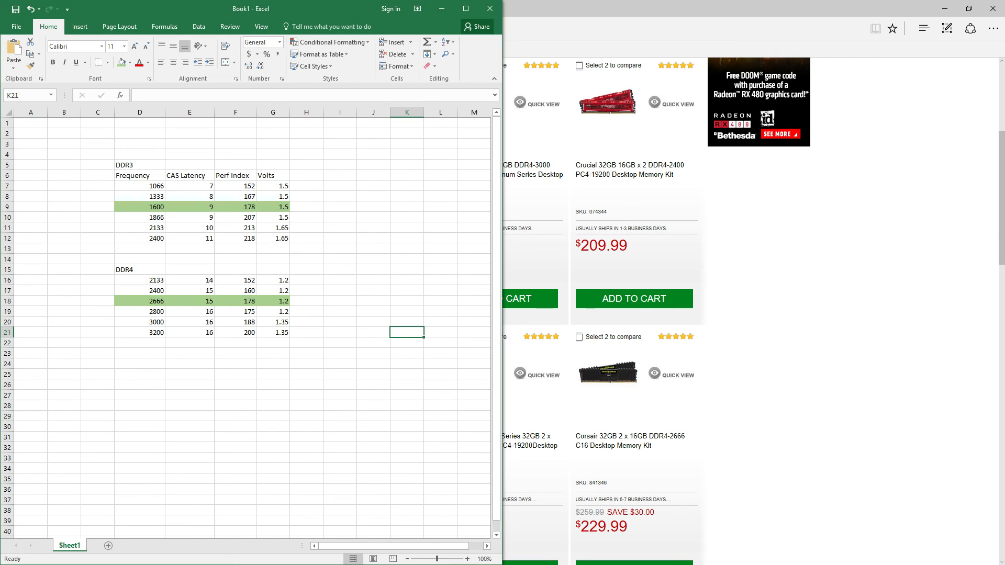
left_click(139, 301)
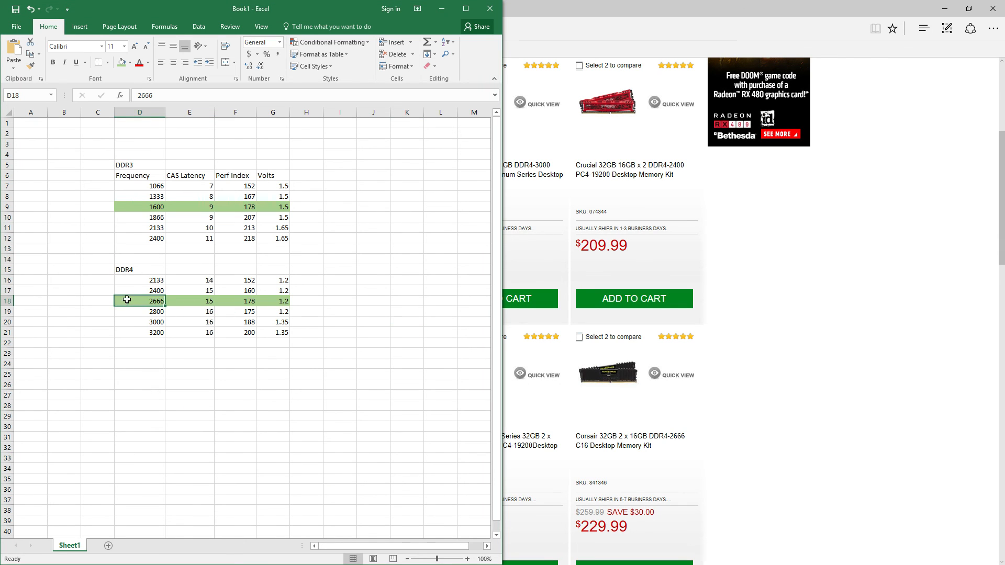
left_click_drag(139, 290, 272, 312)
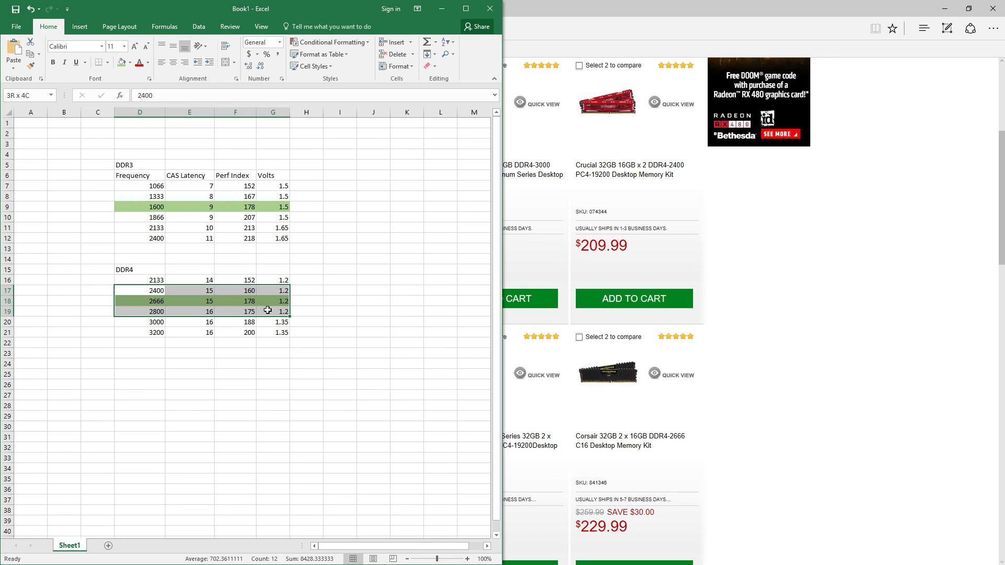
left_click_drag(268, 311, 269, 321)
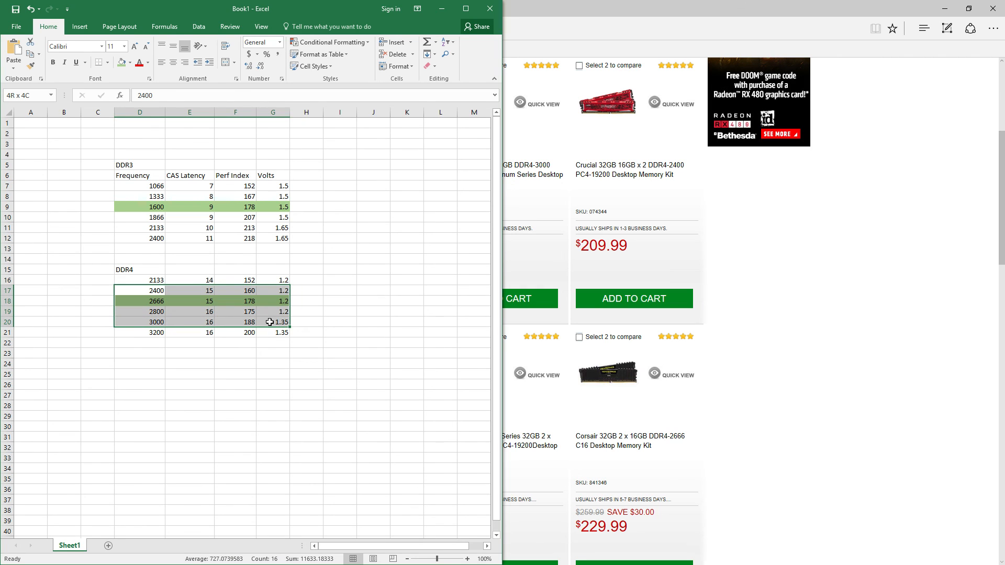
left_click_drag(272, 322, 272, 332)
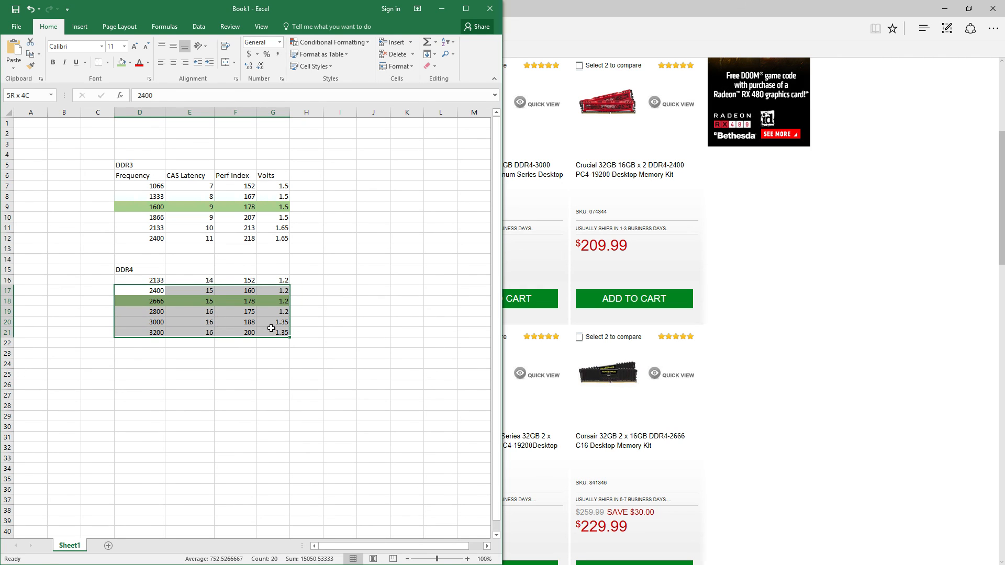
mouse_move(266, 336)
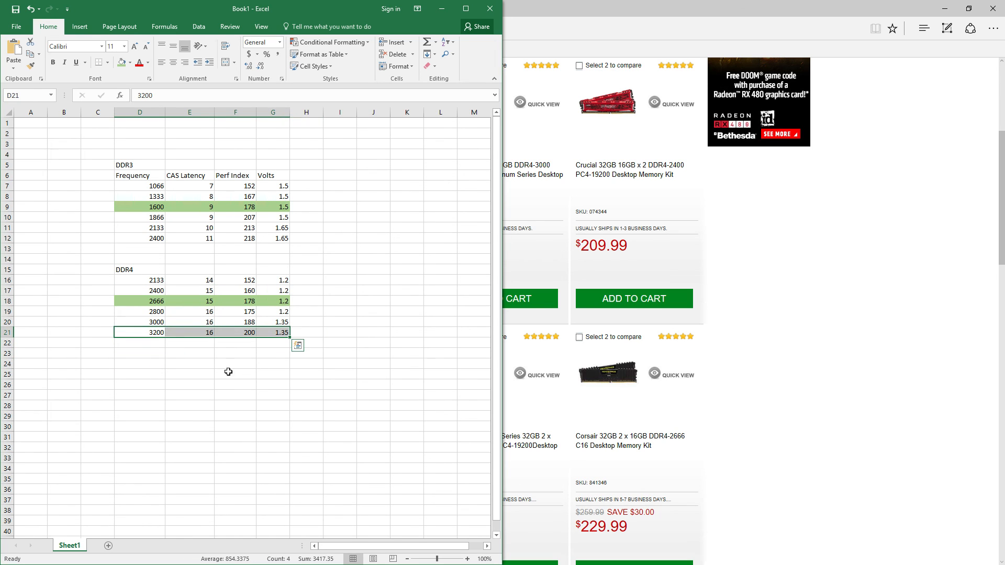
left_click(188, 354)
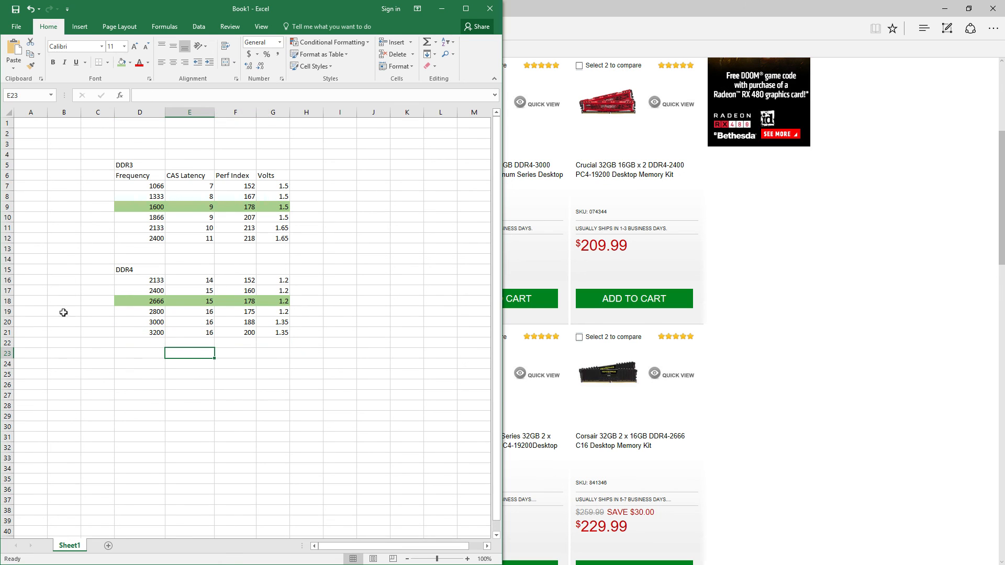
left_click(63, 291)
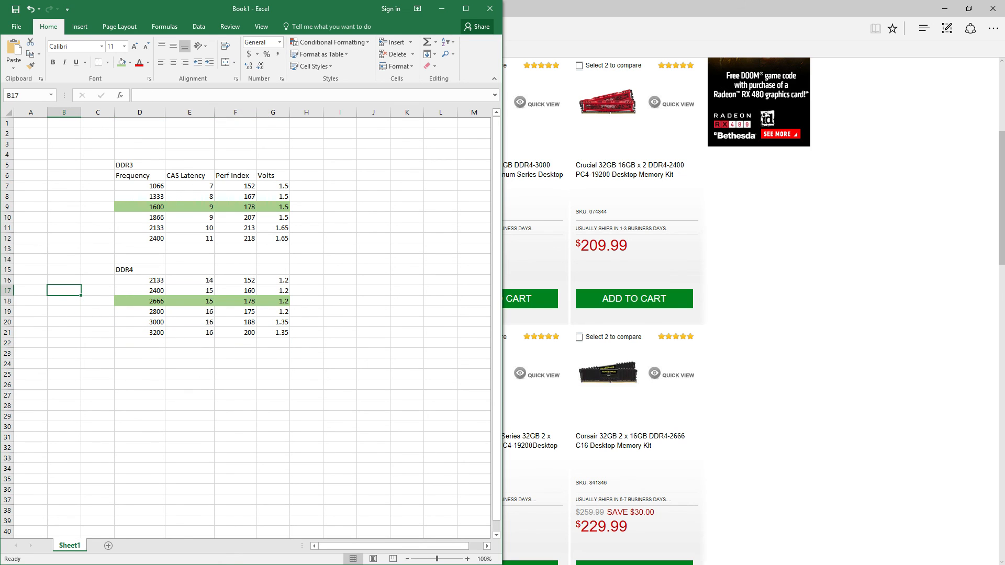